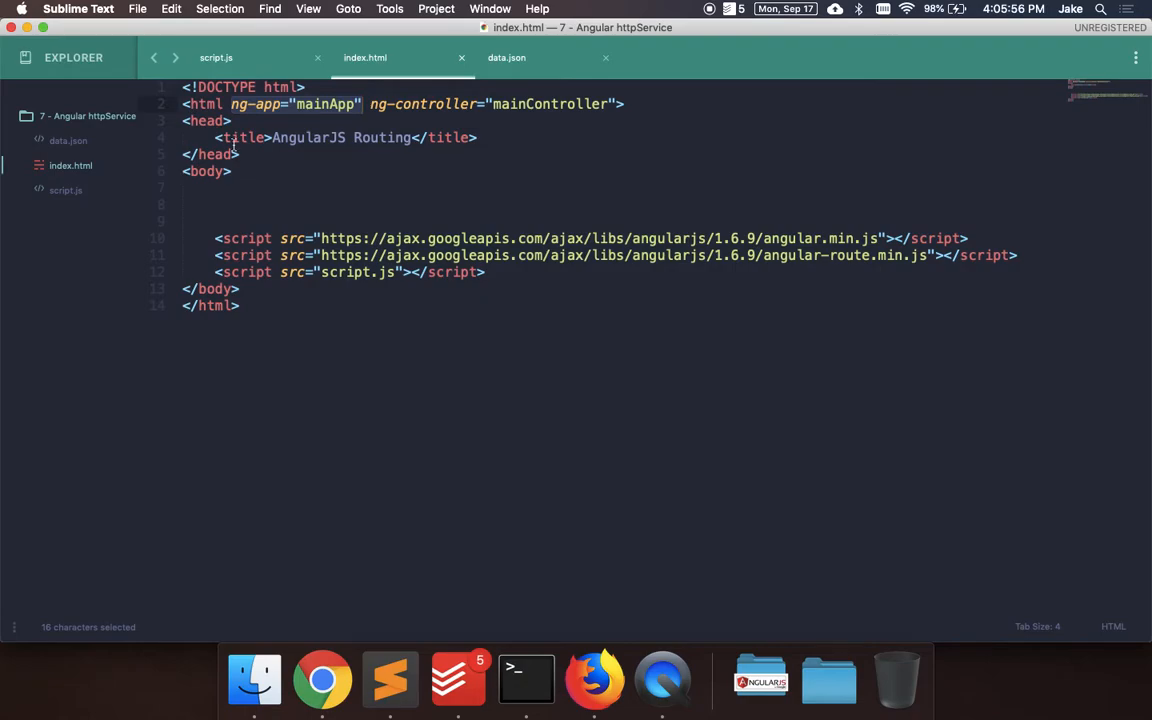
Step: Remove the angular-route.min.js script line so index.html loads only angular.min.js and script.js
key("cmd+a")
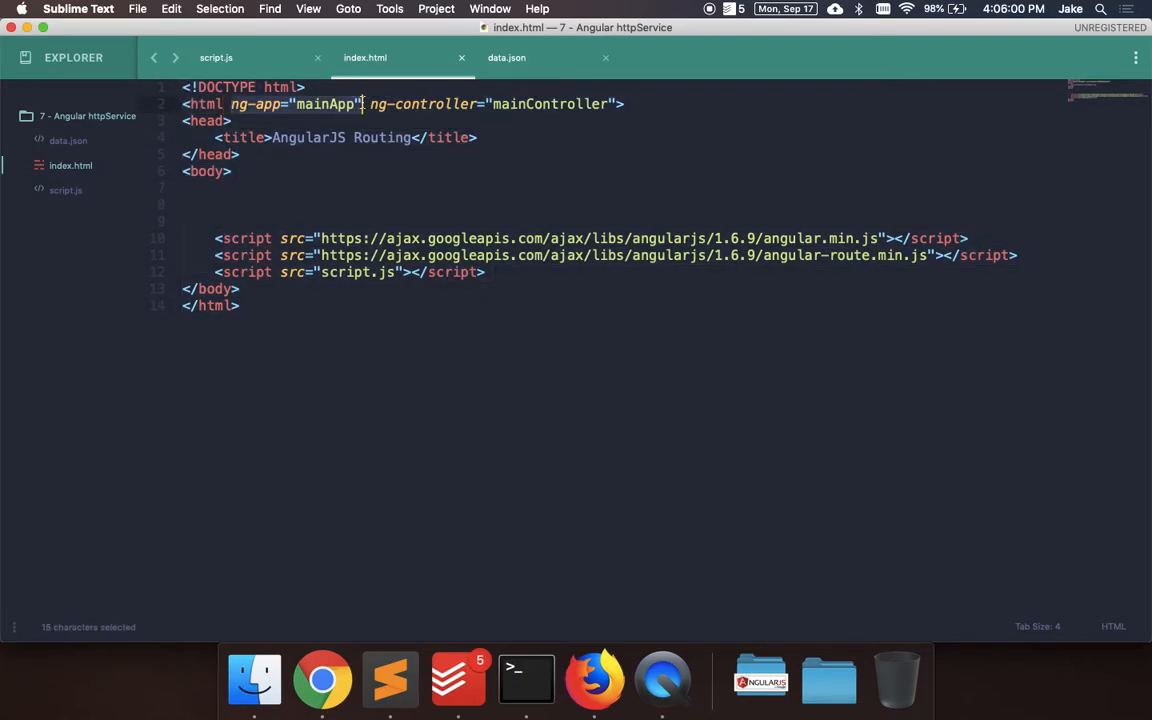
left_click_drag(360, 104, 604, 104)
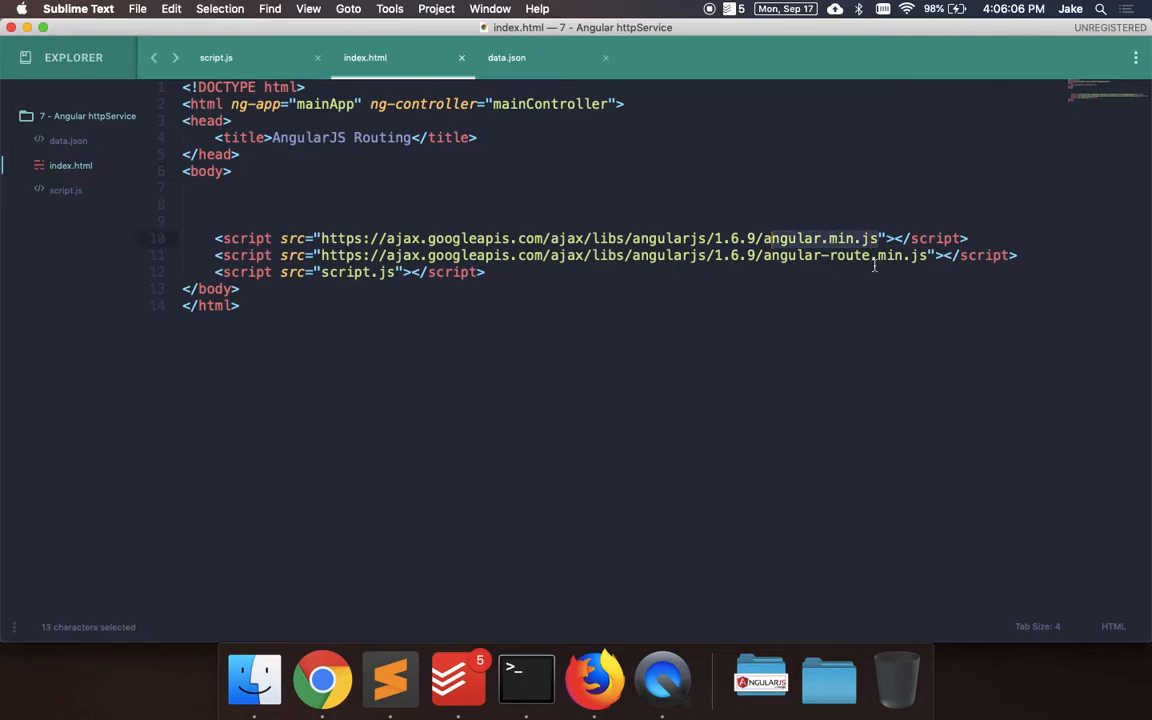
key("Backspace")
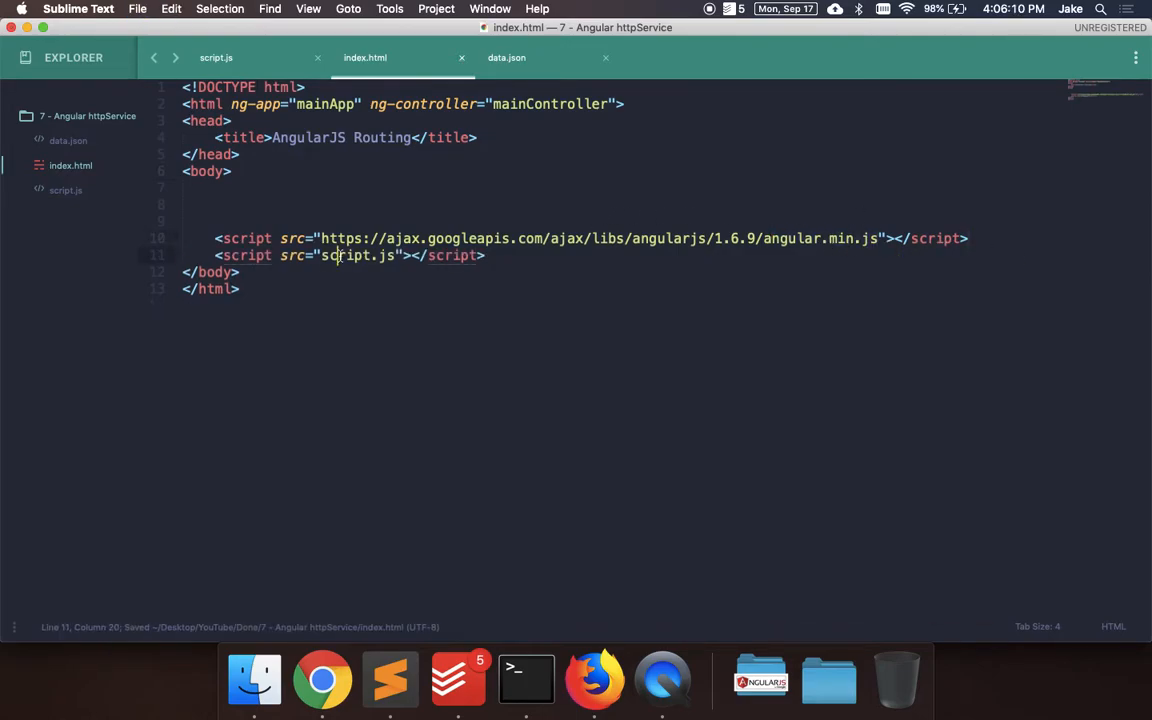
double_click(248, 256)
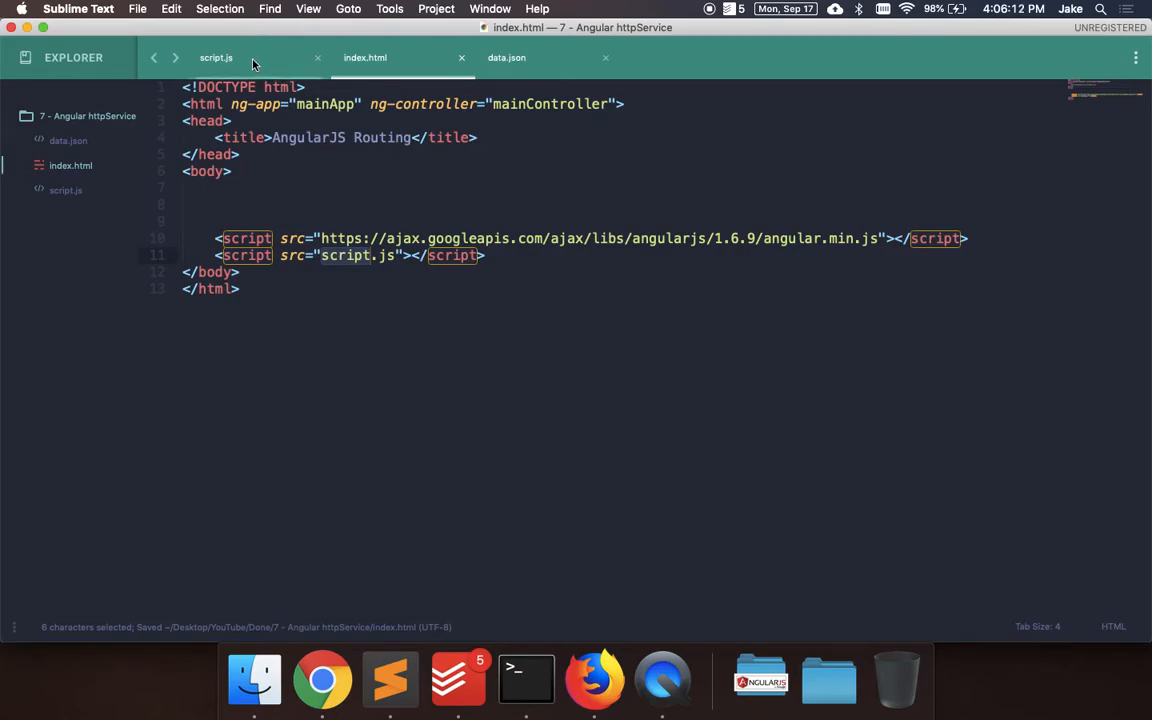
Step: Begin the $http parameter inside mainController's function() in script.js, glancing at index.html
left_click(216, 56)
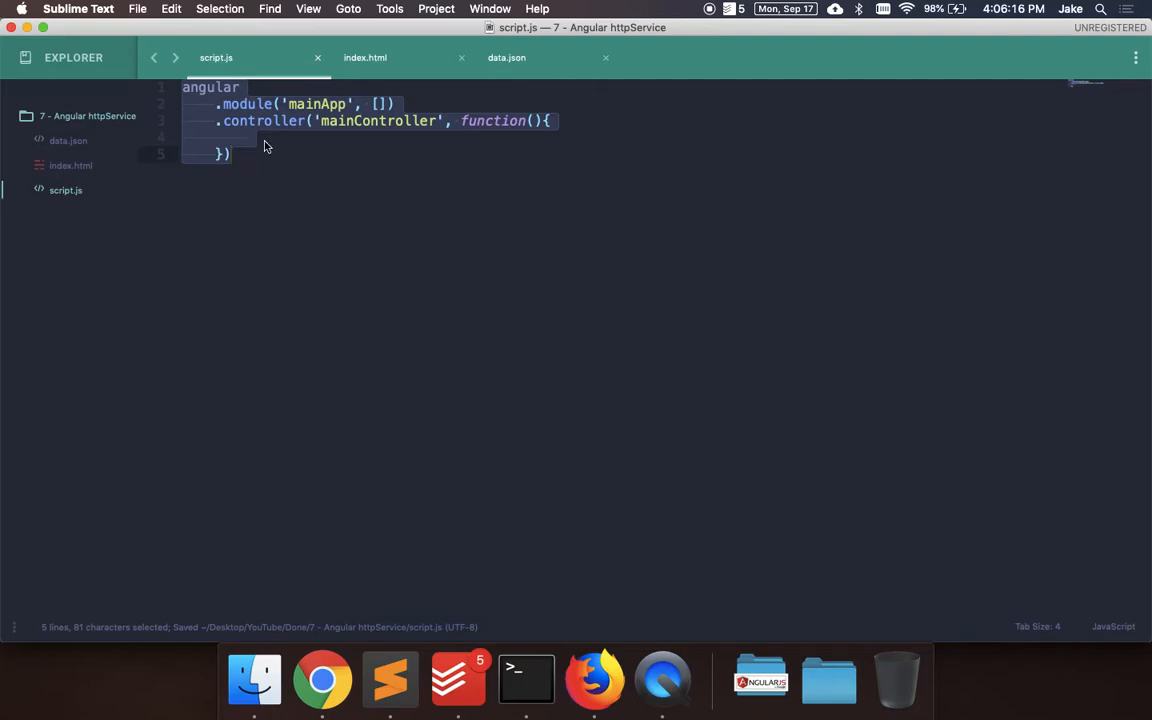
left_click(232, 152)
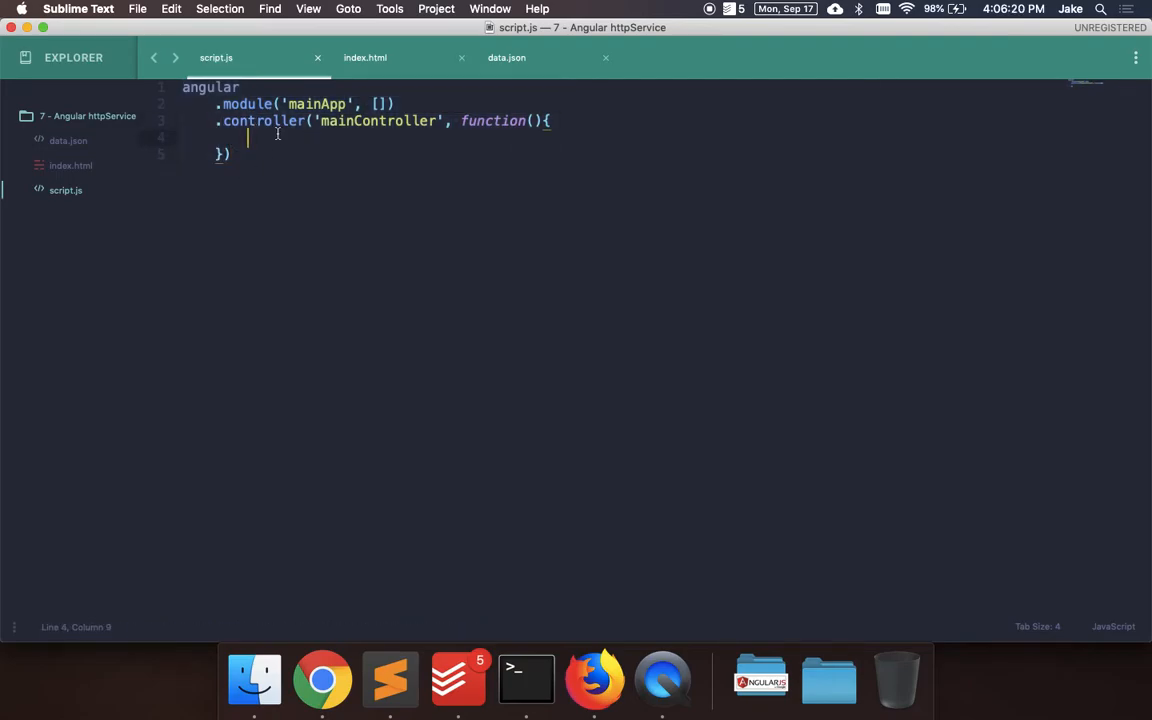
type("$http")
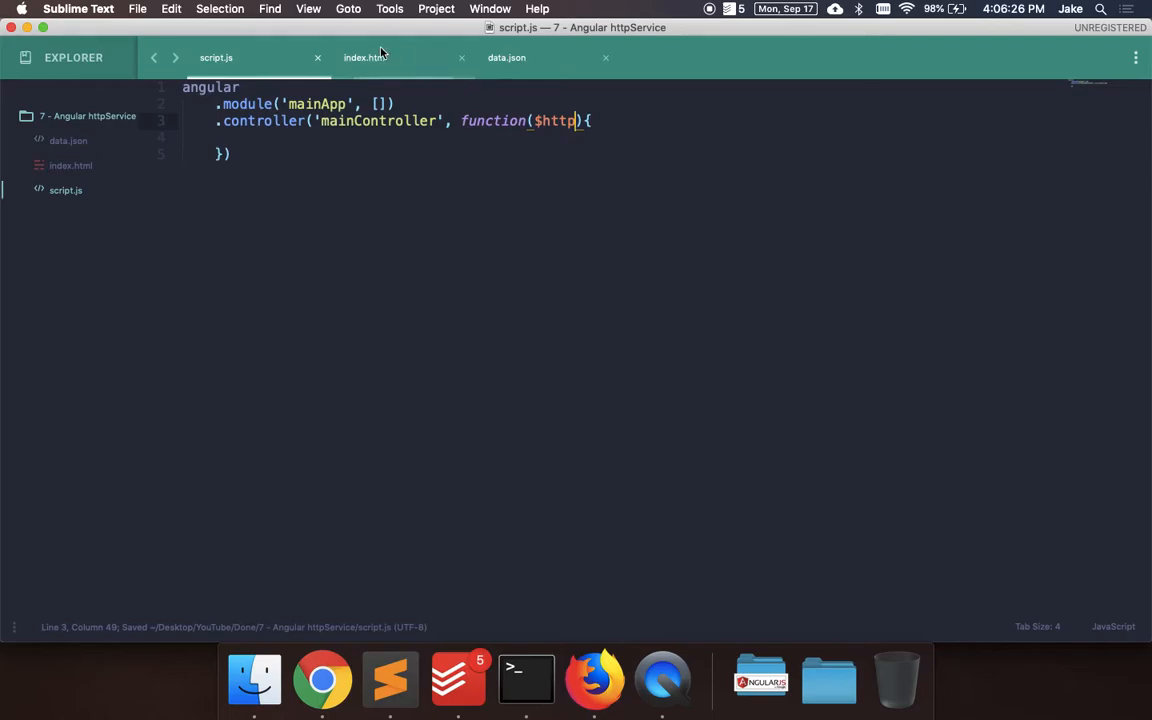
left_click(364, 56)
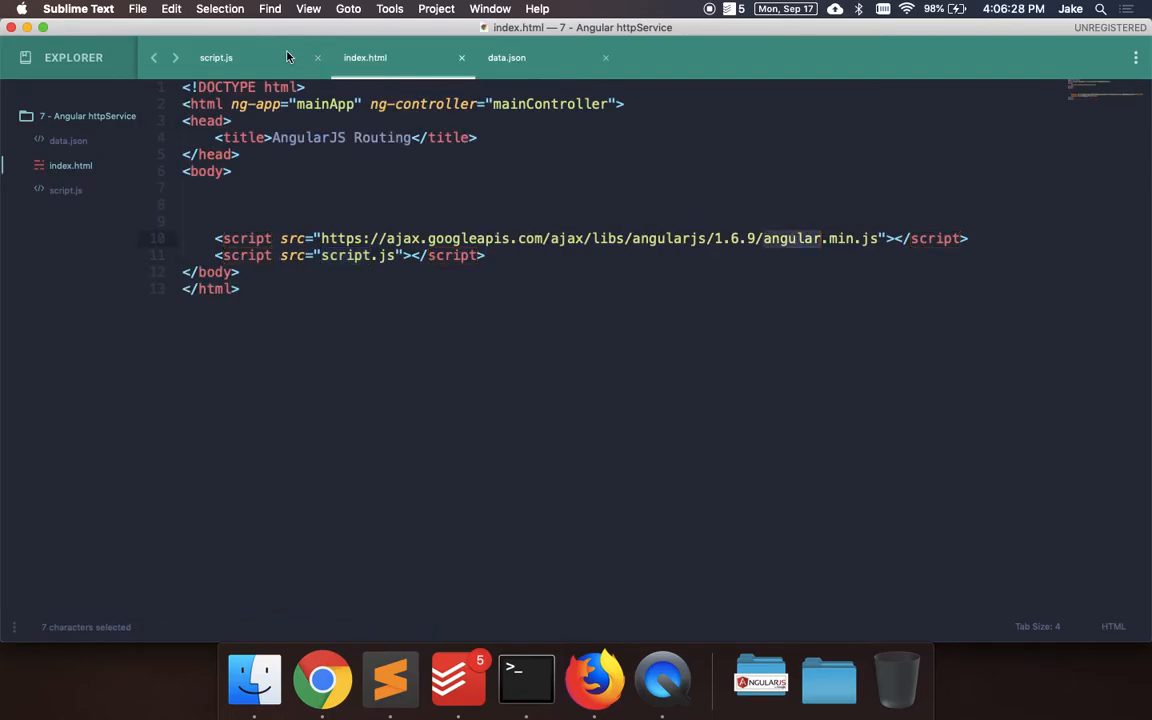
left_click(216, 56)
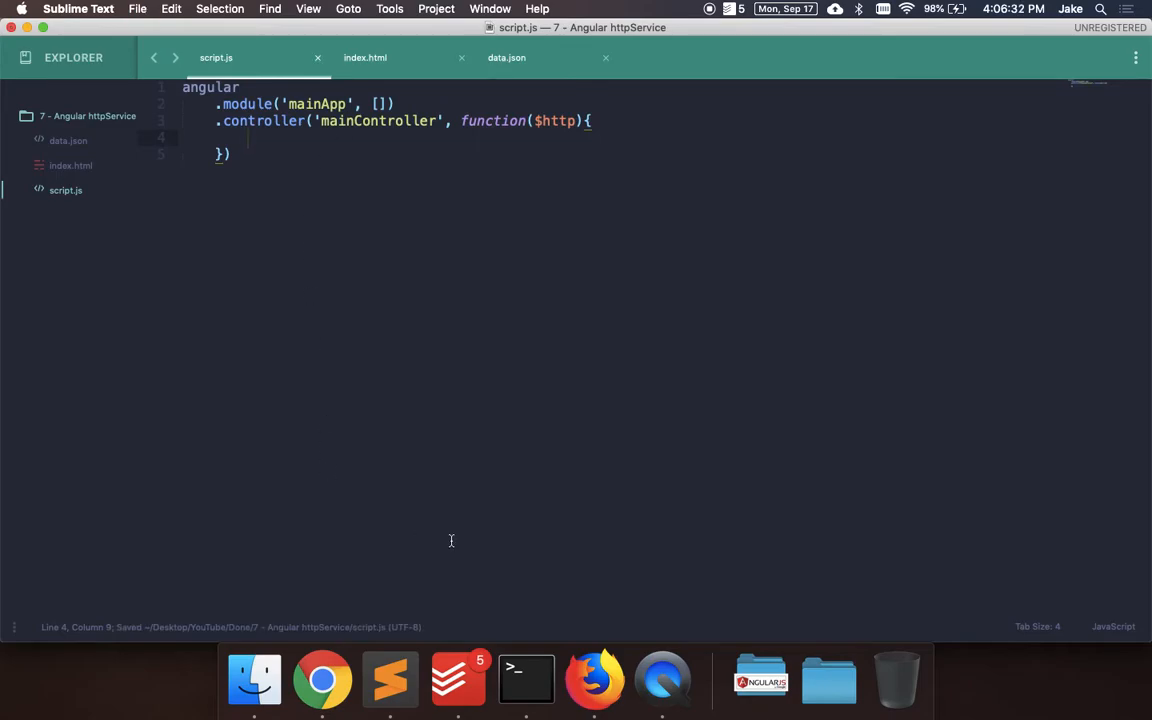
mouse_move(424, 384)
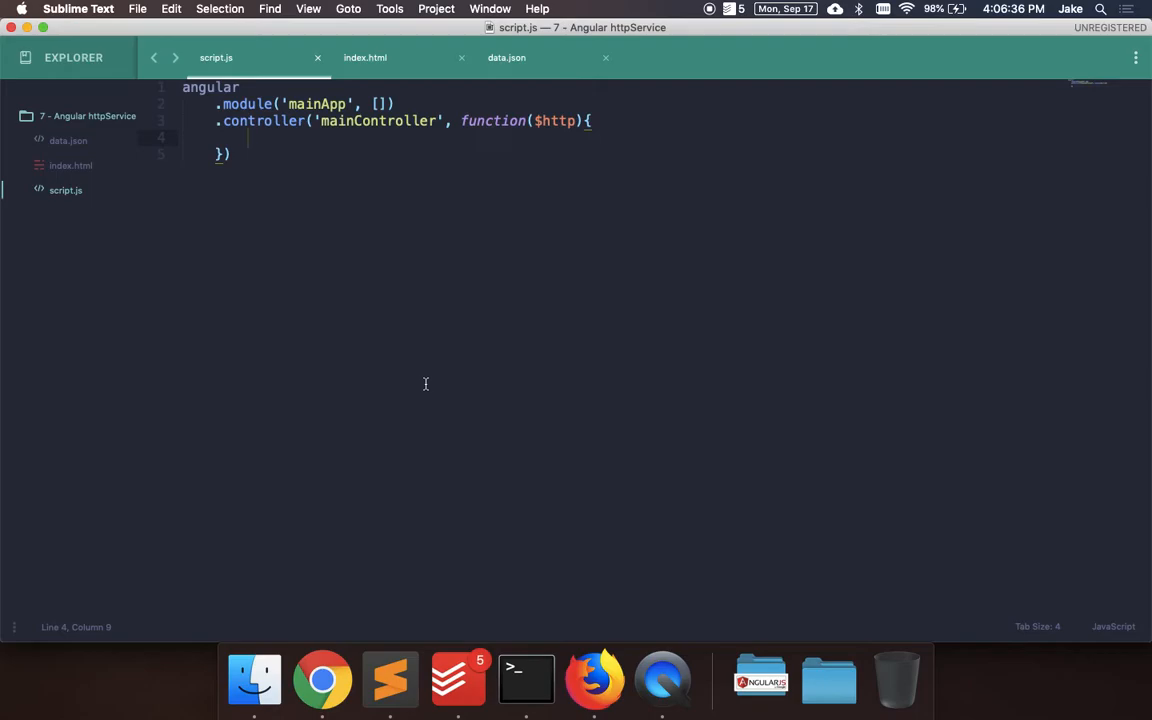
mouse_move(316, 396)
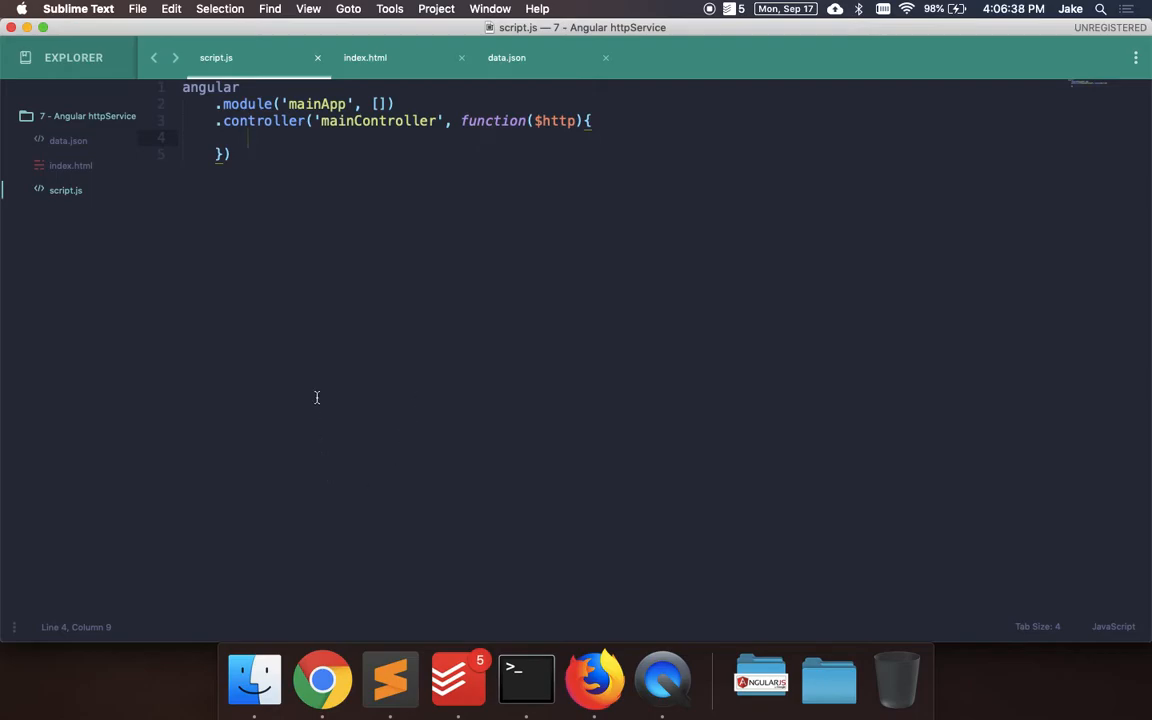
mouse_move(594, 680)
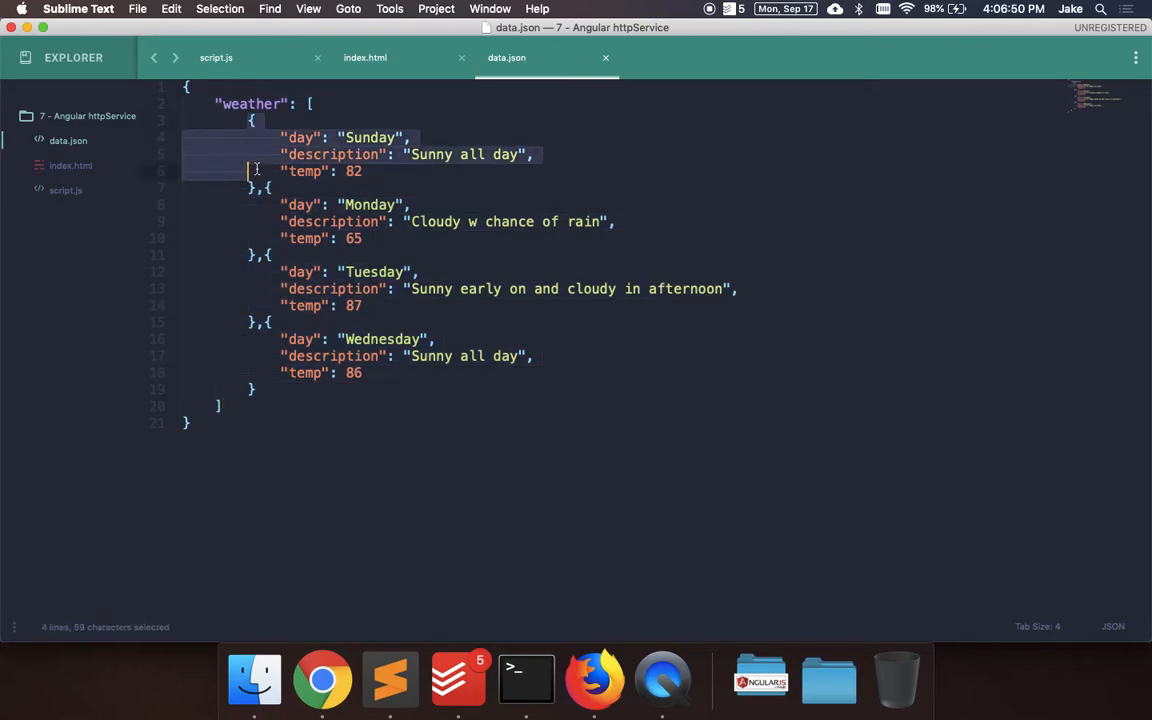
left_click(298, 136)
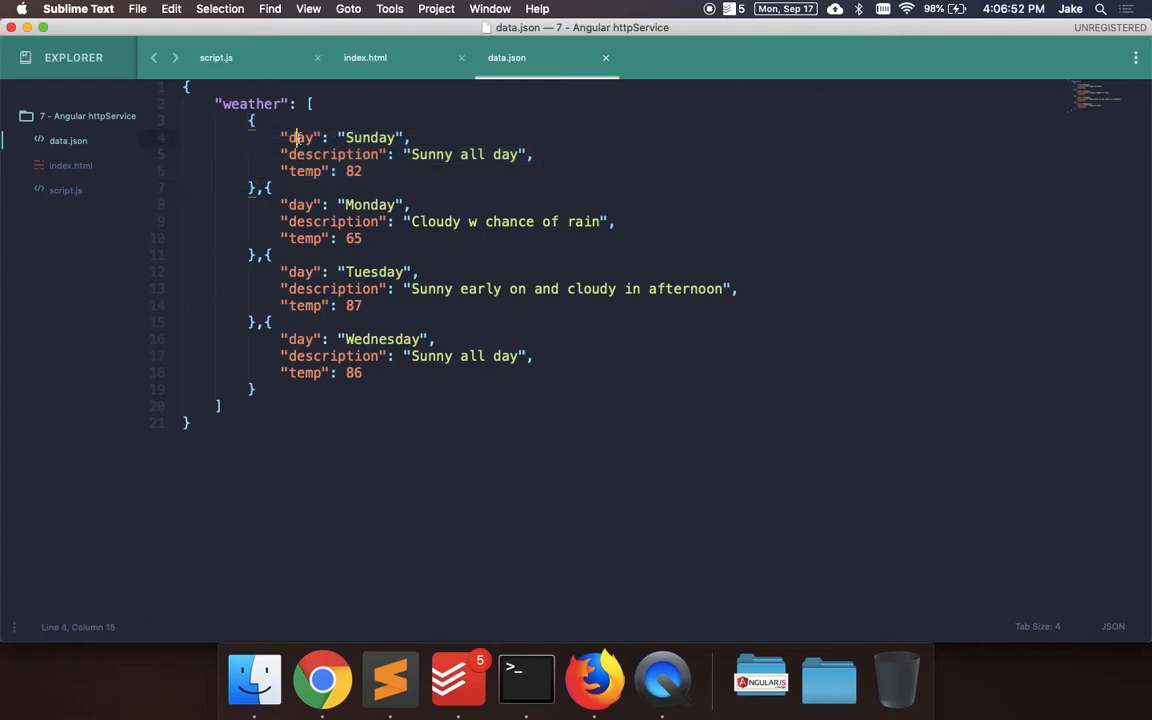
left_click(304, 154)
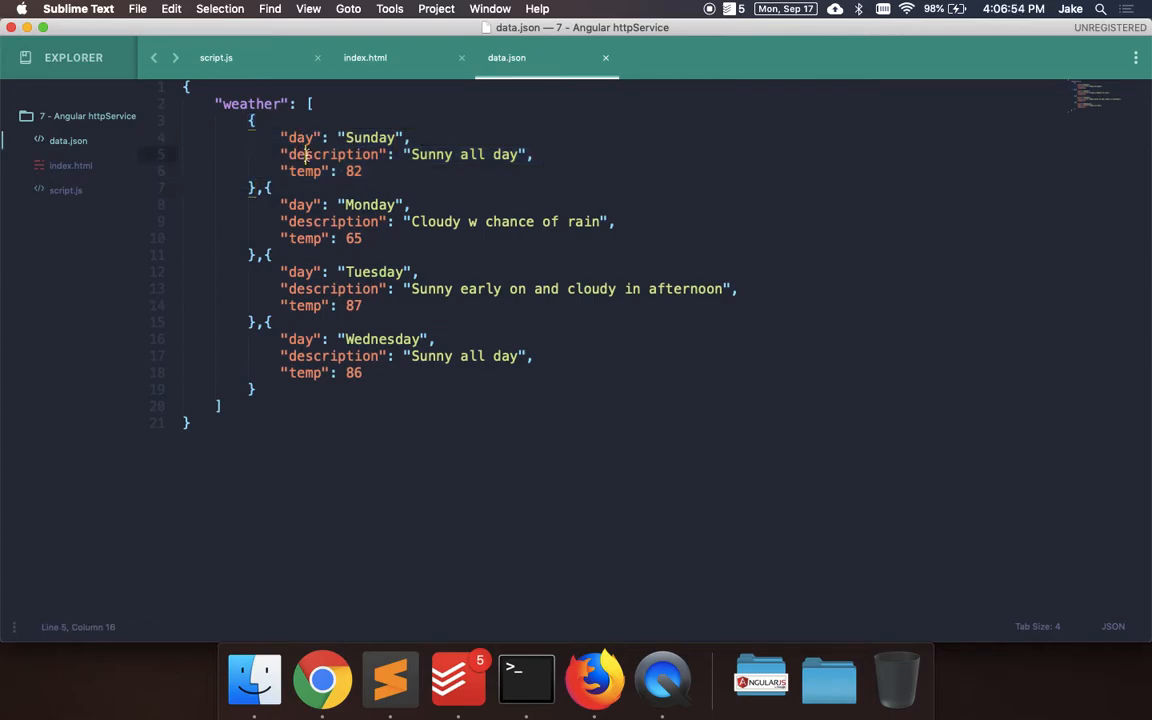
left_click(368, 172)
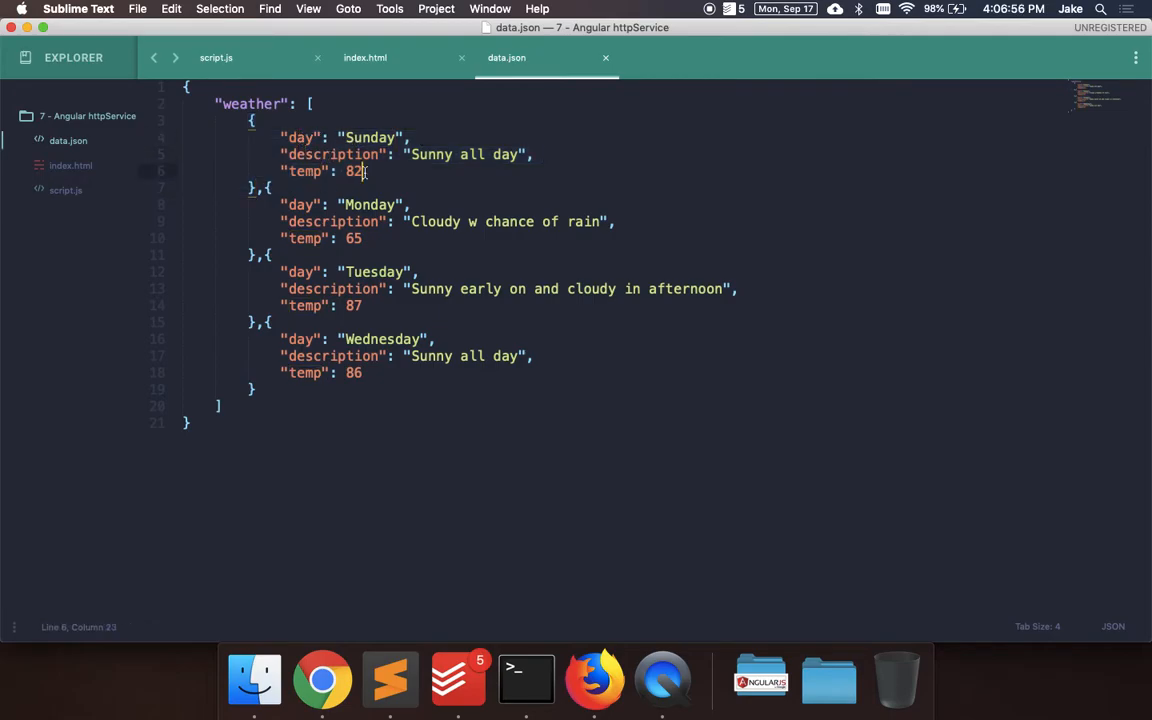
left_click(216, 56)
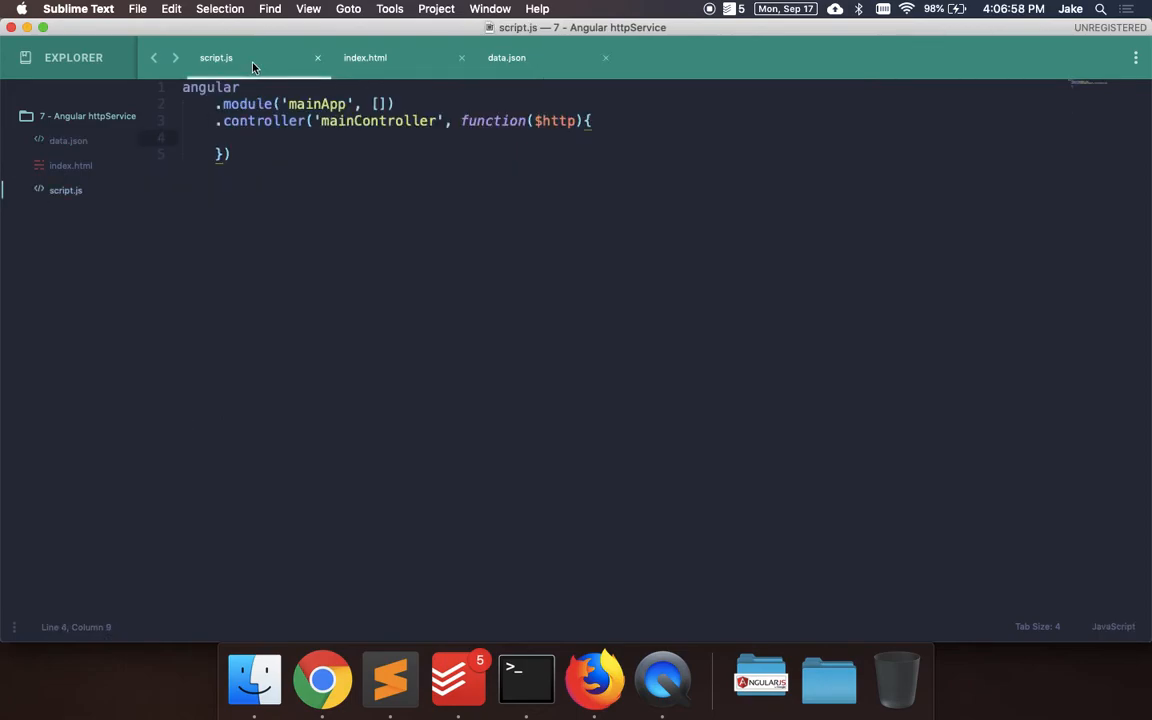
type("$http.")
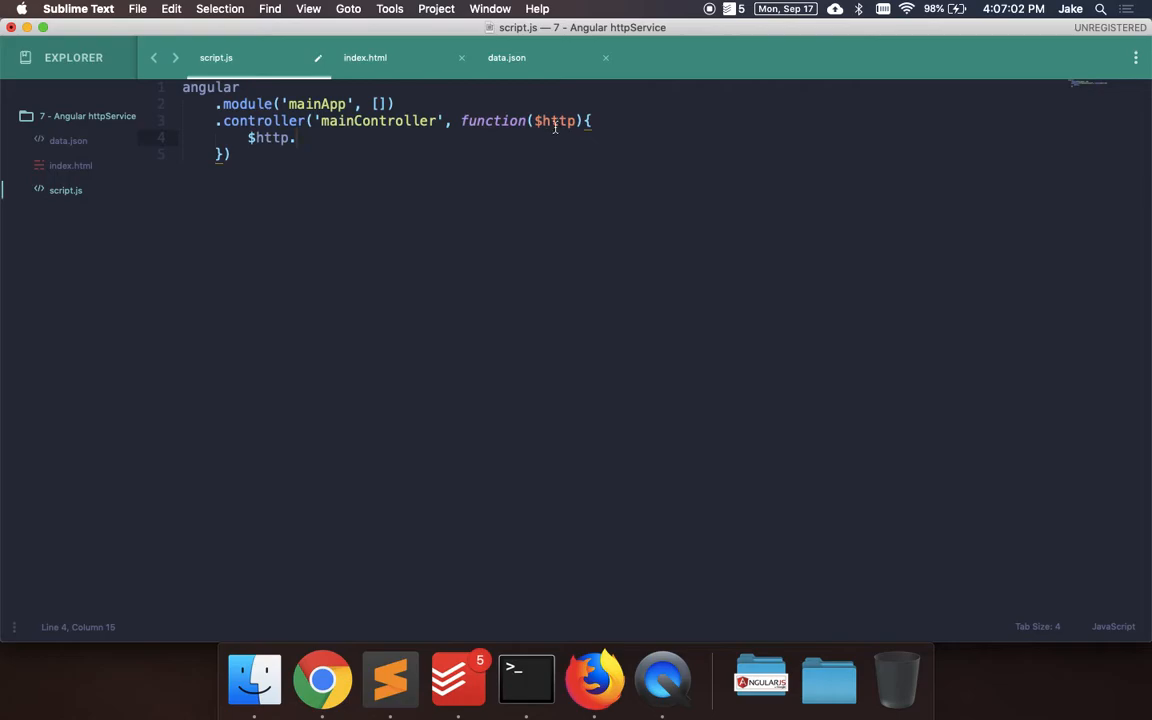
mouse_move(70, 140)
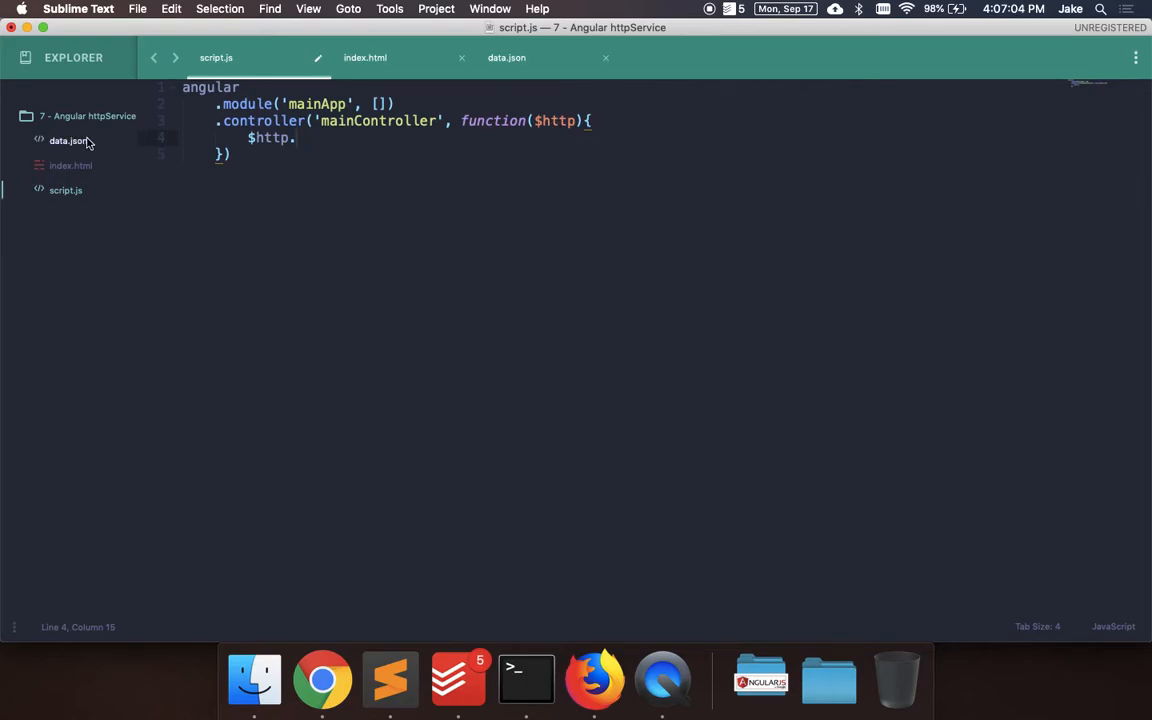
mouse_move(352, 124)
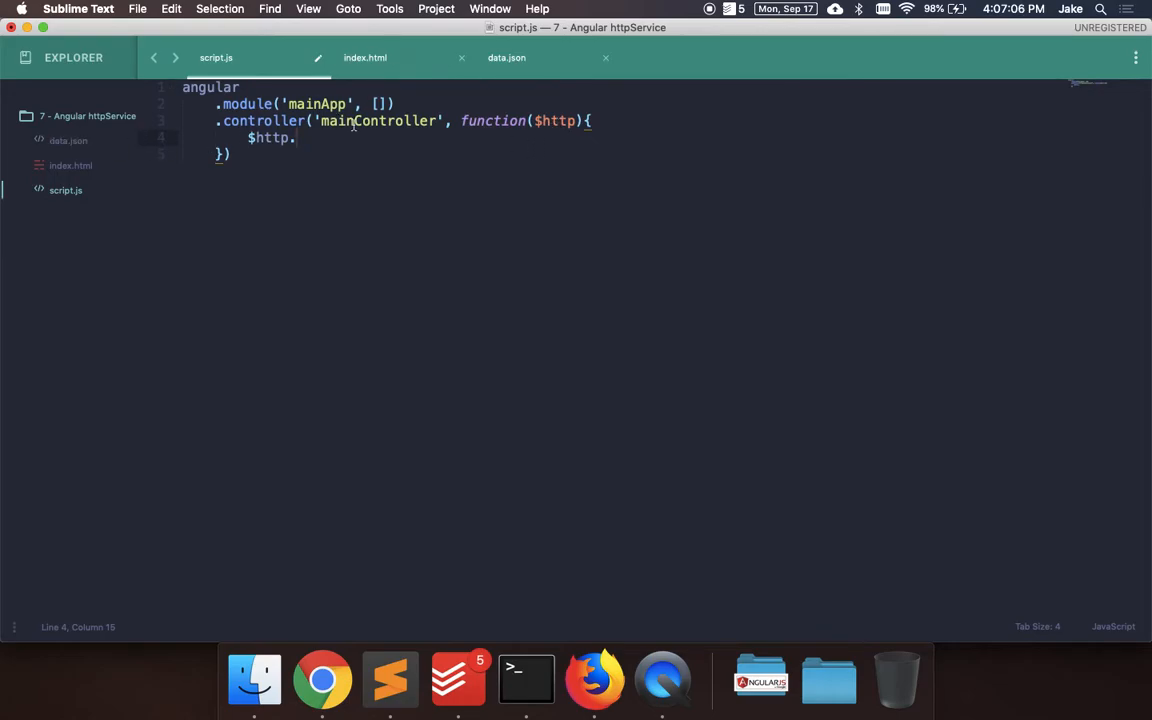
left_click(364, 56)
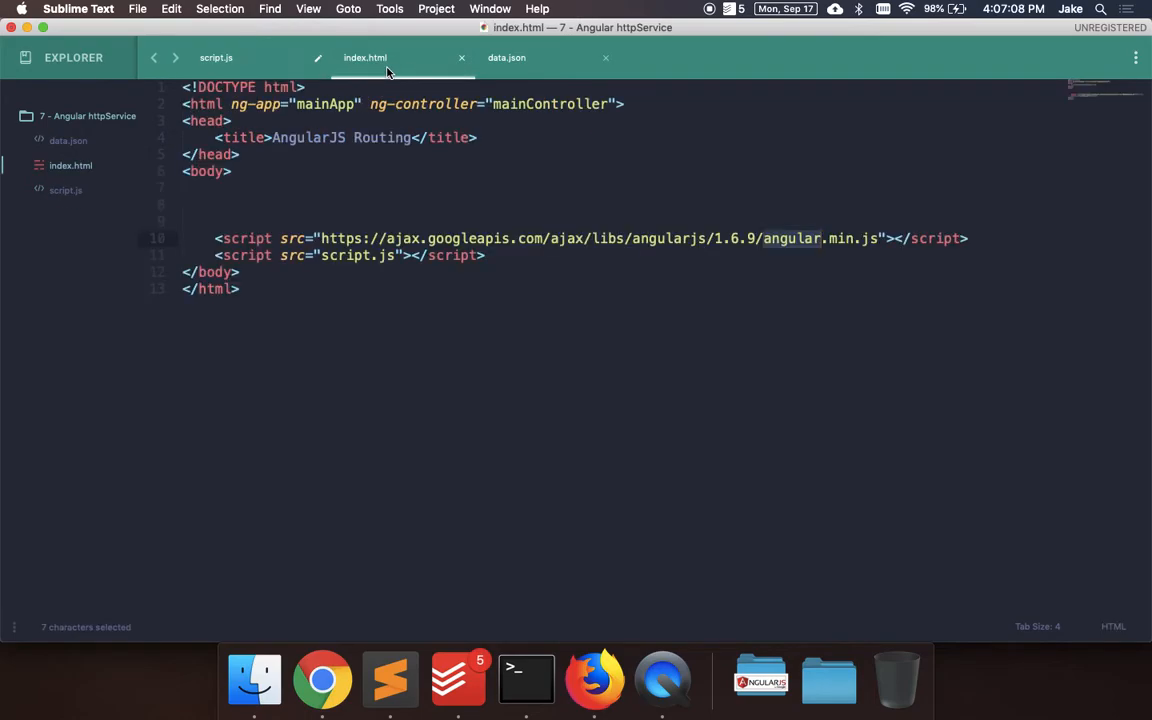
left_click(216, 56)
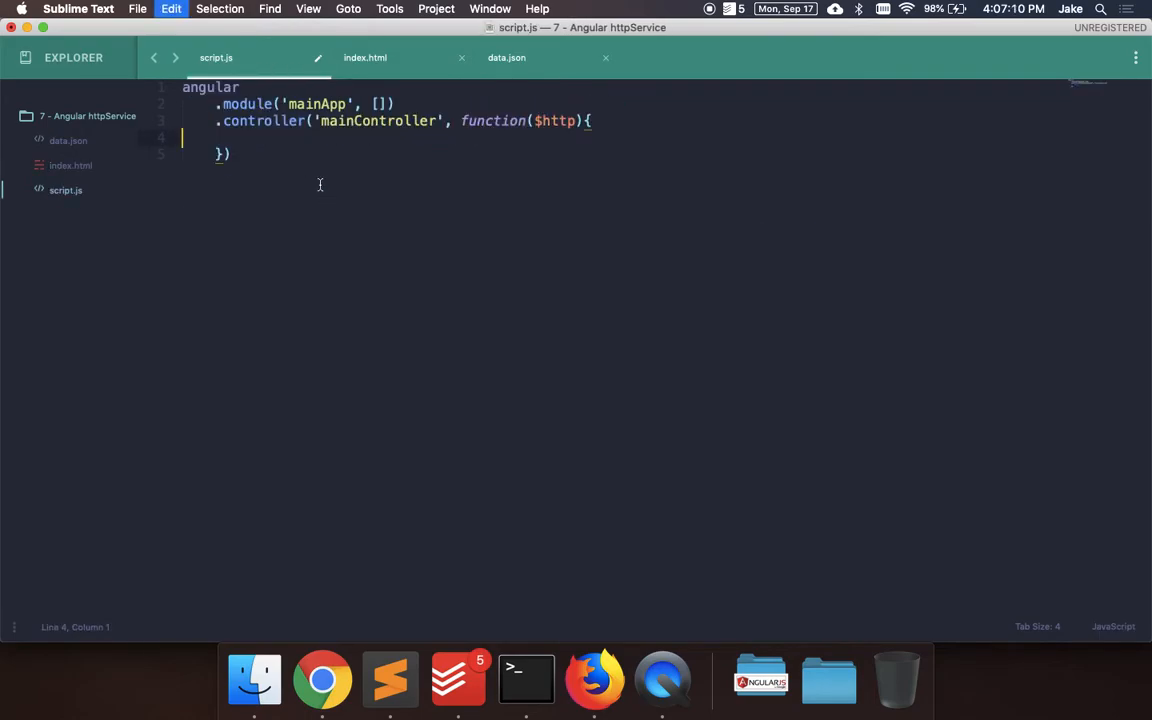
Step: Open the project's index.html in Firefox from the file browser
left_click(594, 680)
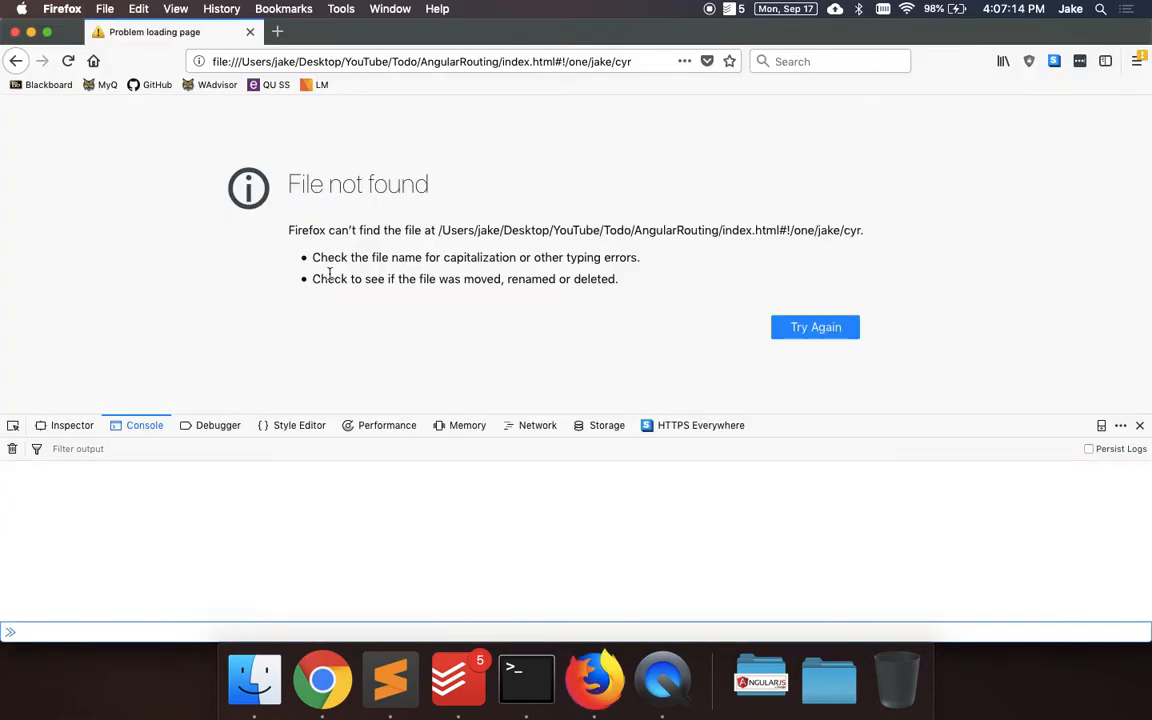
left_click(254, 680)
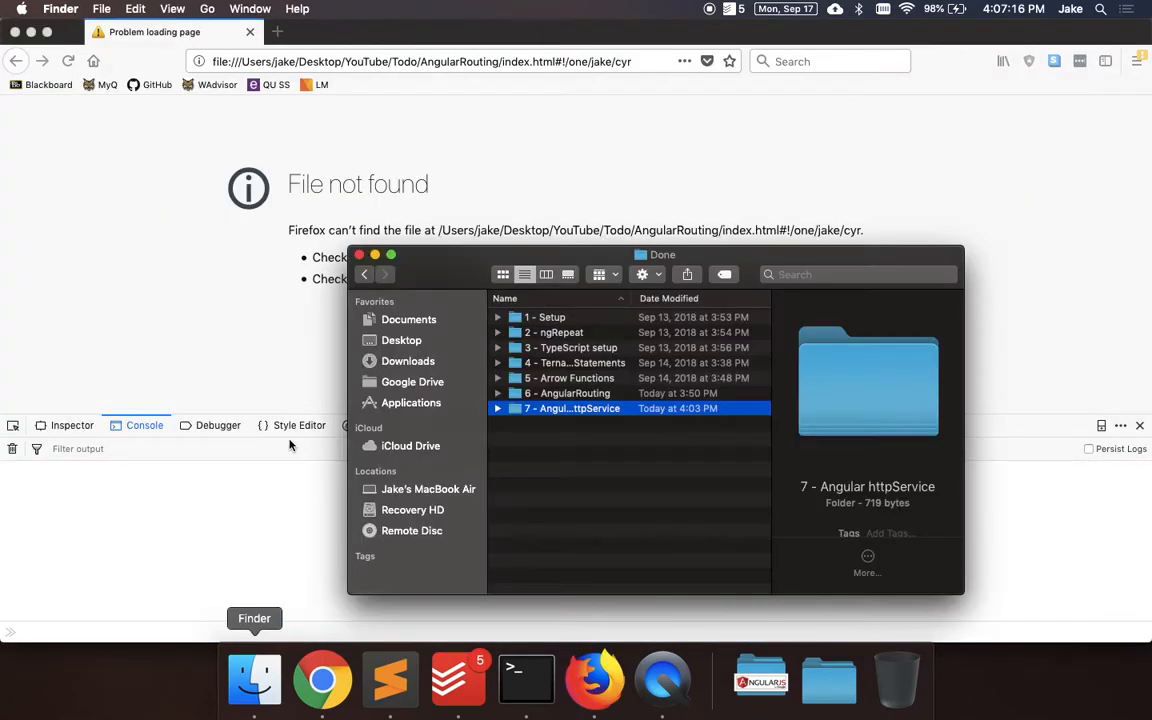
double_click(572, 408)
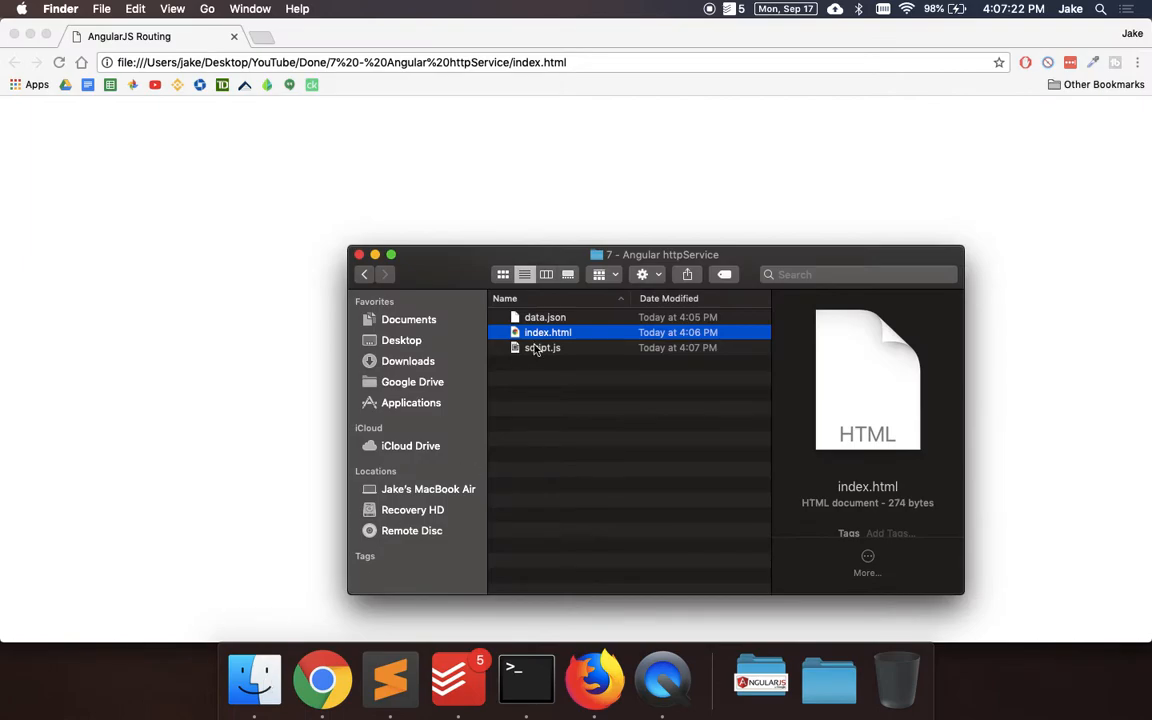
Step: Show the Firefox developer console via the page's Inspect options
right_click(548, 332)
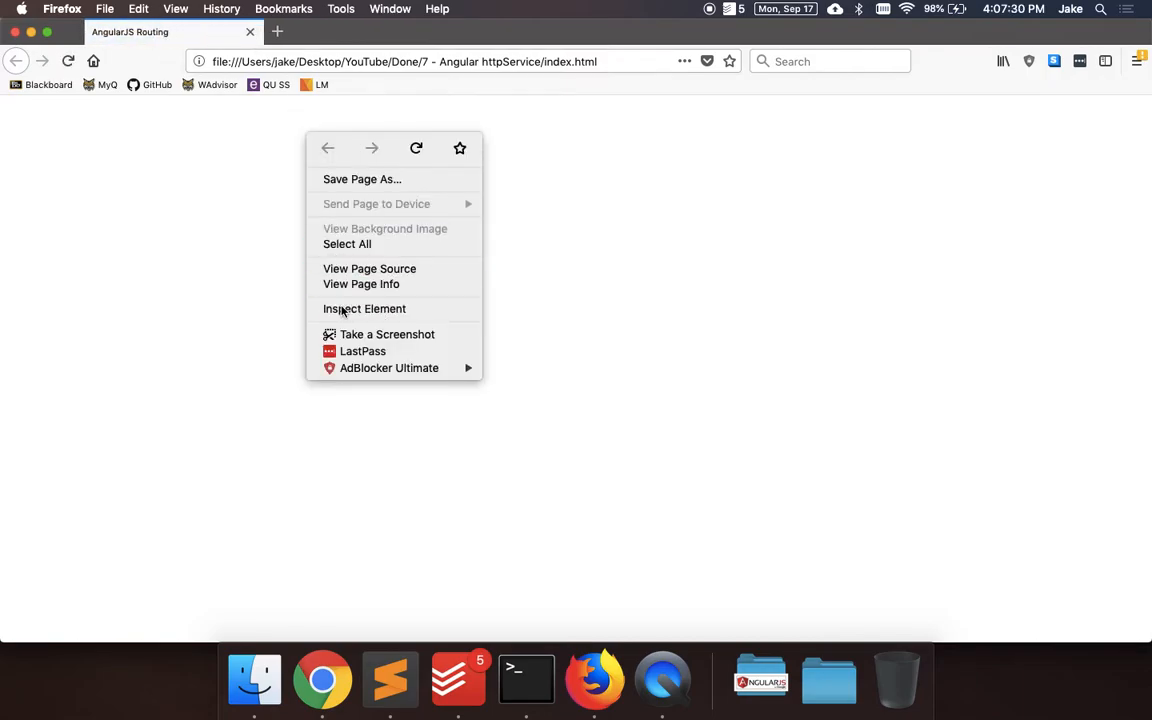
left_click(364, 308)
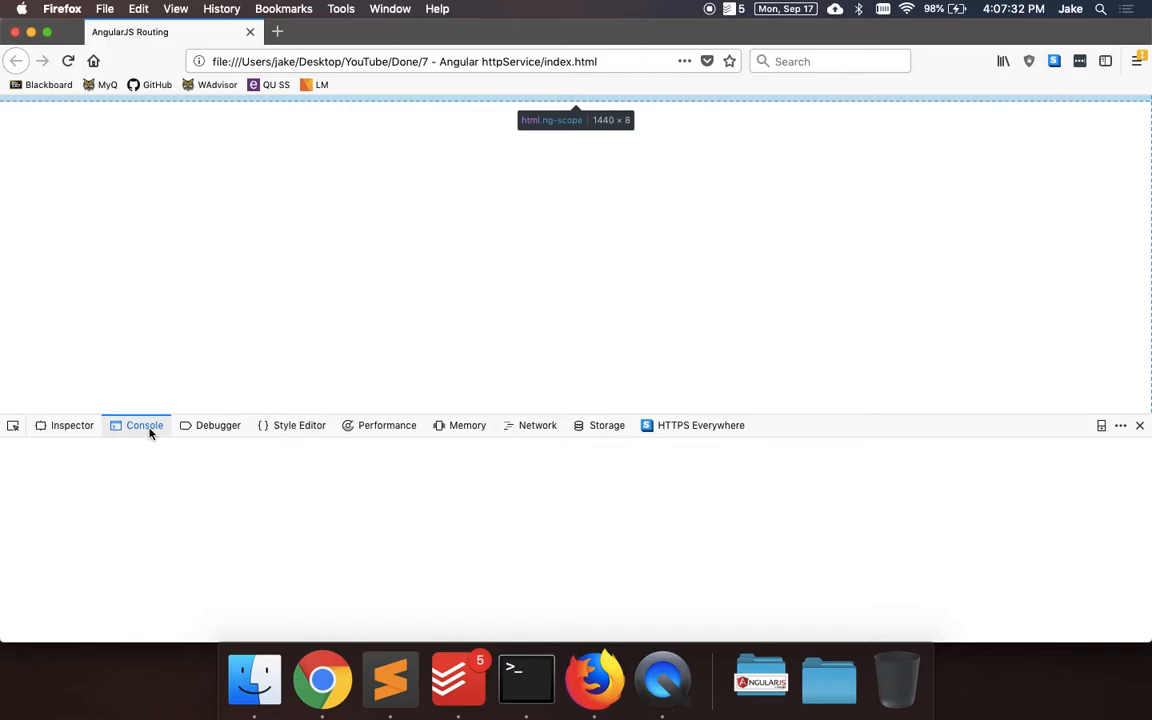
left_click(144, 424)
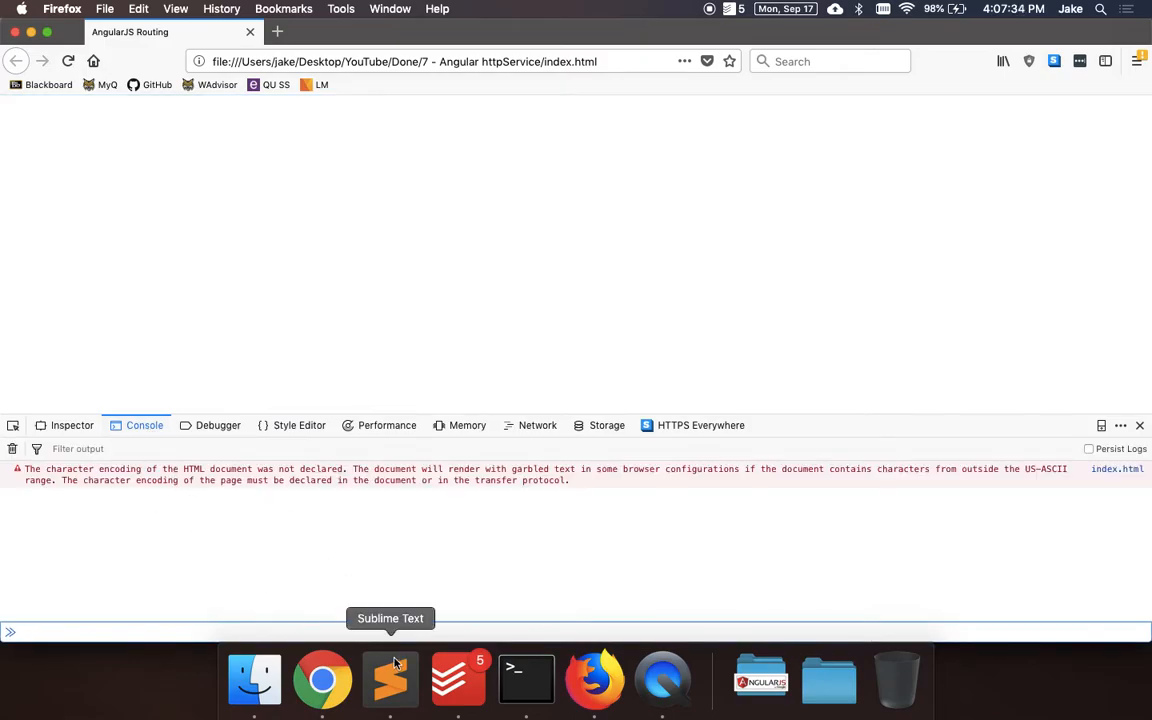
Step: Write the $http.get('data.json') request in the controller, noting $http.post alongside it
left_click(390, 680)
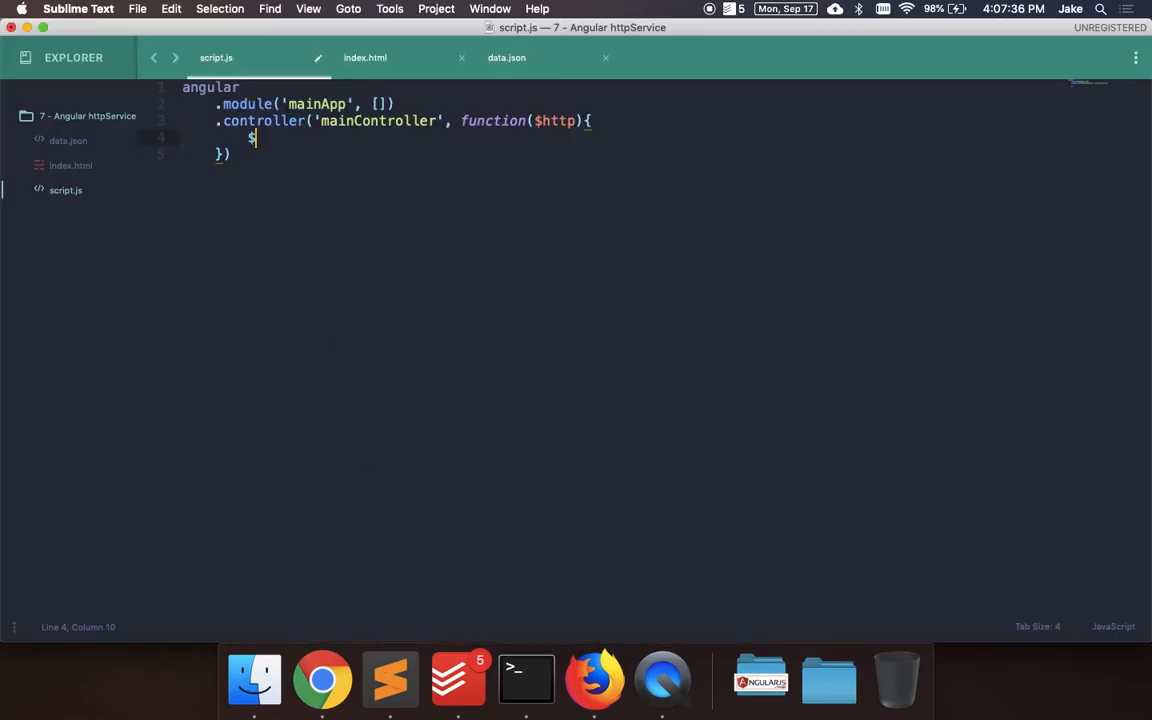
type("http.get")
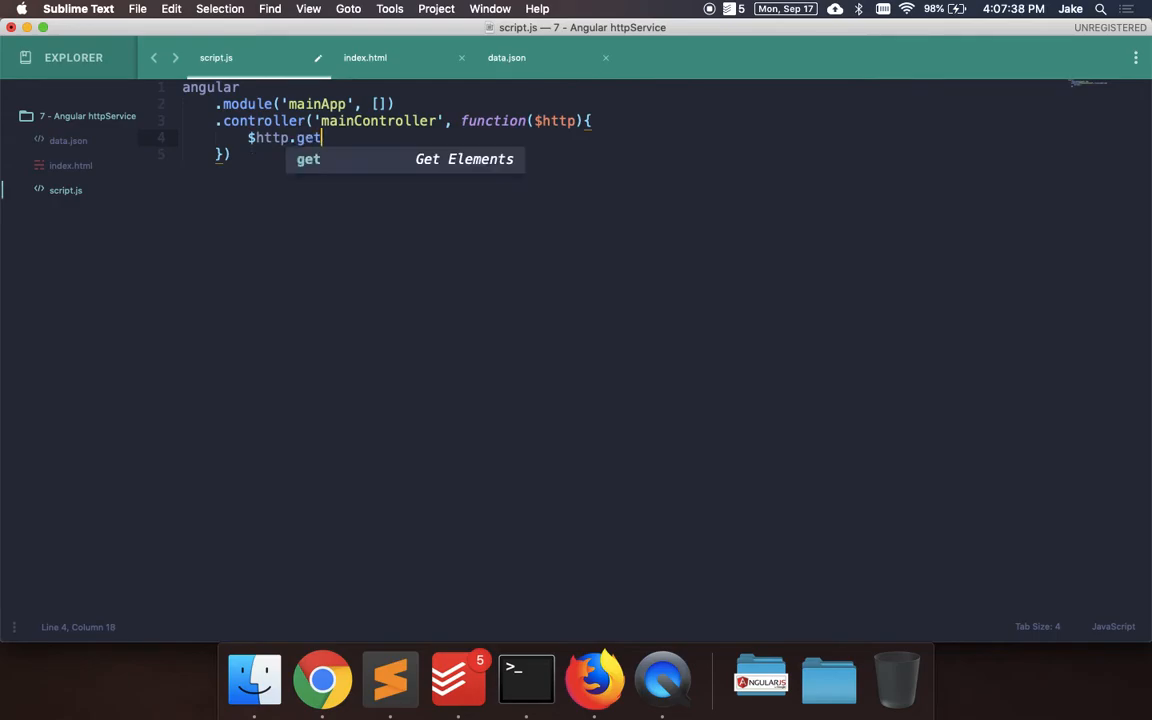
type("('')")
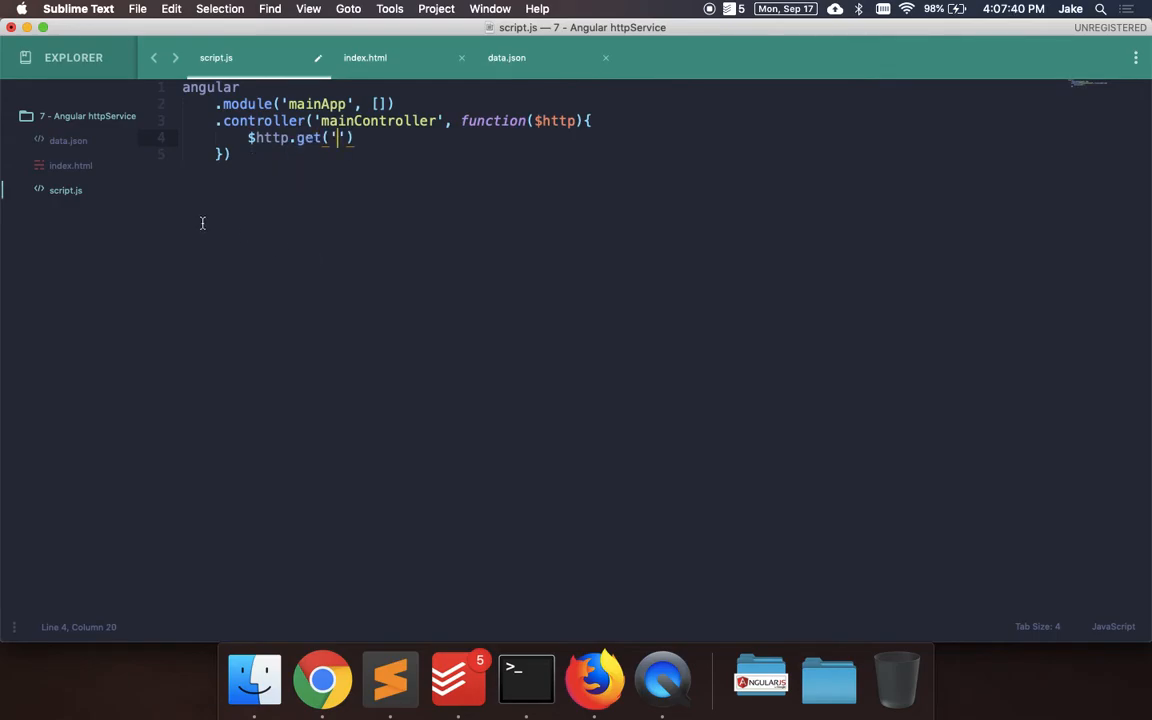
type("data.json")
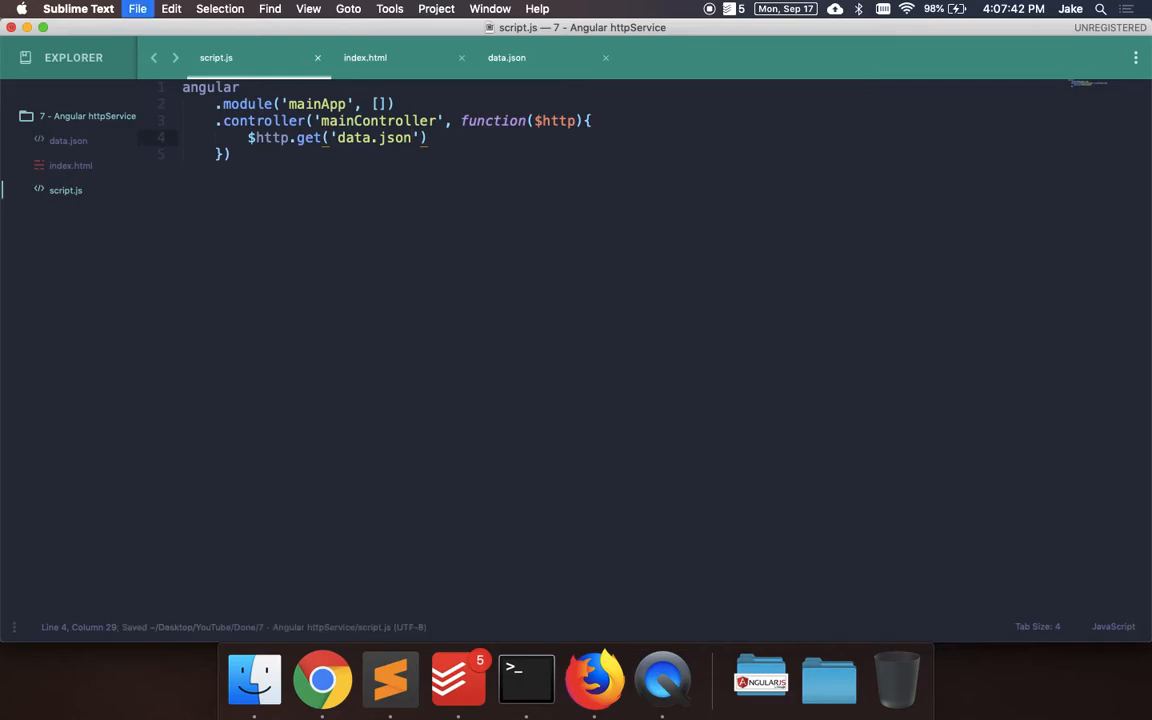
double_click(268, 136)
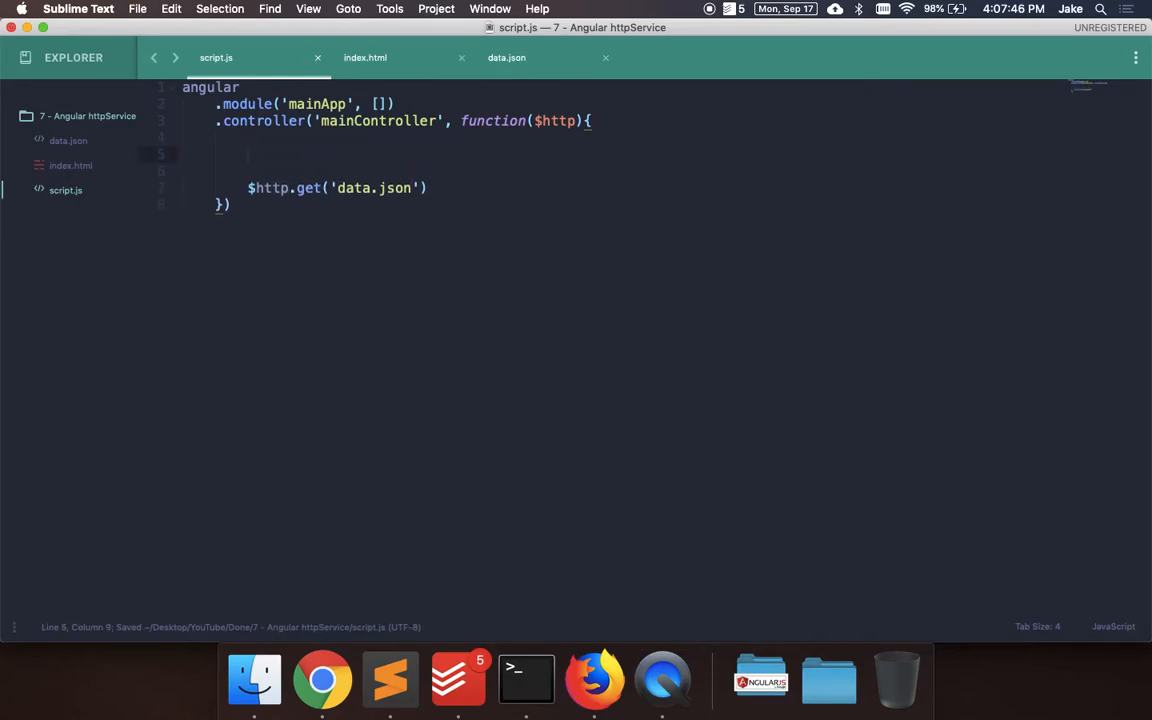
type("$http")
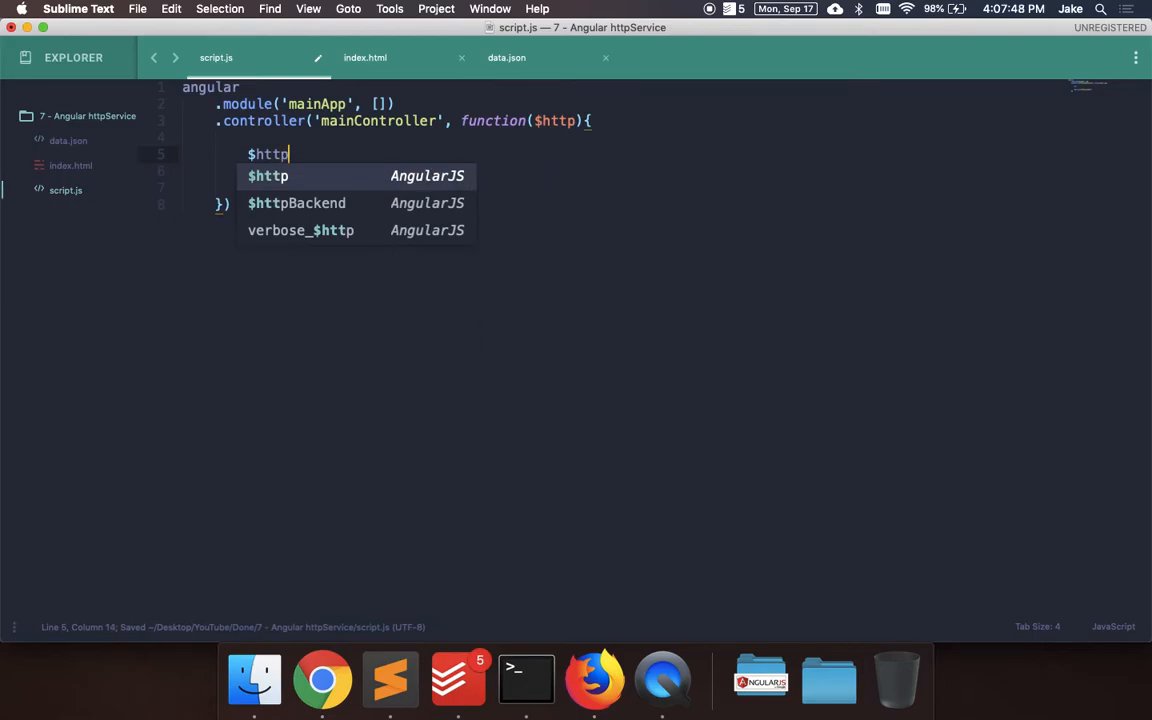
type(".post")
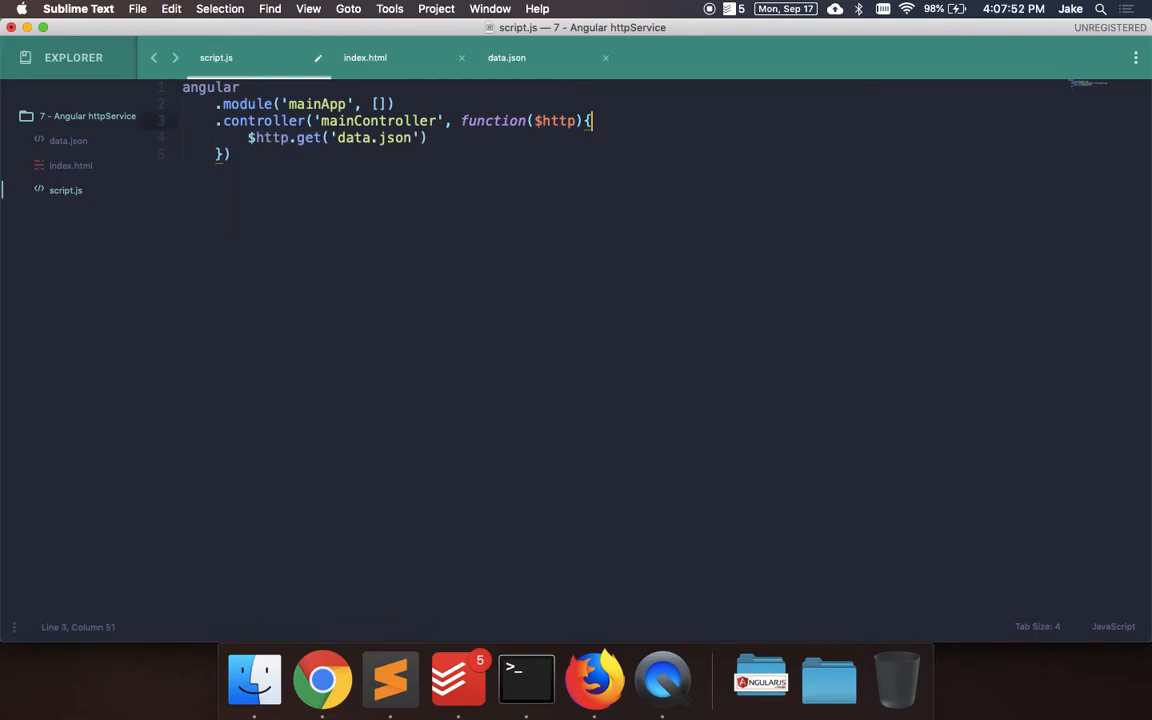
left_click(380, 138)
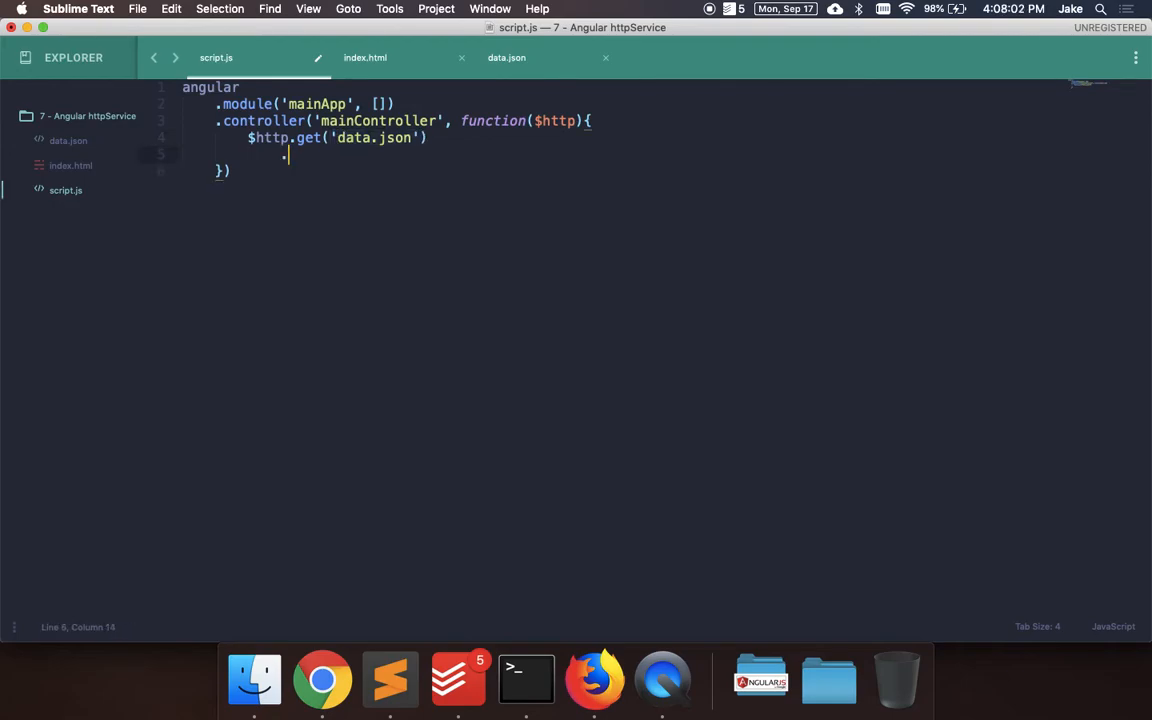
Step: Chain .then(function(res){ console.log(res); }) onto the request to log the response
type(".then")
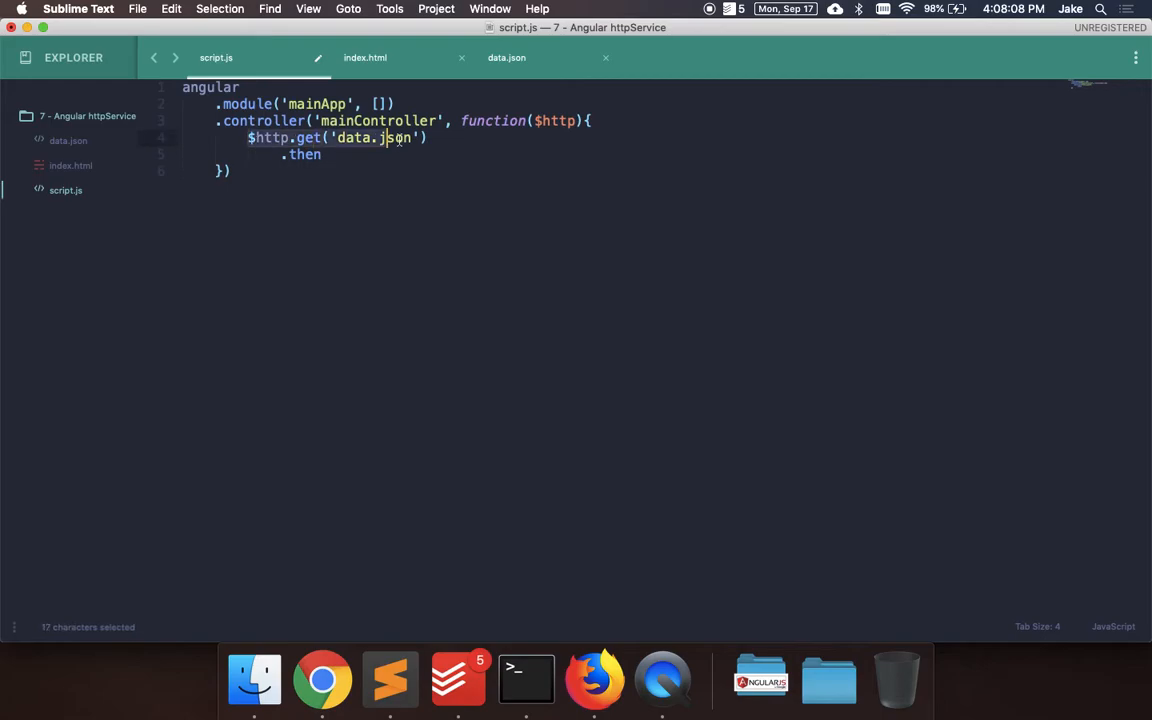
type("()")
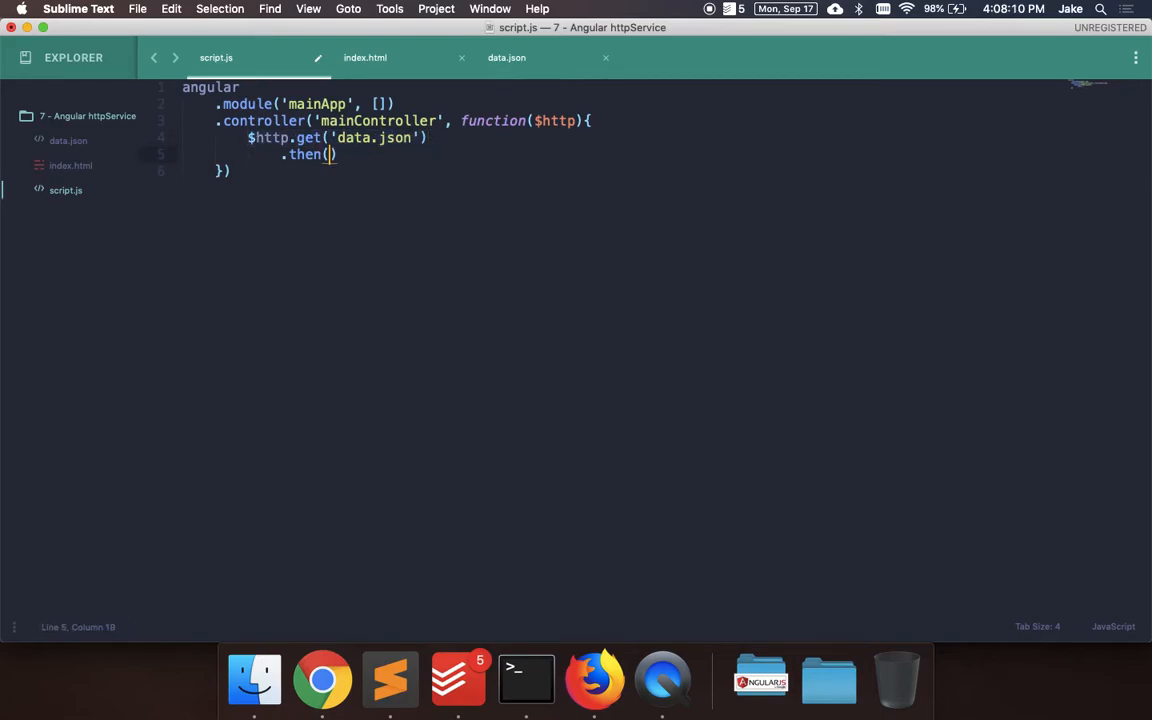
type("function()")
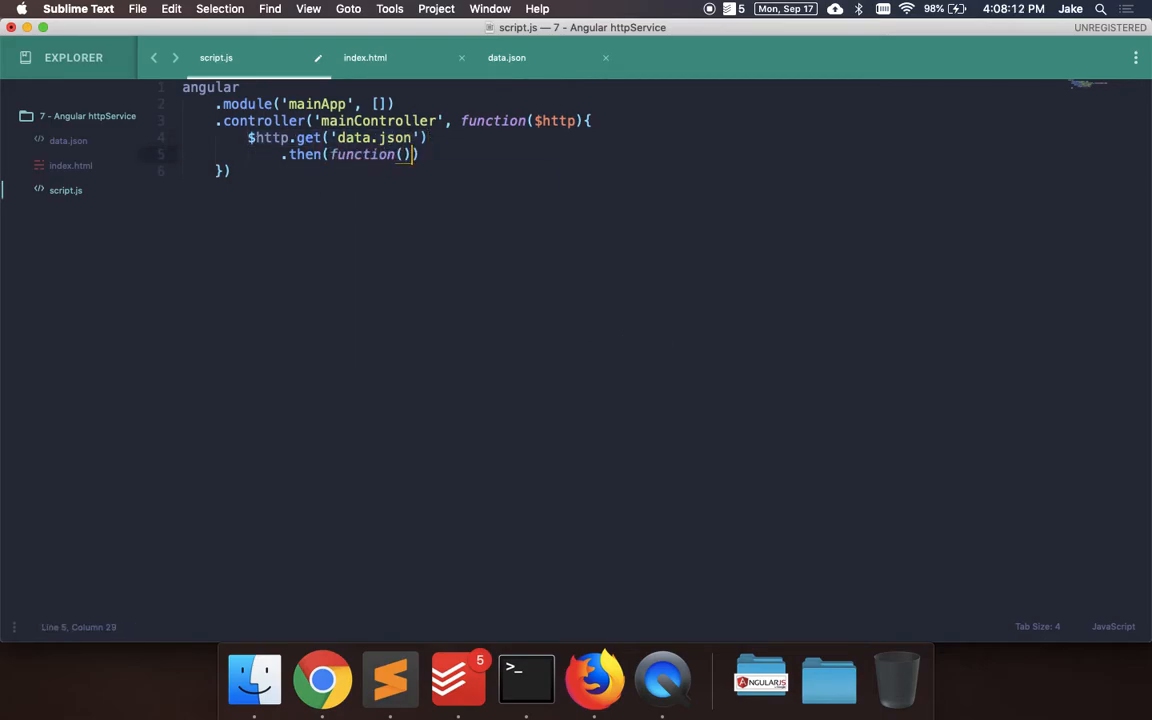
type("{")
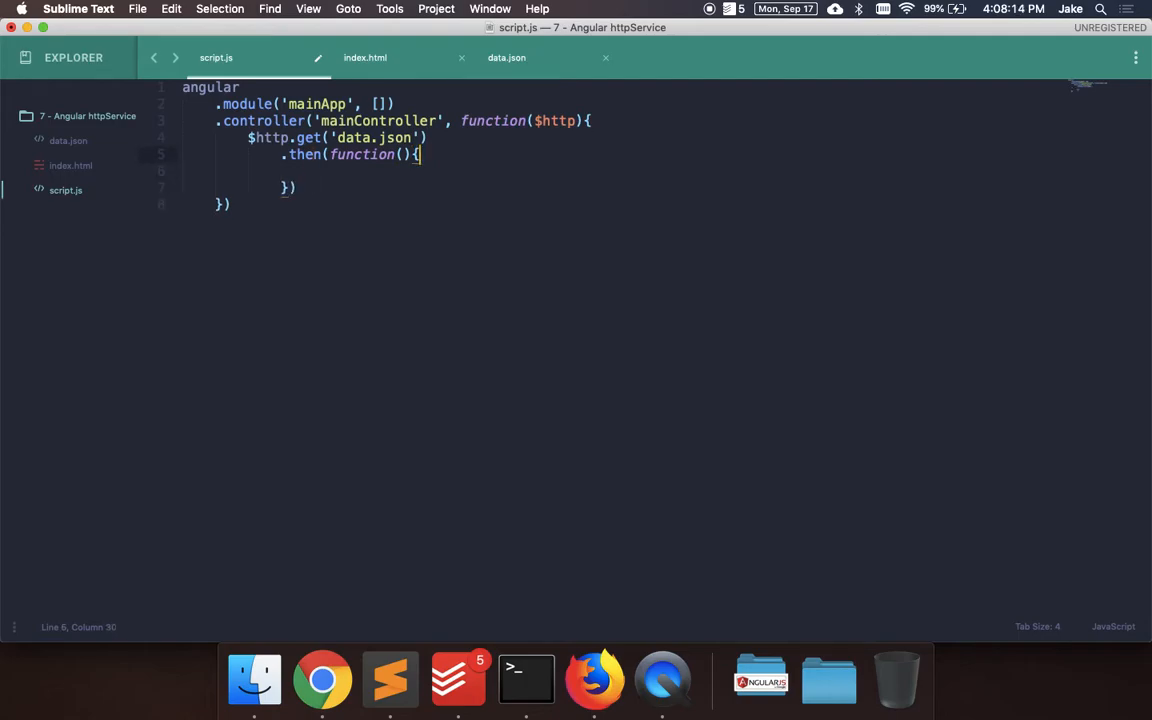
type("res")
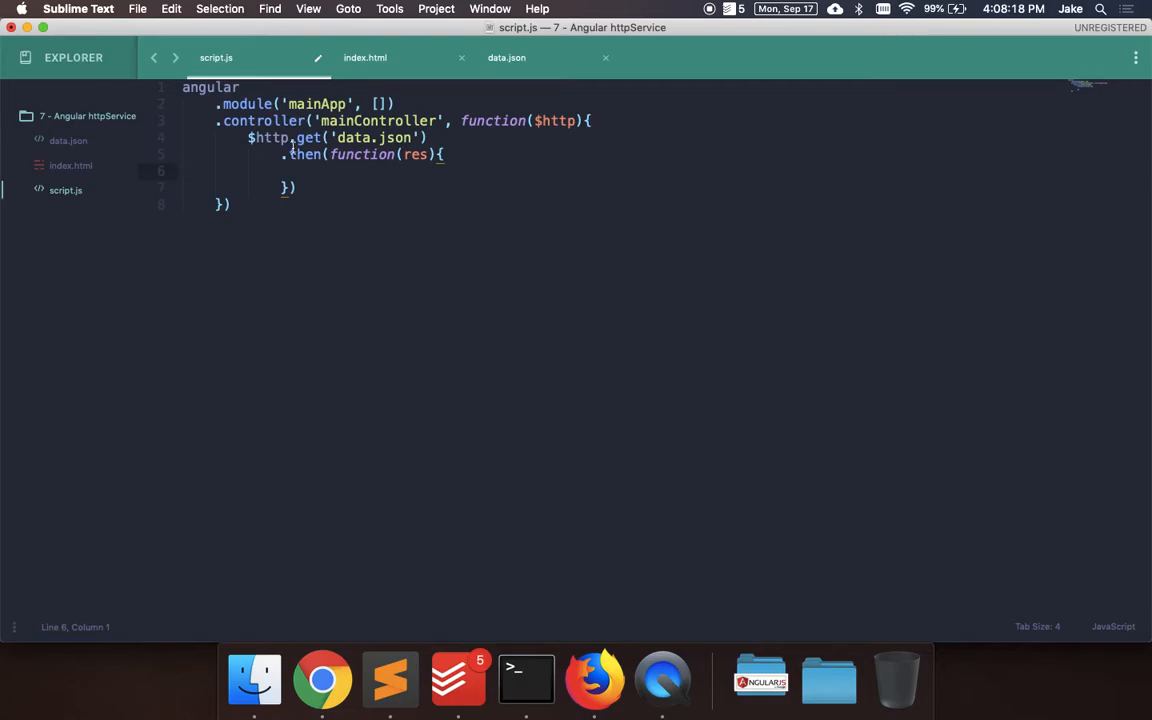
left_click(328, 136)
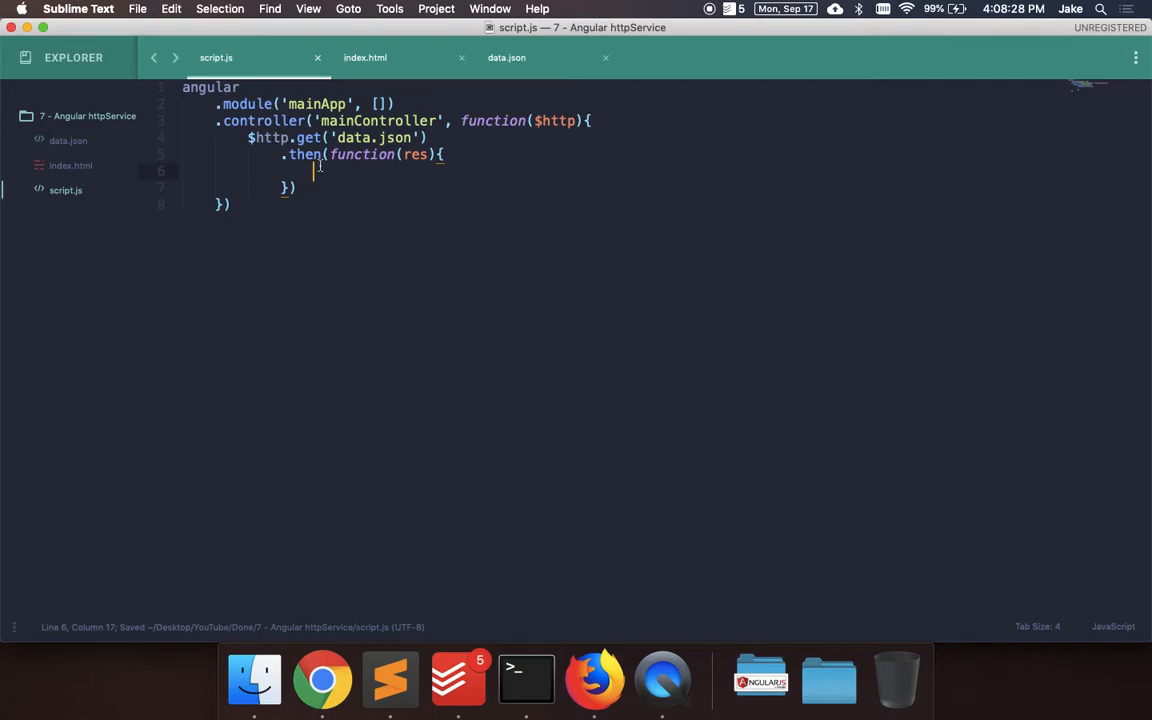
type("console.lo")
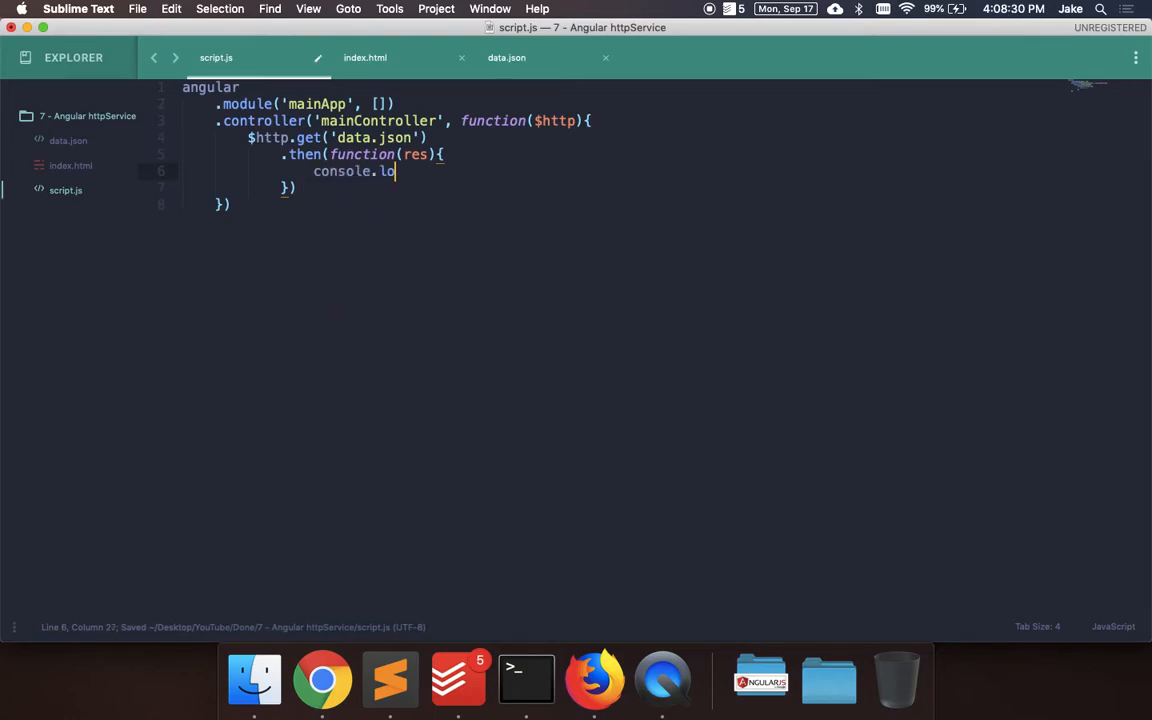
type("g(res);")
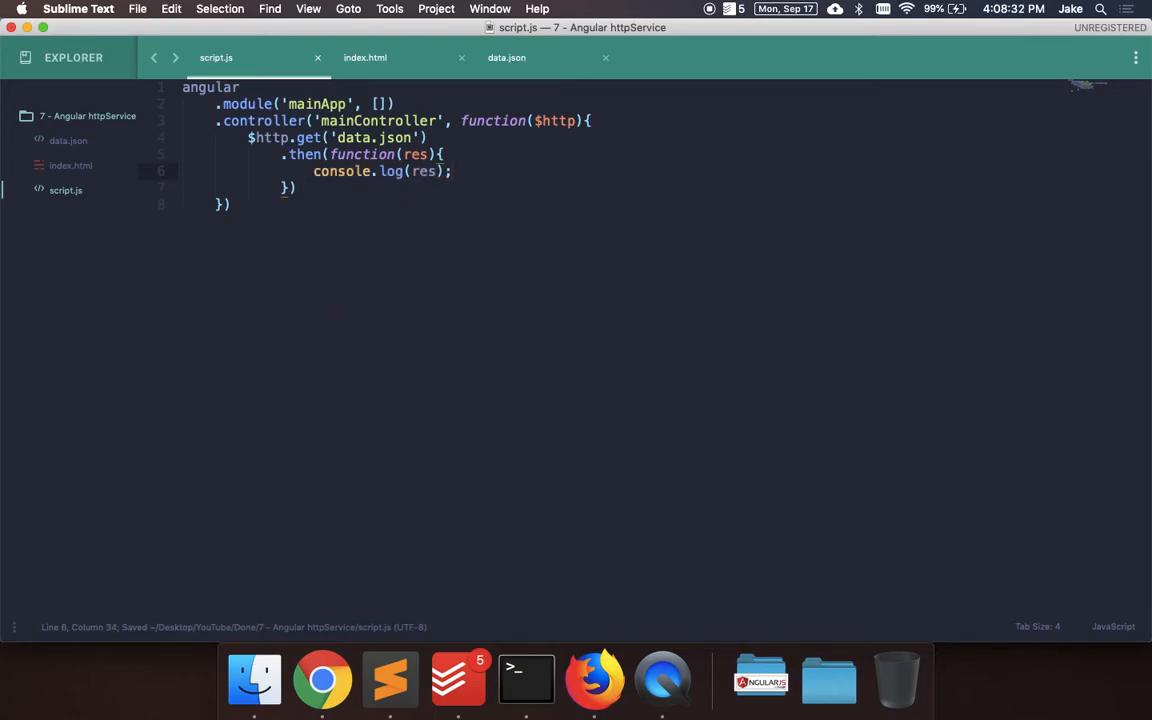
Step: Expand the logged response Object in the Firefox console to reveal data and status 200, then return to the editor
left_click(594, 680)
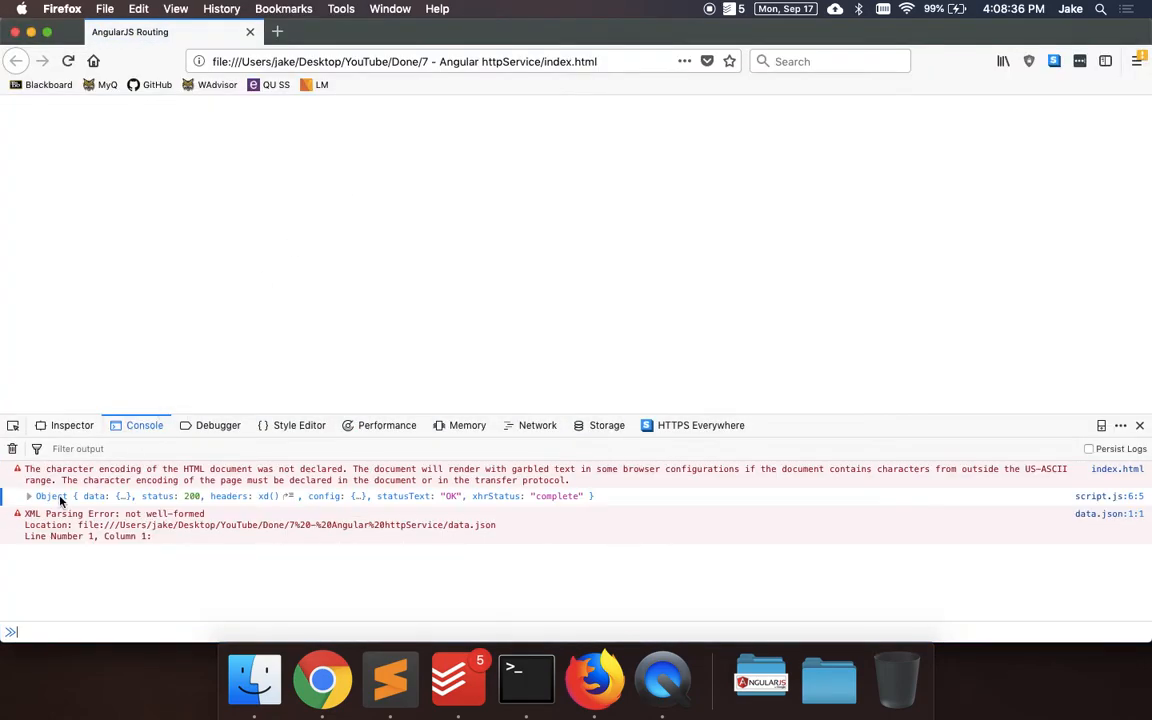
left_click(28, 496)
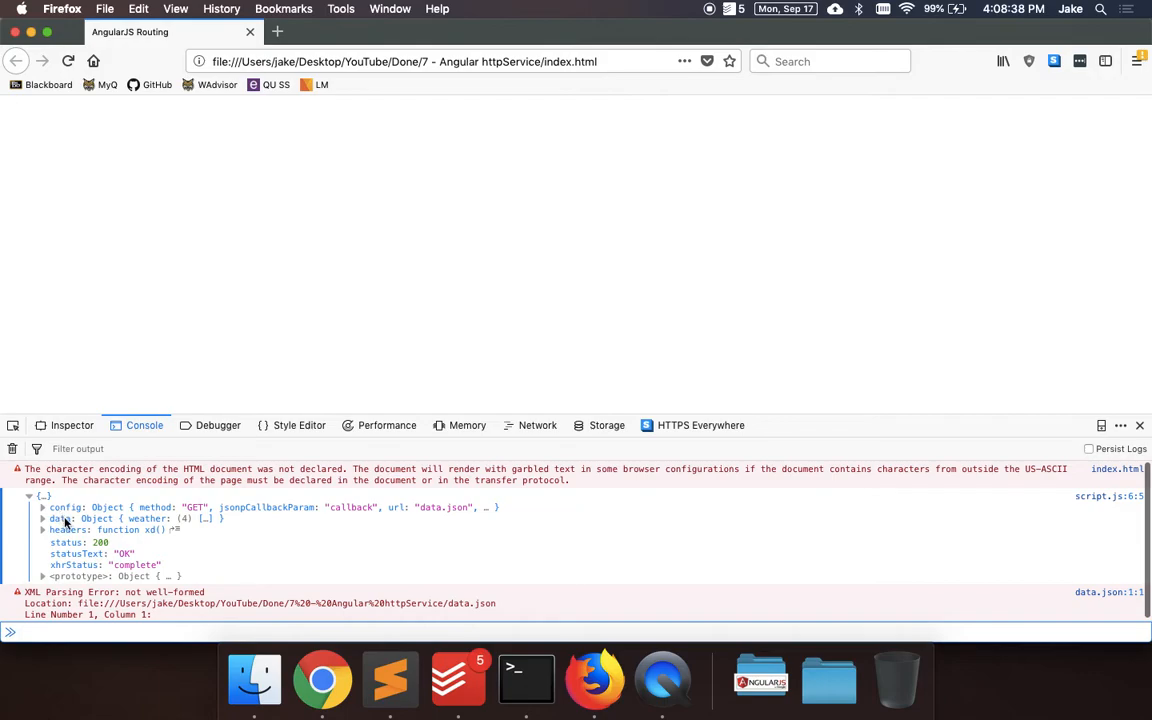
left_click(44, 518)
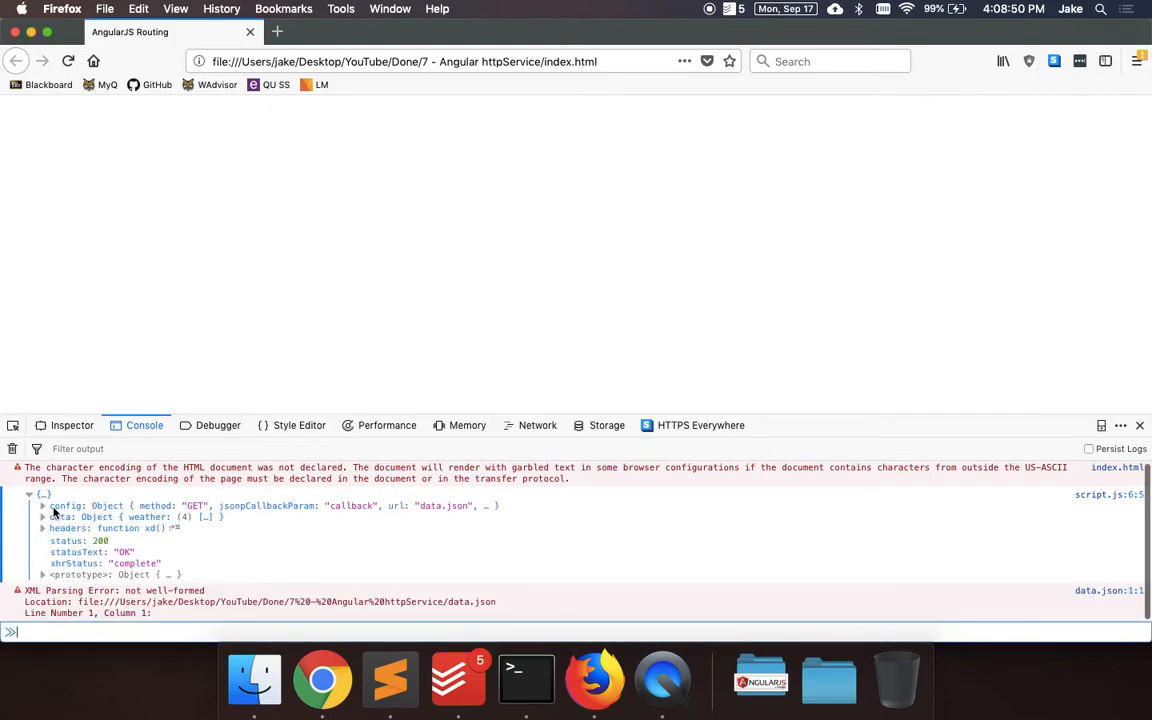
mouse_move(316, 614)
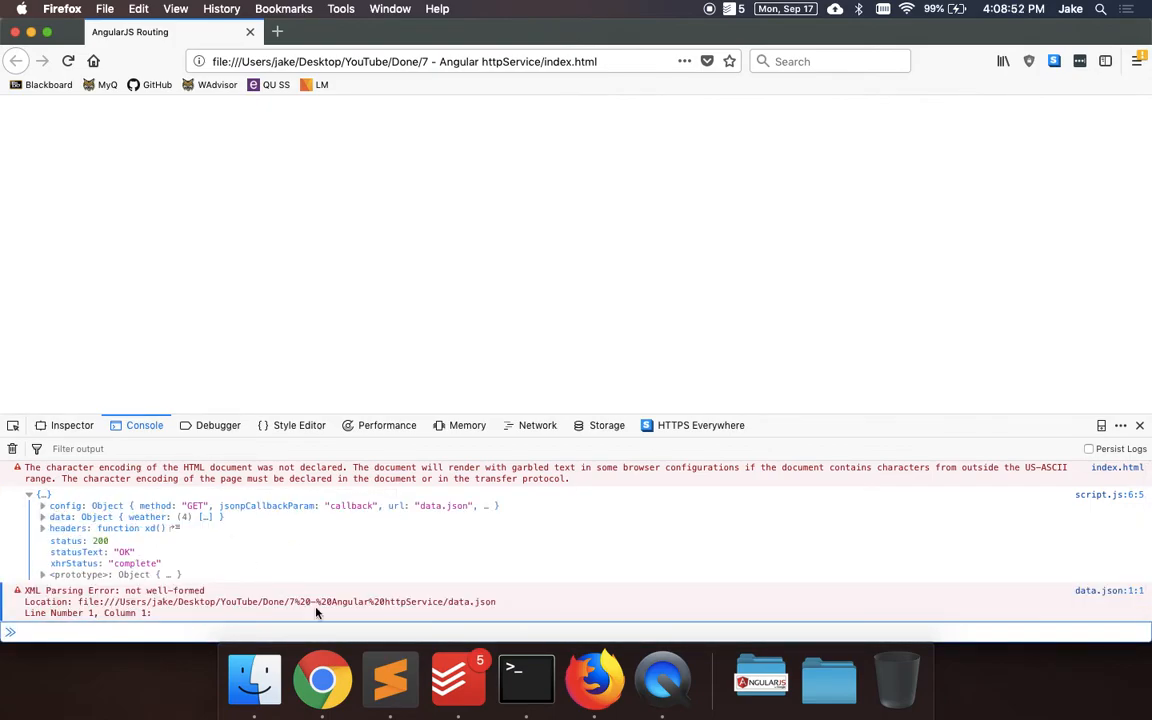
left_click(390, 680)
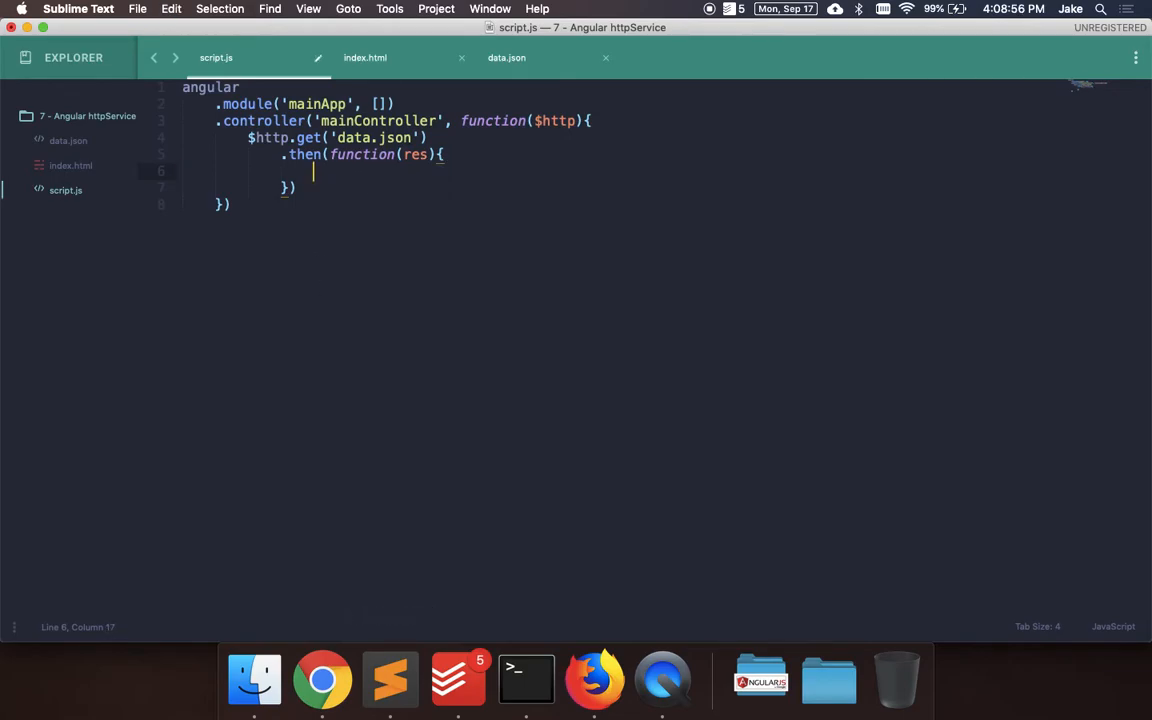
Step: Replace the log with let data = res.data; and console.log(data); in the then callback
type("let data = res.data;")
type("console.log(data);")
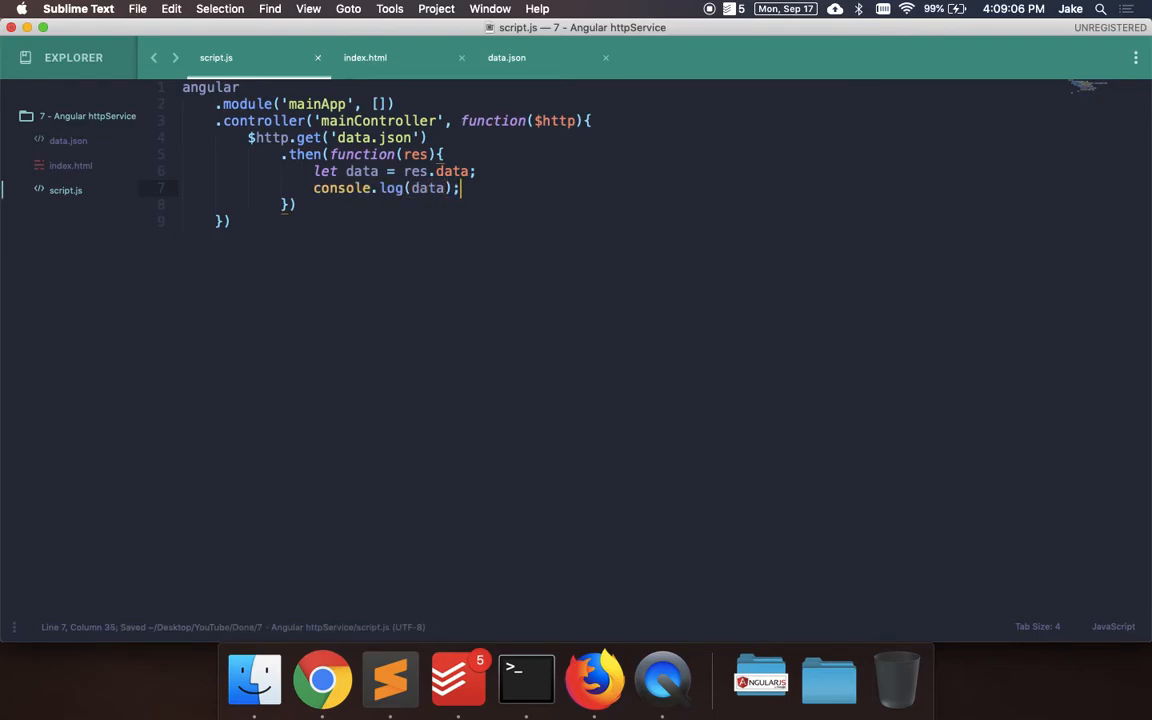
double_click(414, 154)
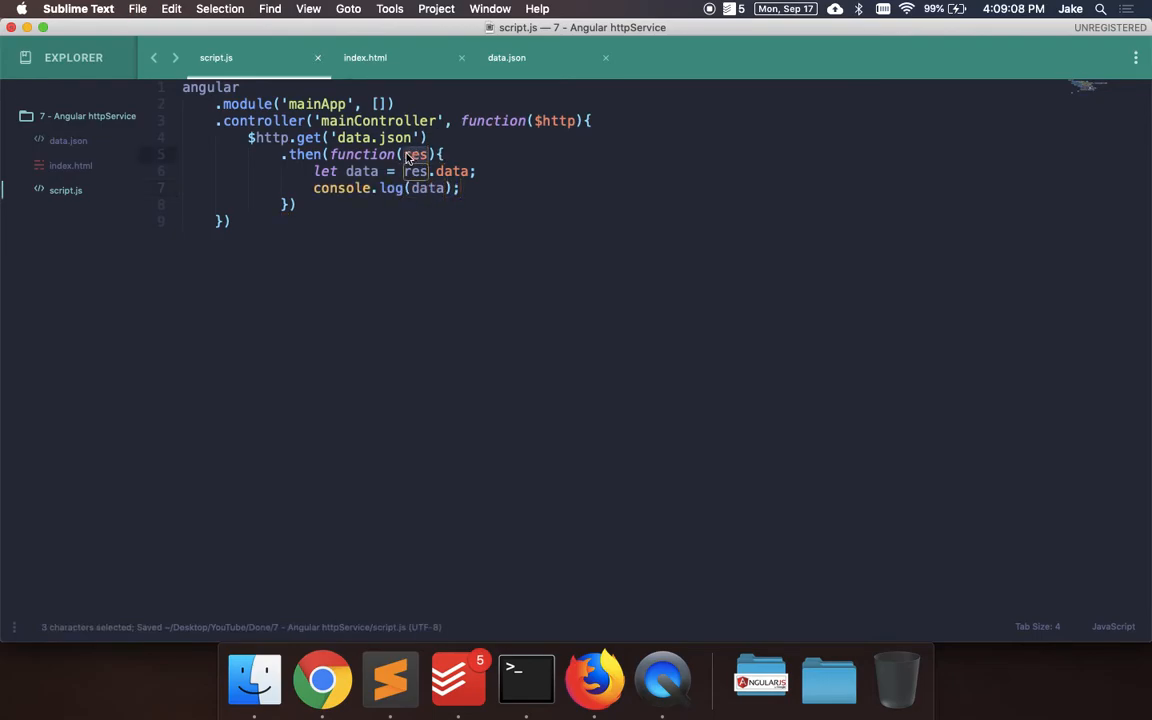
left_click(430, 154)
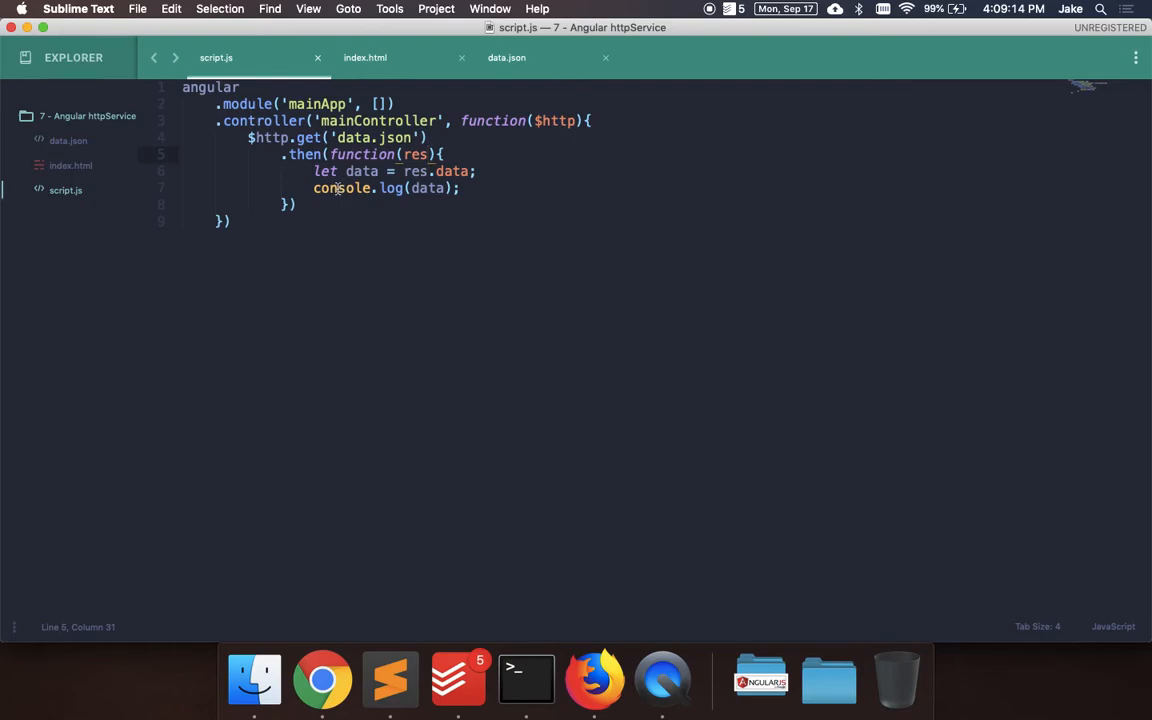
double_click(452, 170)
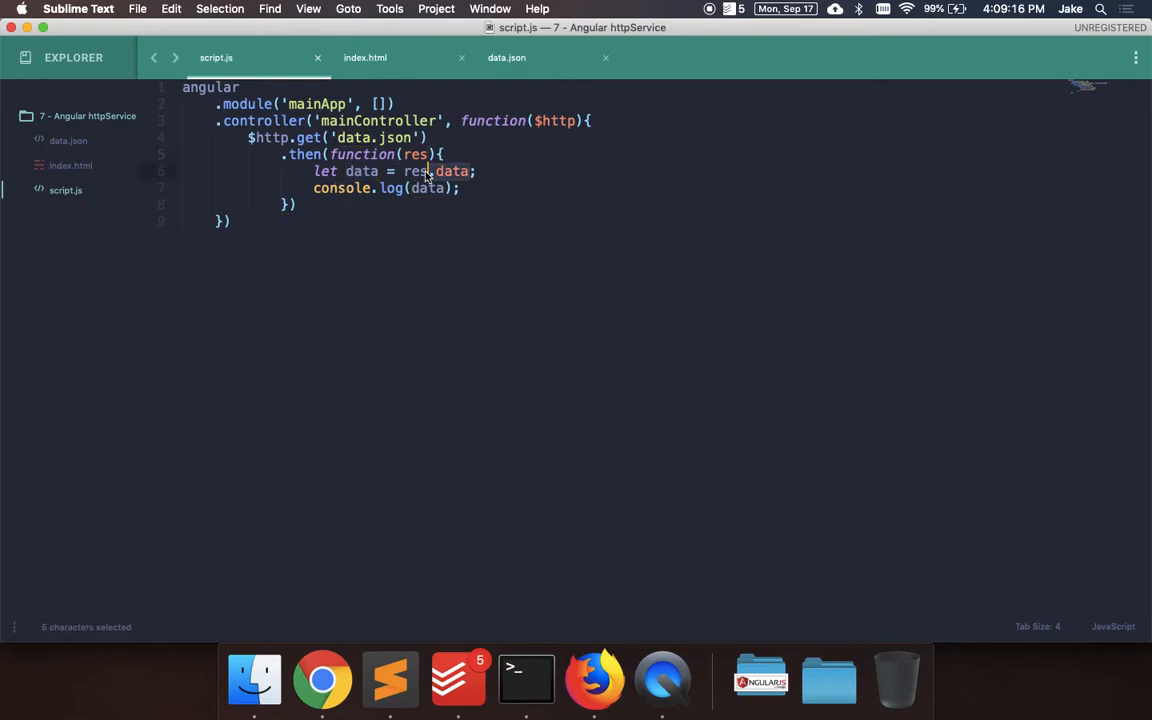
Step: Expand the logged weather: Array(4) in the Firefox console into its four day objects
left_click(594, 680)
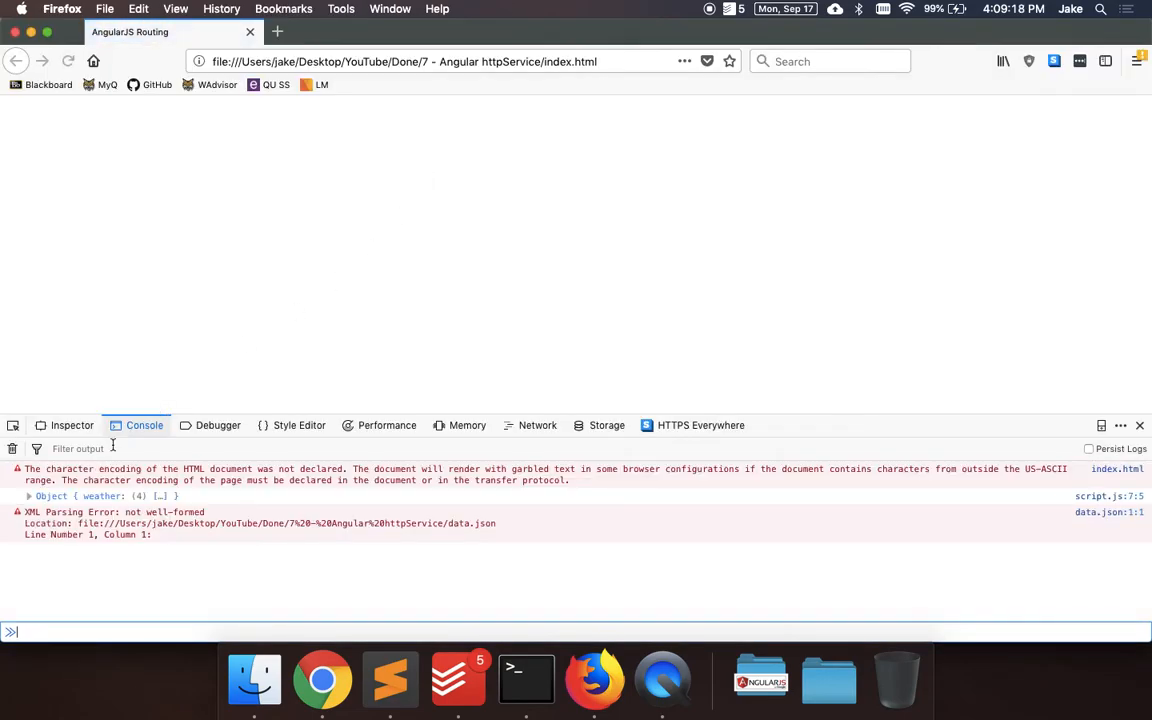
left_click(28, 496)
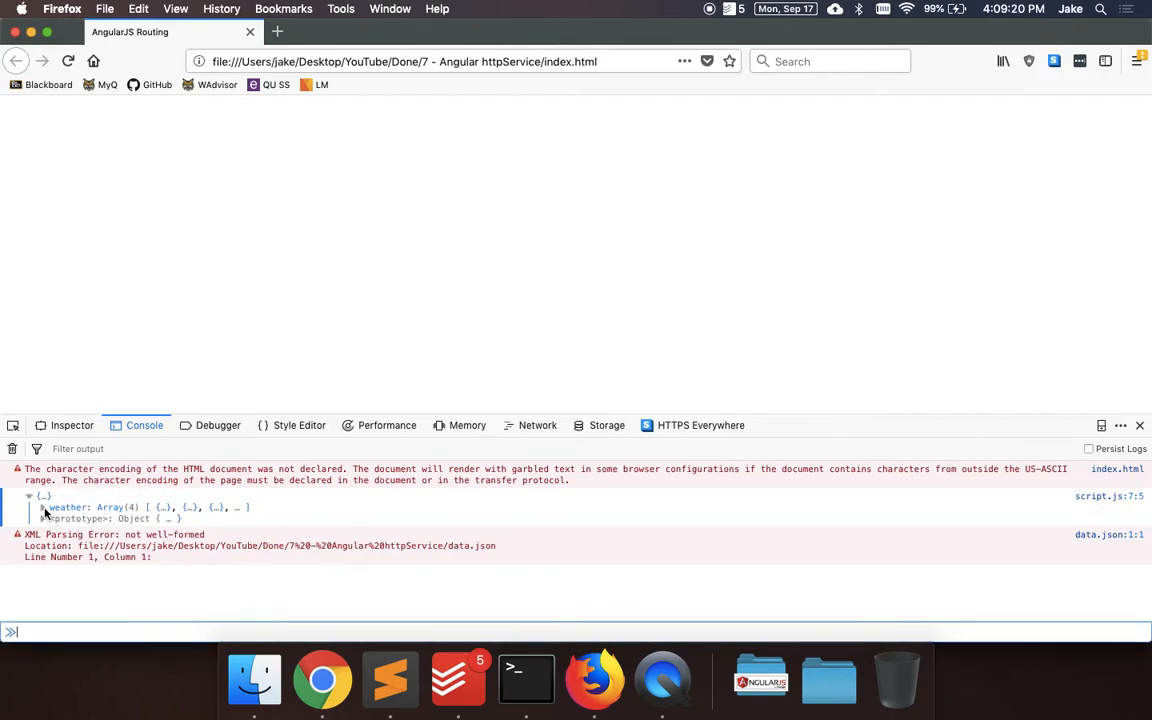
left_click(30, 508)
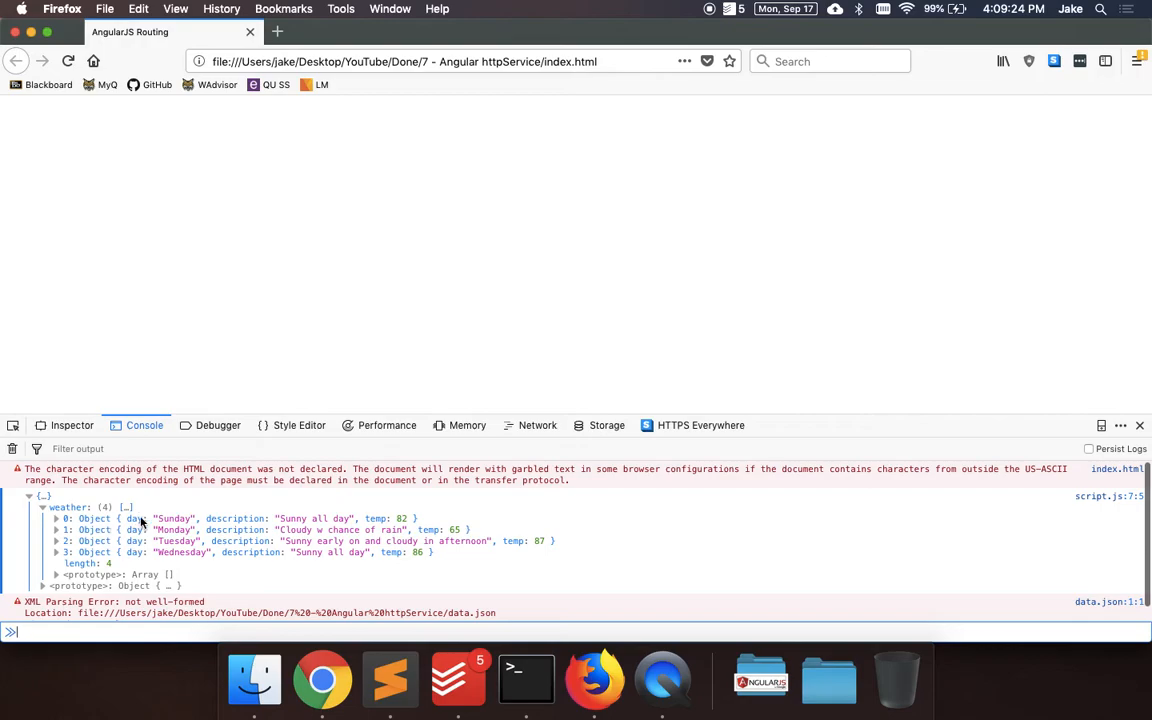
mouse_move(204, 560)
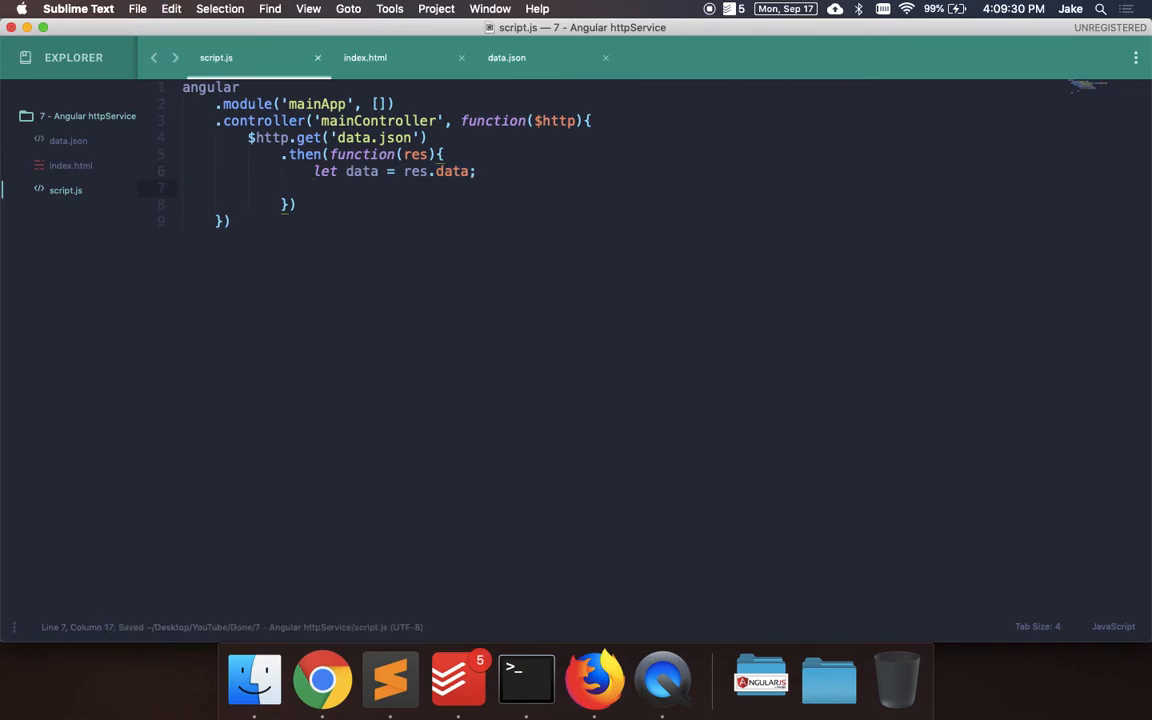
Step: Inject $scope into the controller and assign $scope.data = res.data; in place of the local variable
type(",")
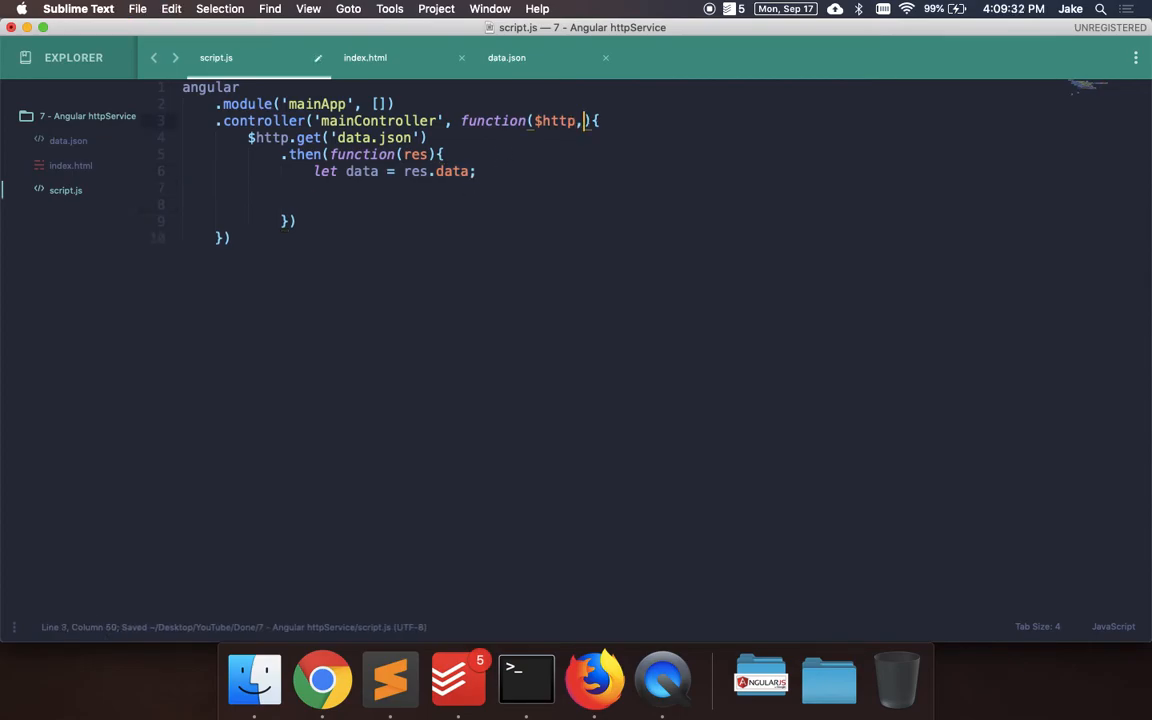
type("$scope")
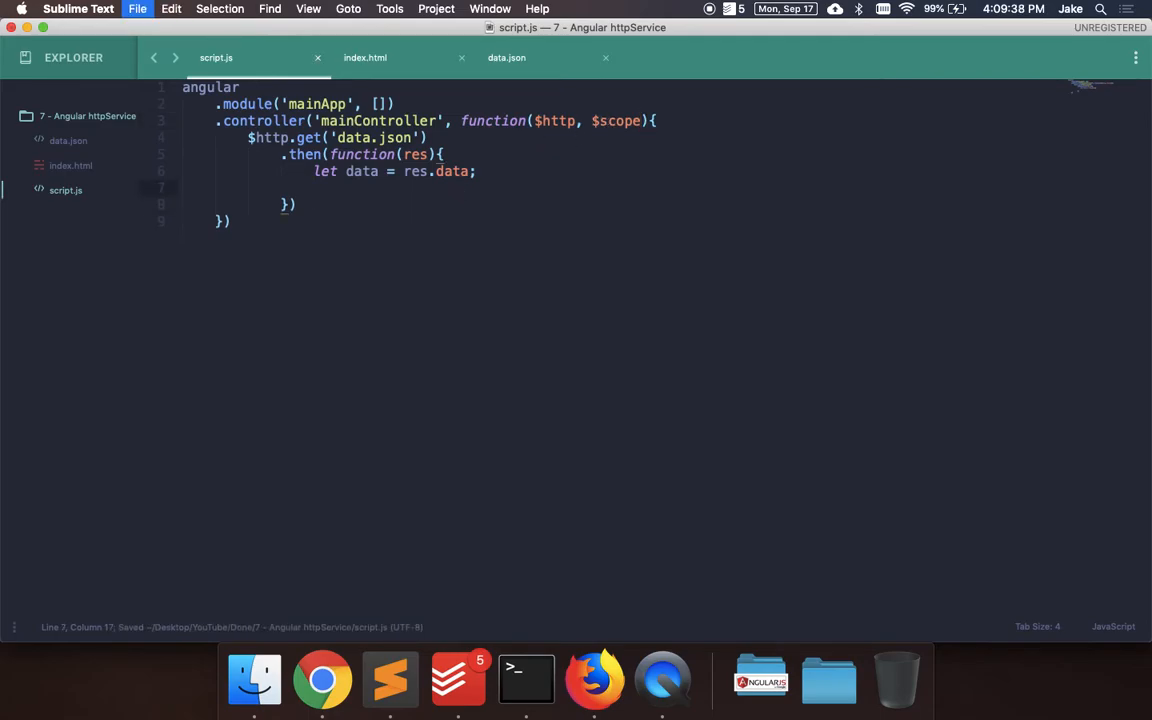
type("$scope")
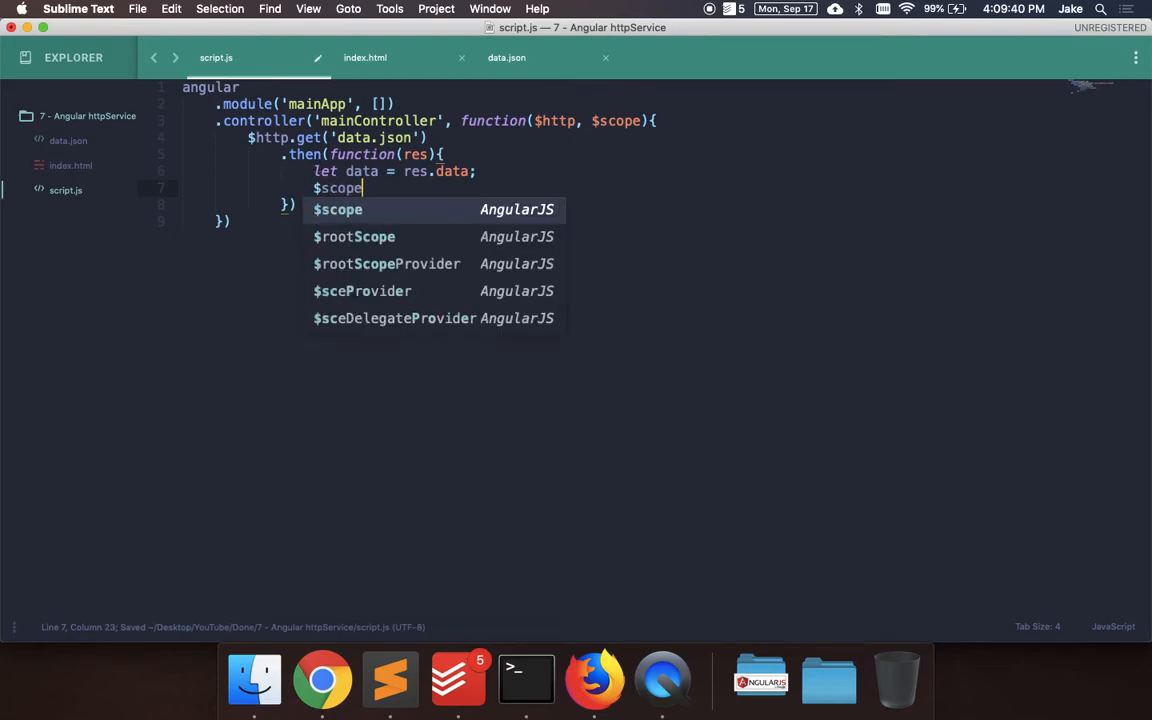
type(".data =")
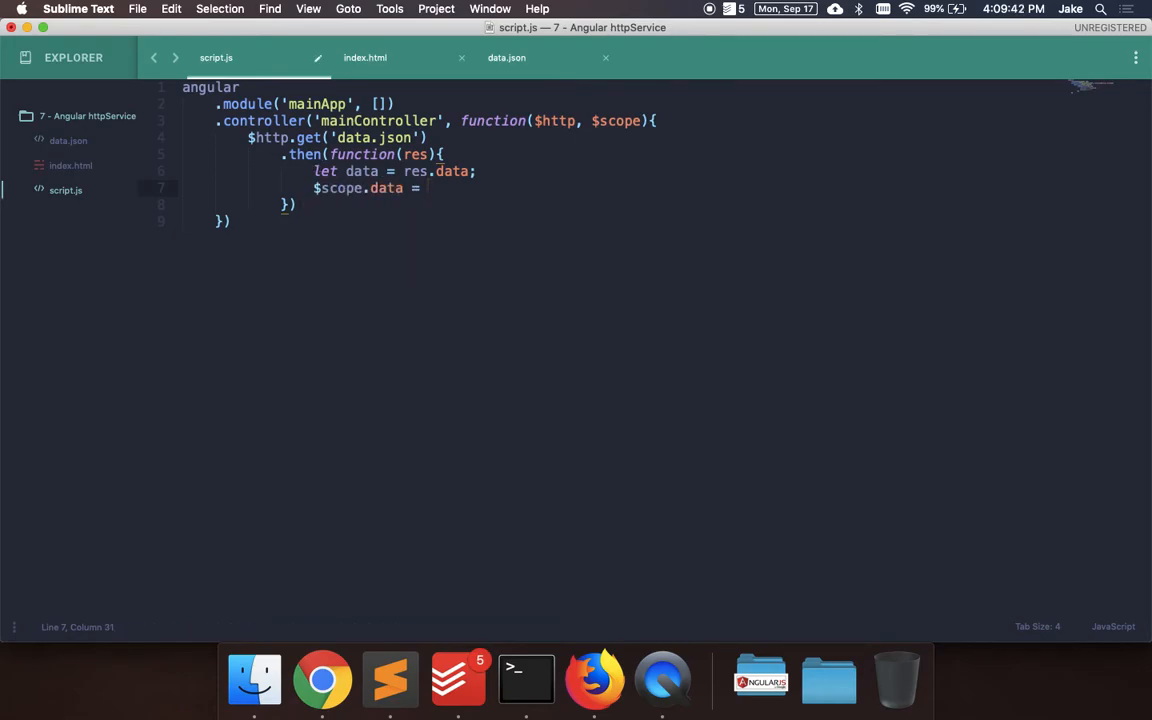
type("res")
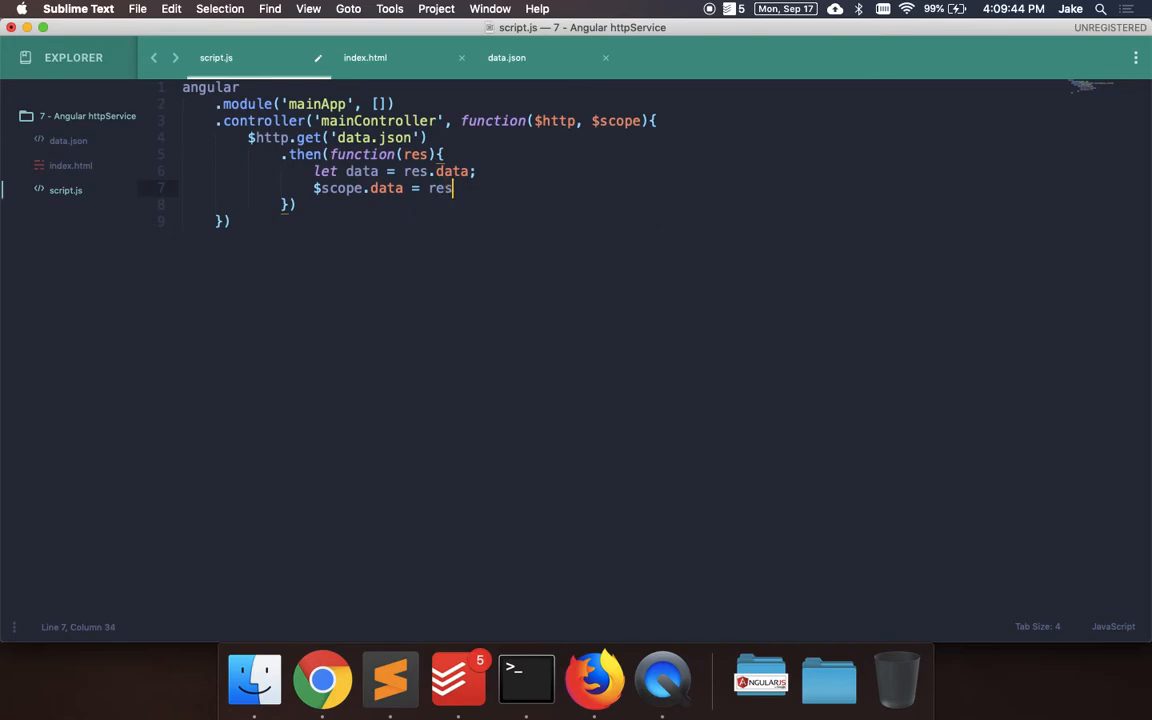
type(".data;")
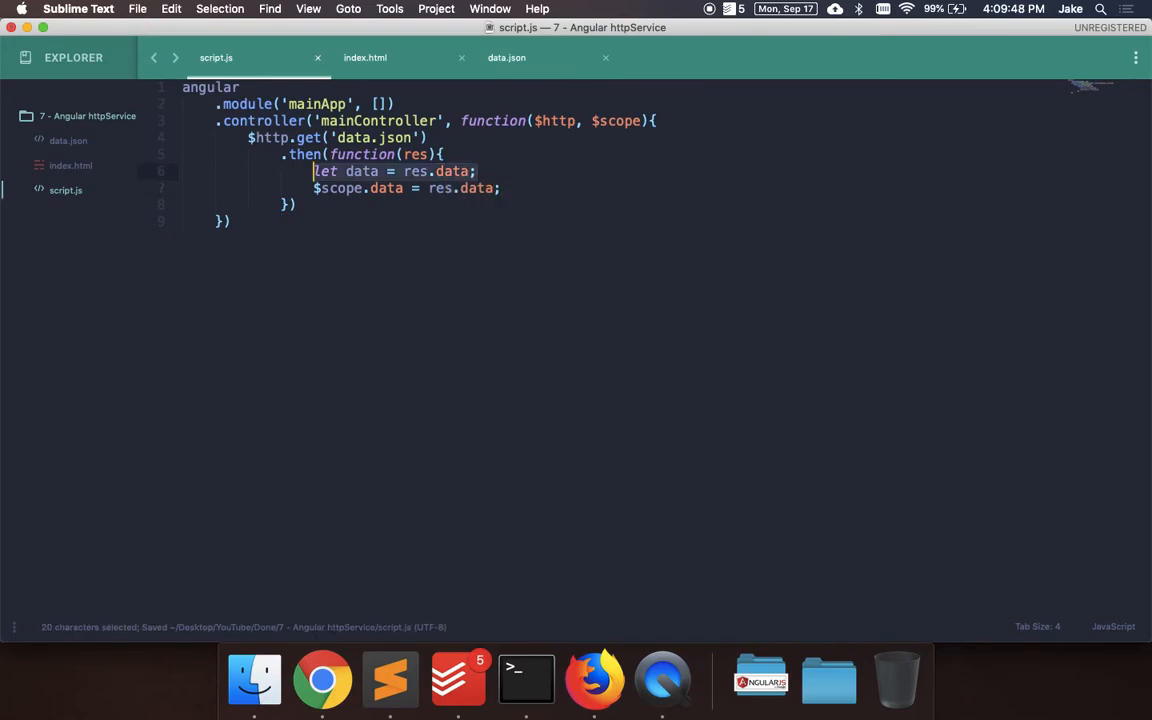
key("backspace")
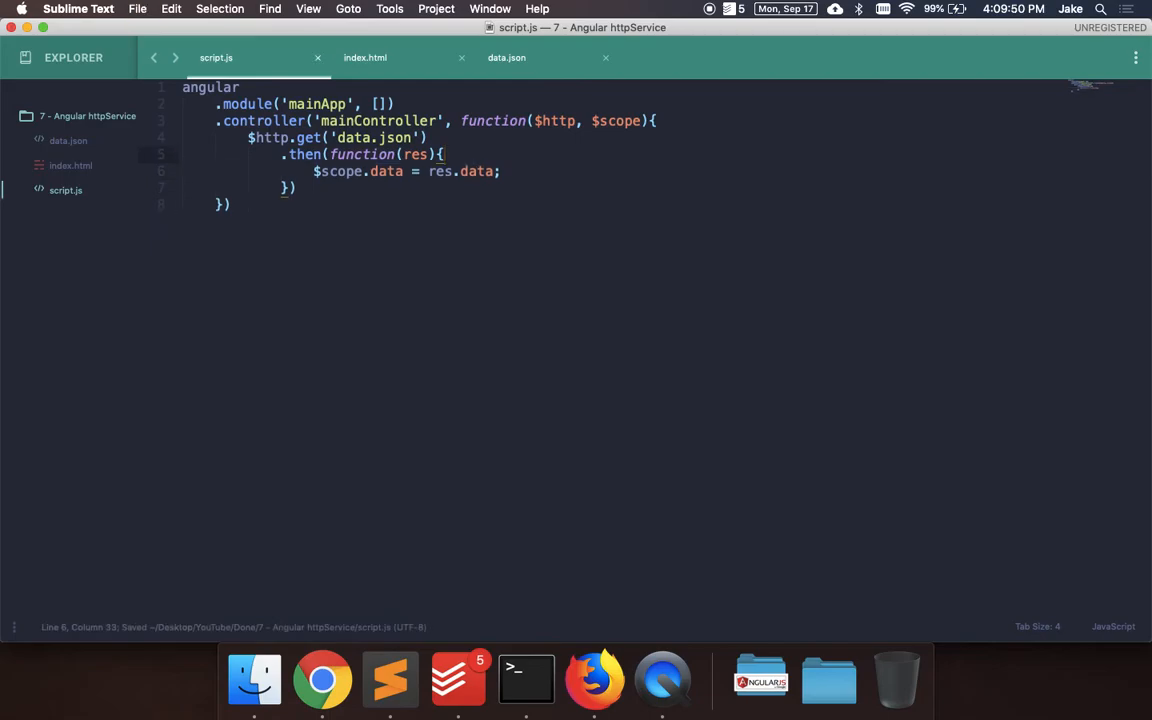
key("enter")
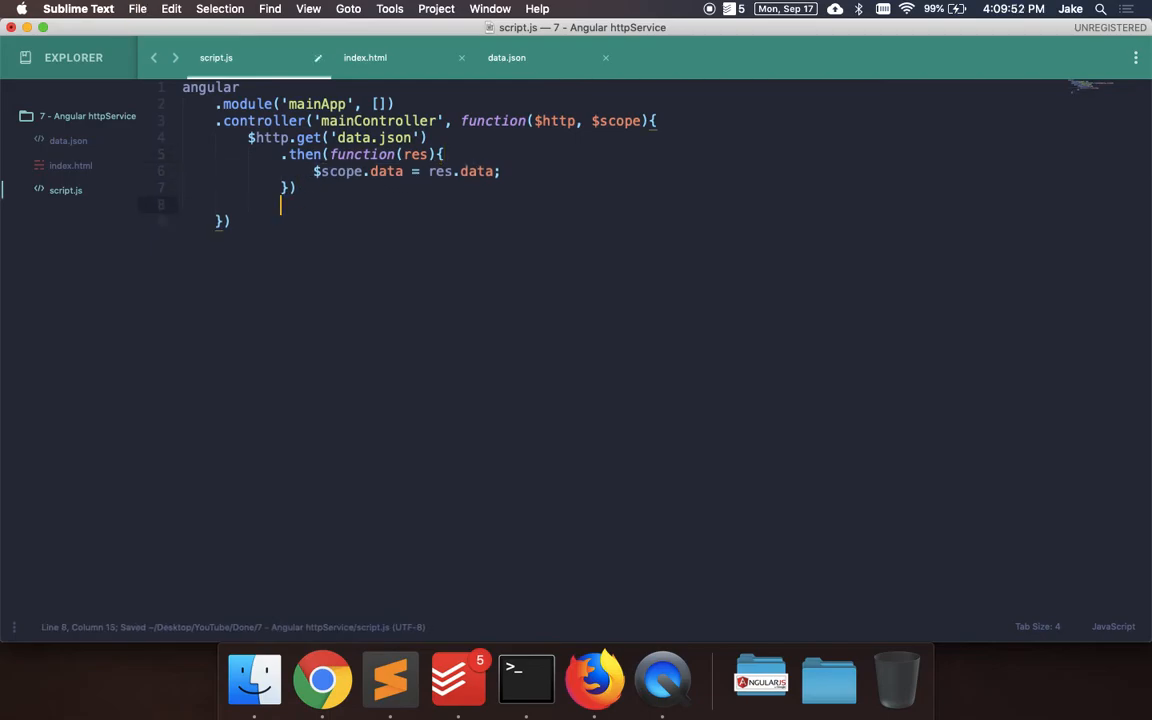
Step: Add .catch(function(err){ console.error(err); }) after the then block and bring up the page in Chrome
type(".catch(")
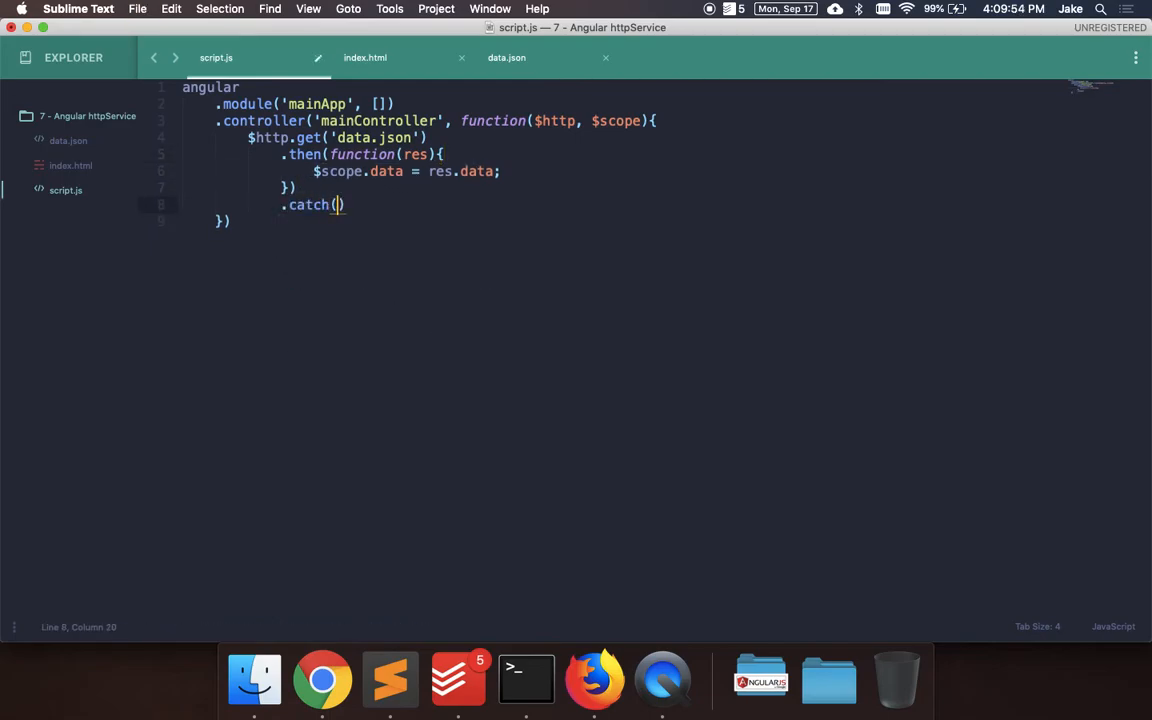
type("function")
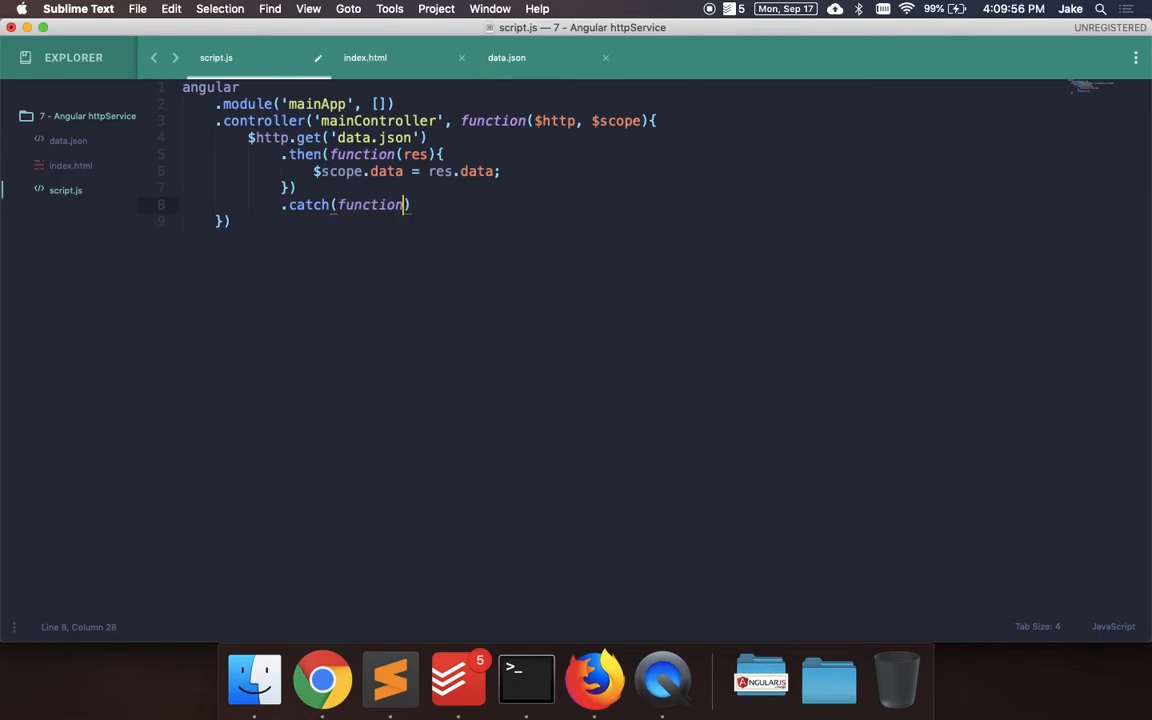
type("err){")
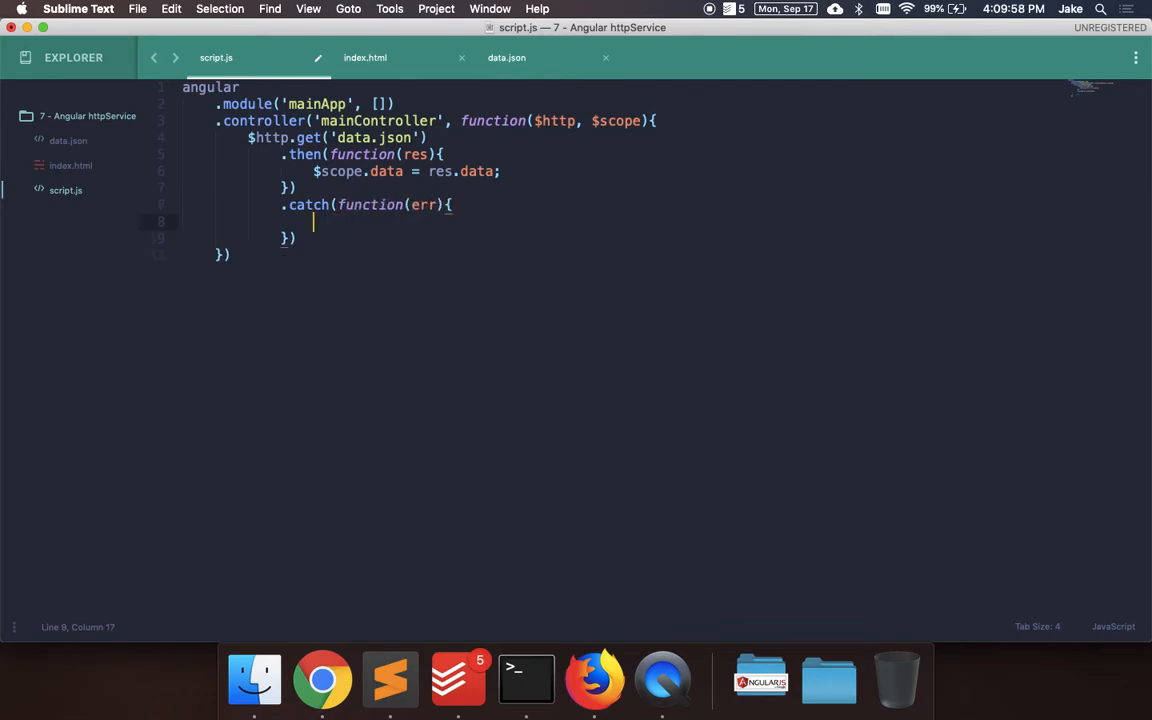
type("console.")
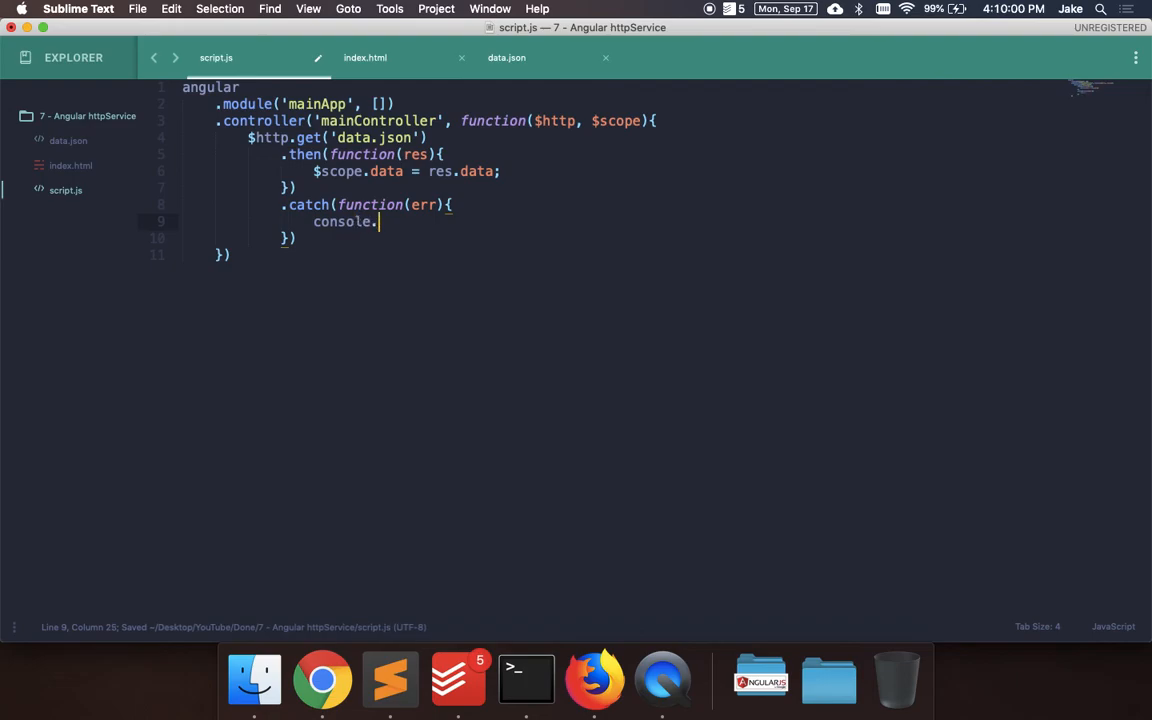
type("error(err);")
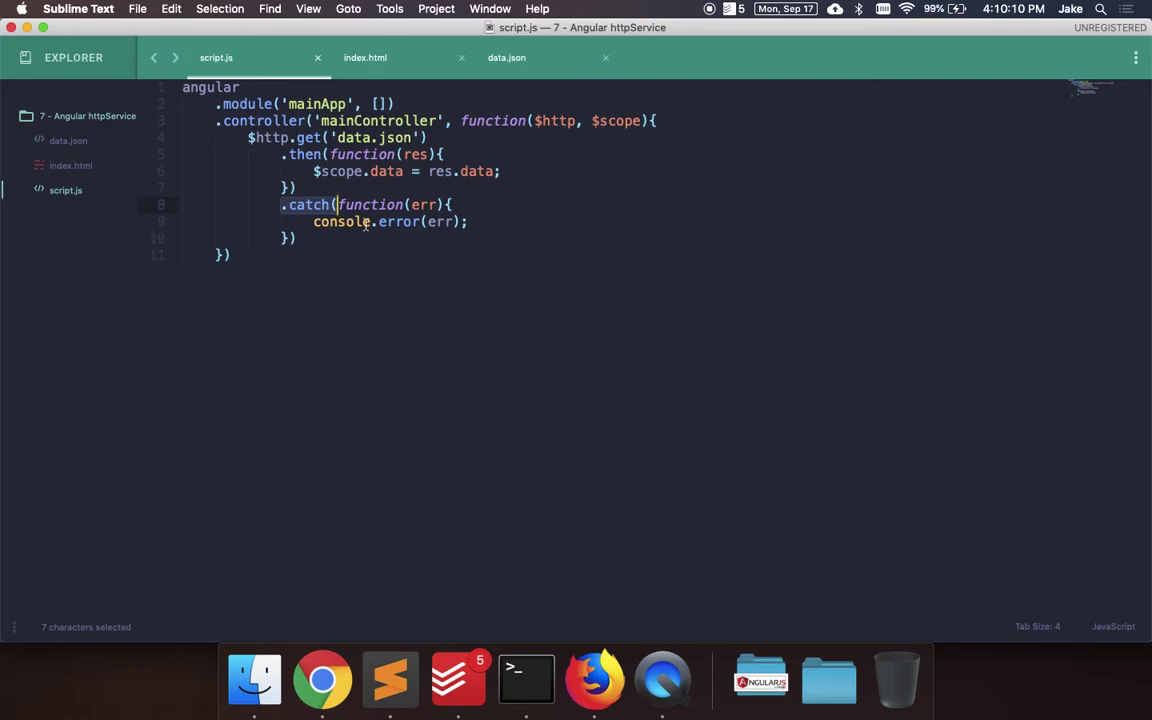
mouse_move(322, 680)
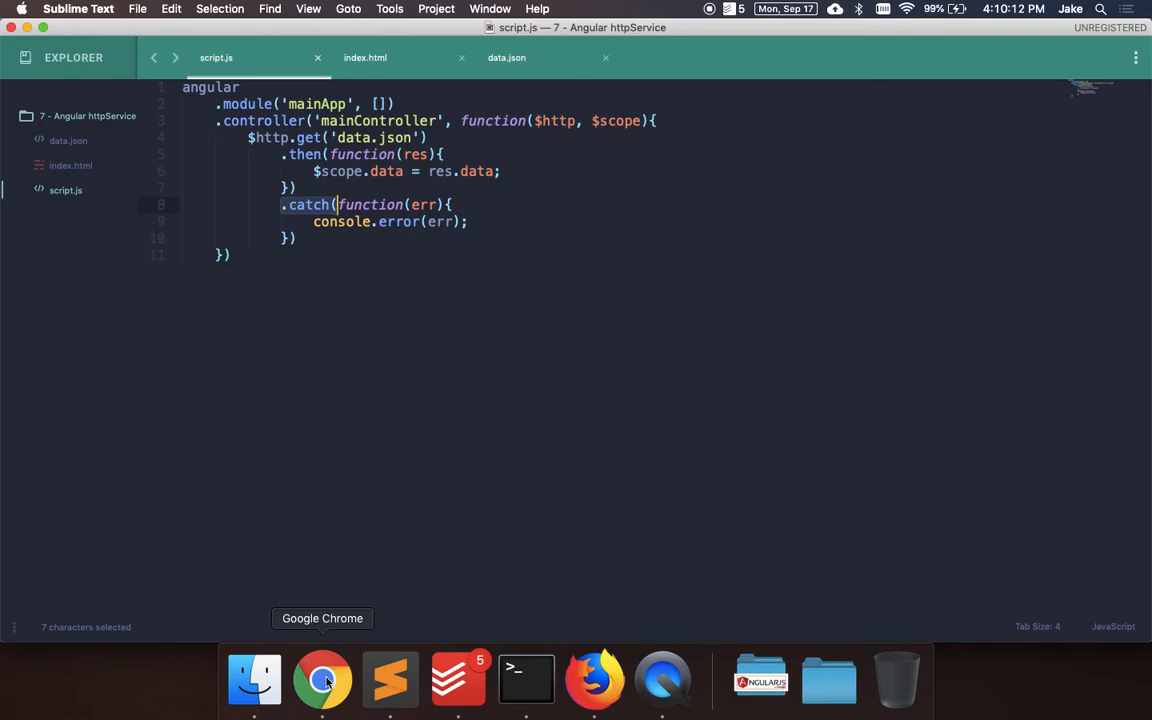
left_click(322, 680)
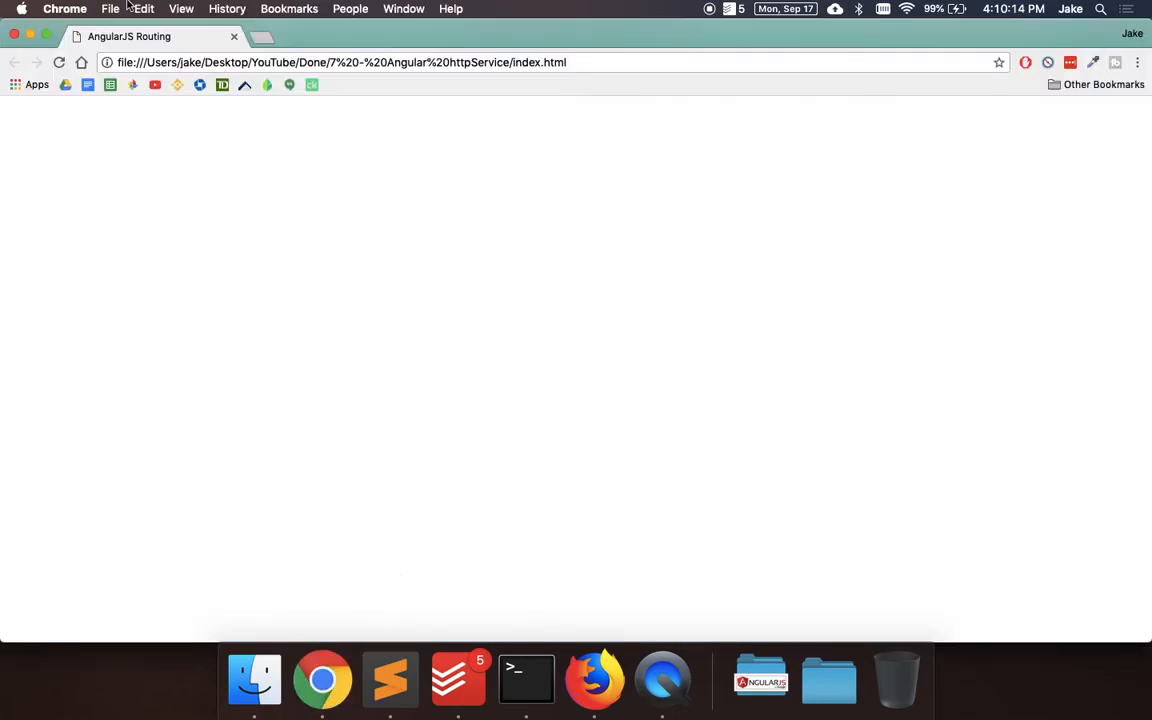
Step: In index.html, start a table with border="1" inside the body
left_click(390, 680)
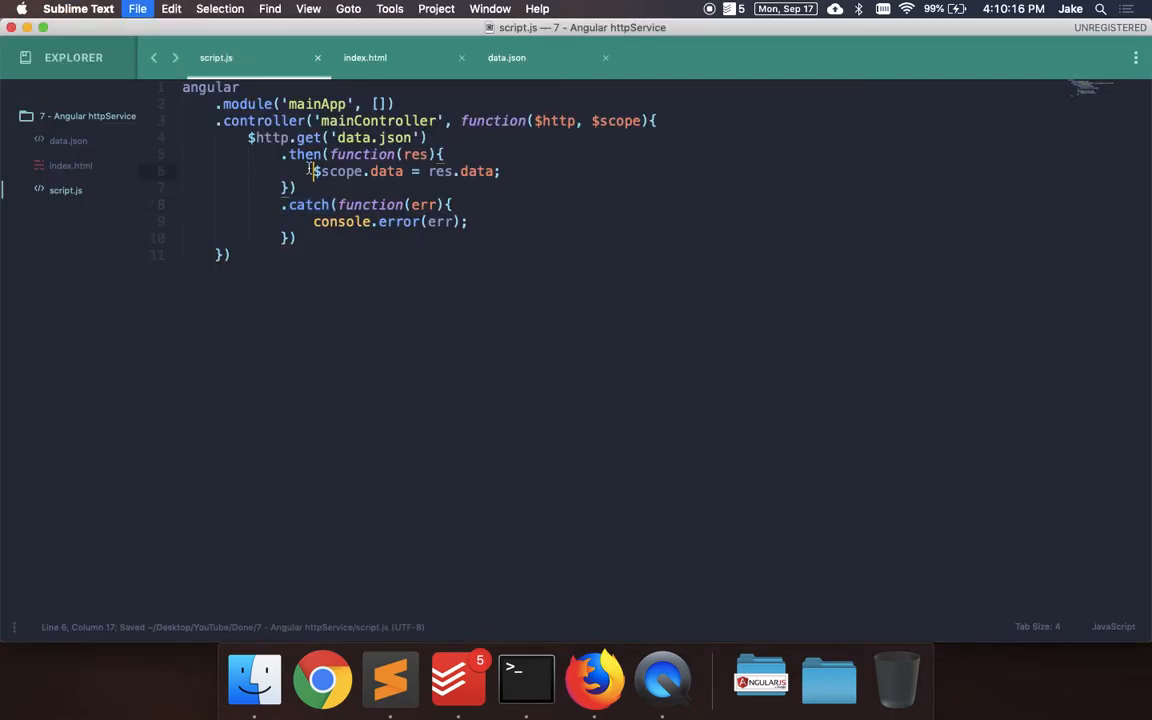
mouse_move(364, 56)
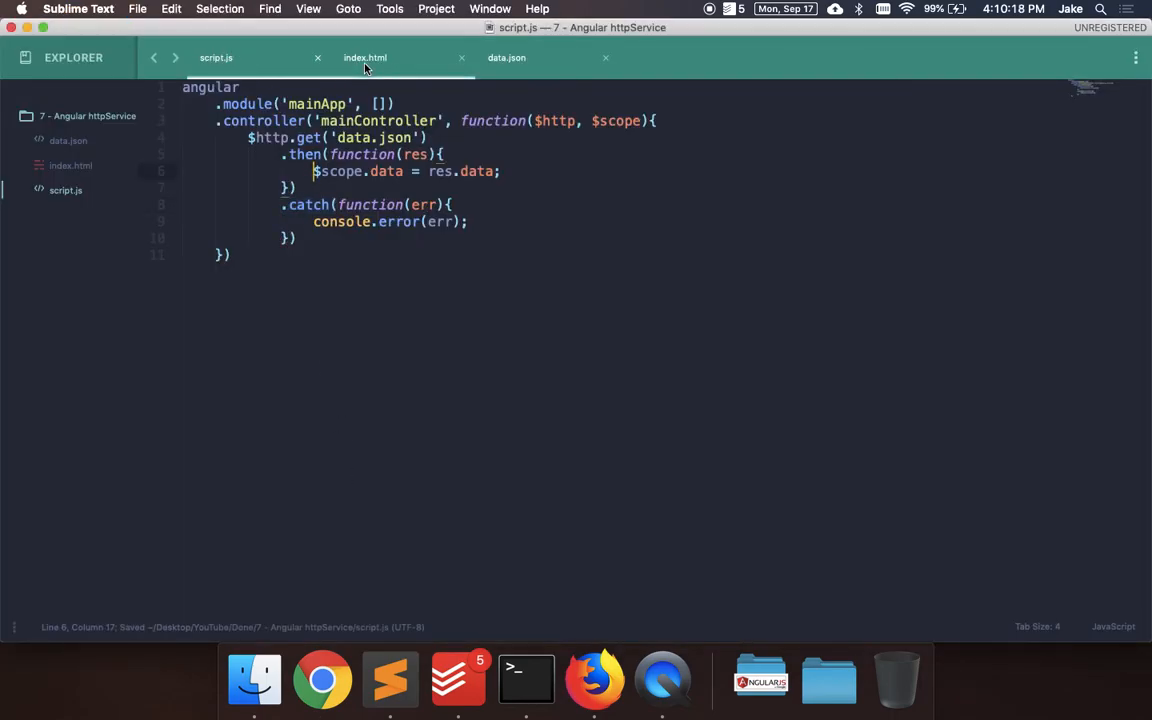
left_click(364, 56)
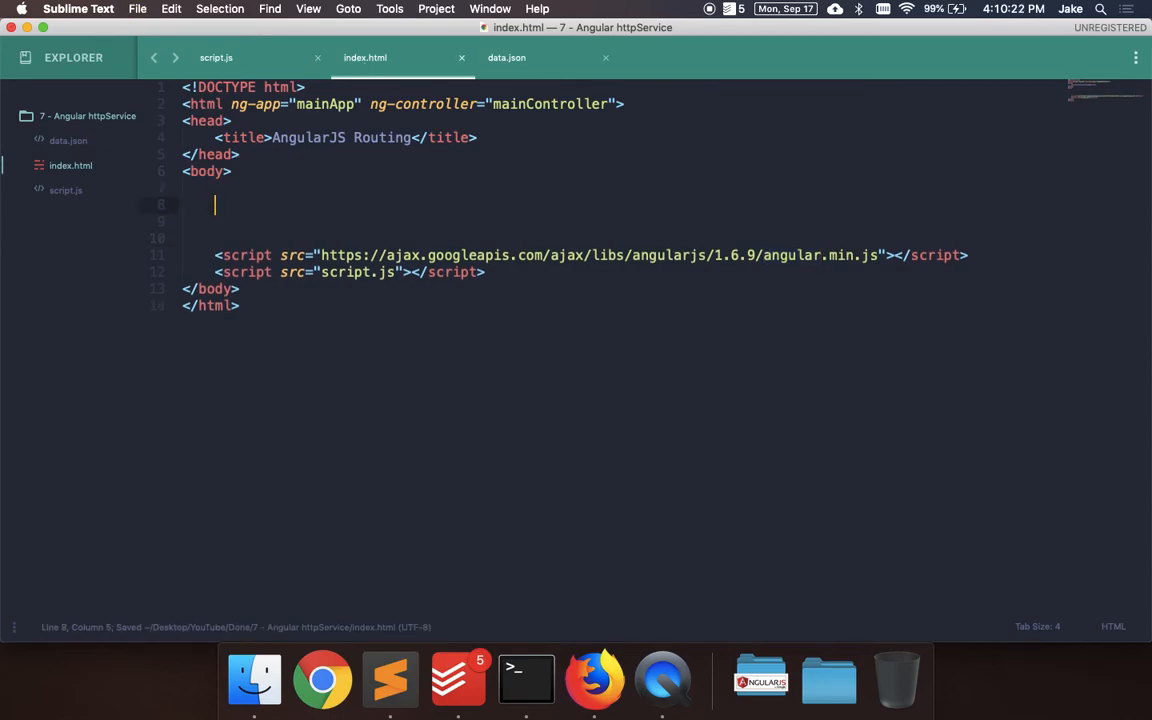
double_click(324, 104)
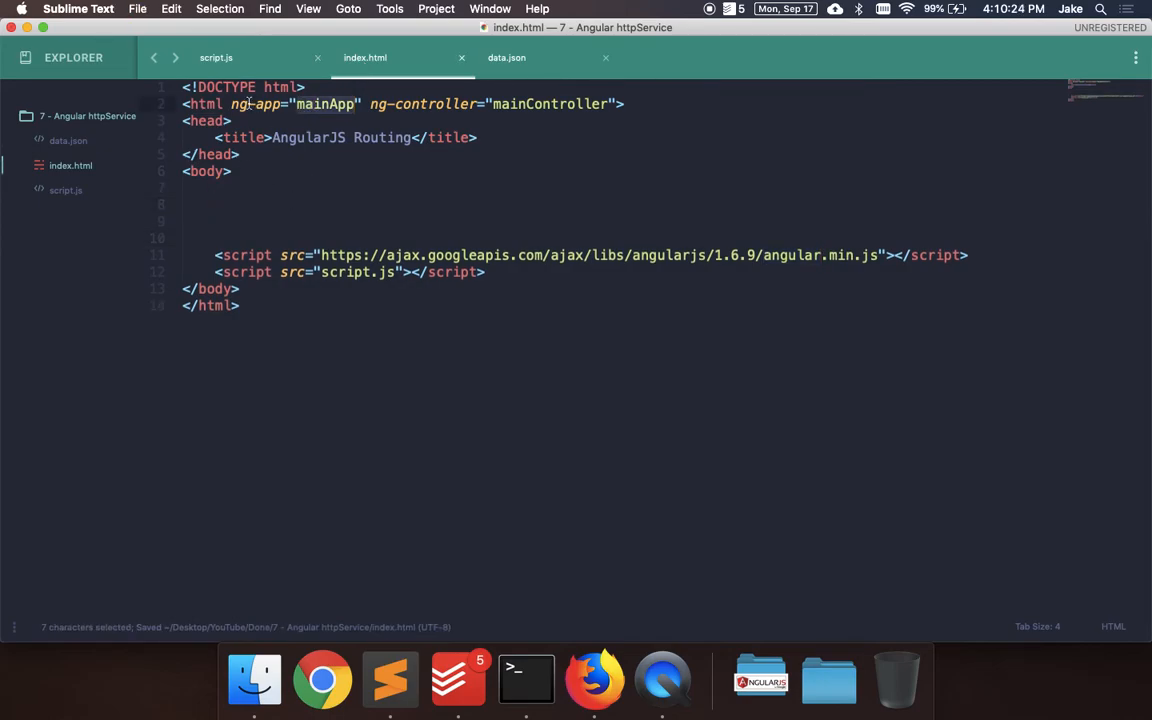
double_click(550, 104)
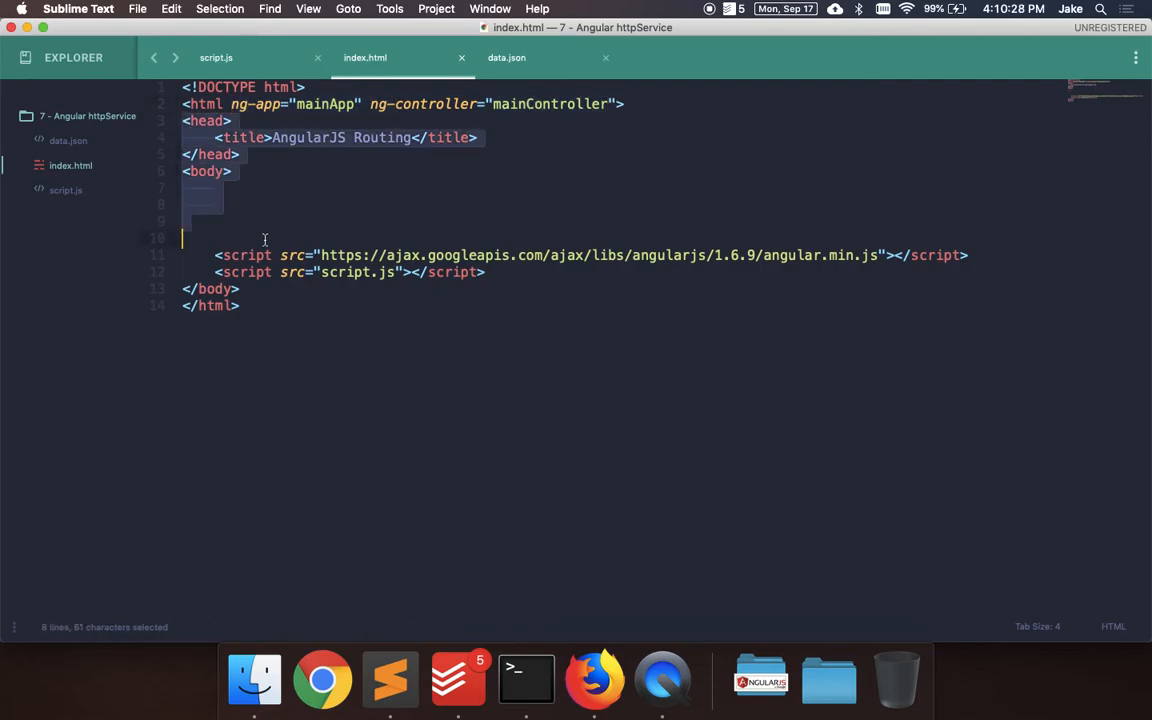
left_click(250, 204)
type("<table></table>")
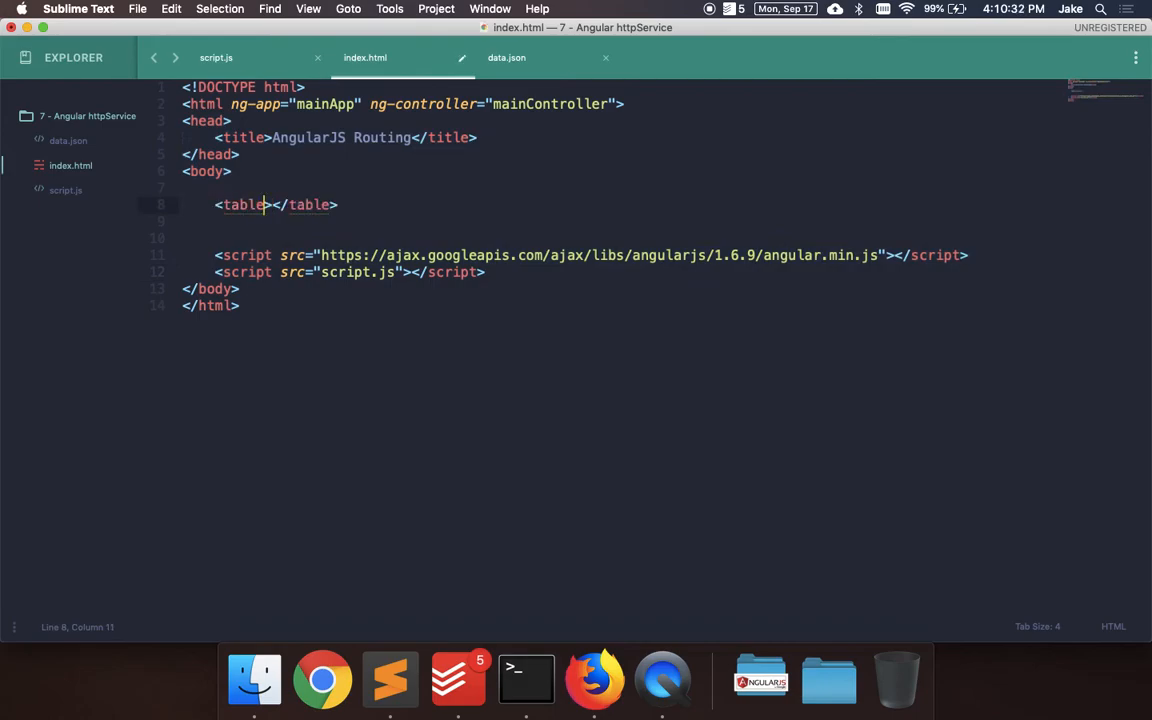
type("border=\"1\">")
type("t")
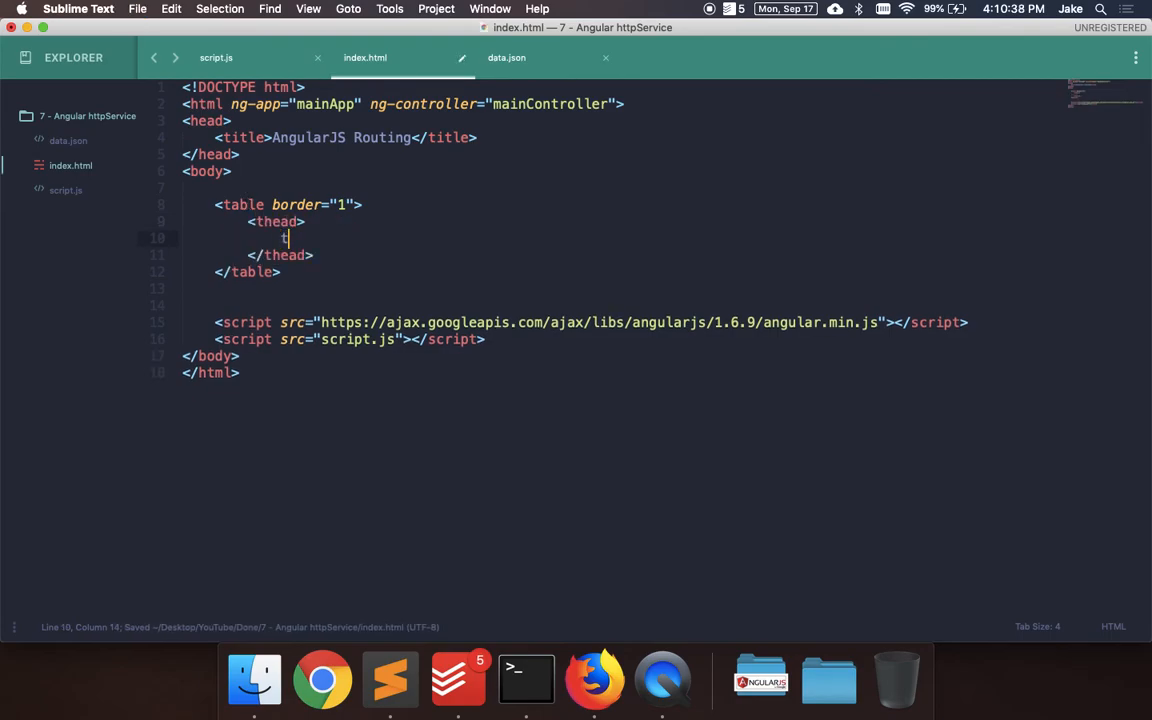
Step: Add Day, Temperature, Description headers and a tbody <tr> carrying an ng-repeat attribute
type("<th>Da</th>")
type("<th>Temperature</th>")
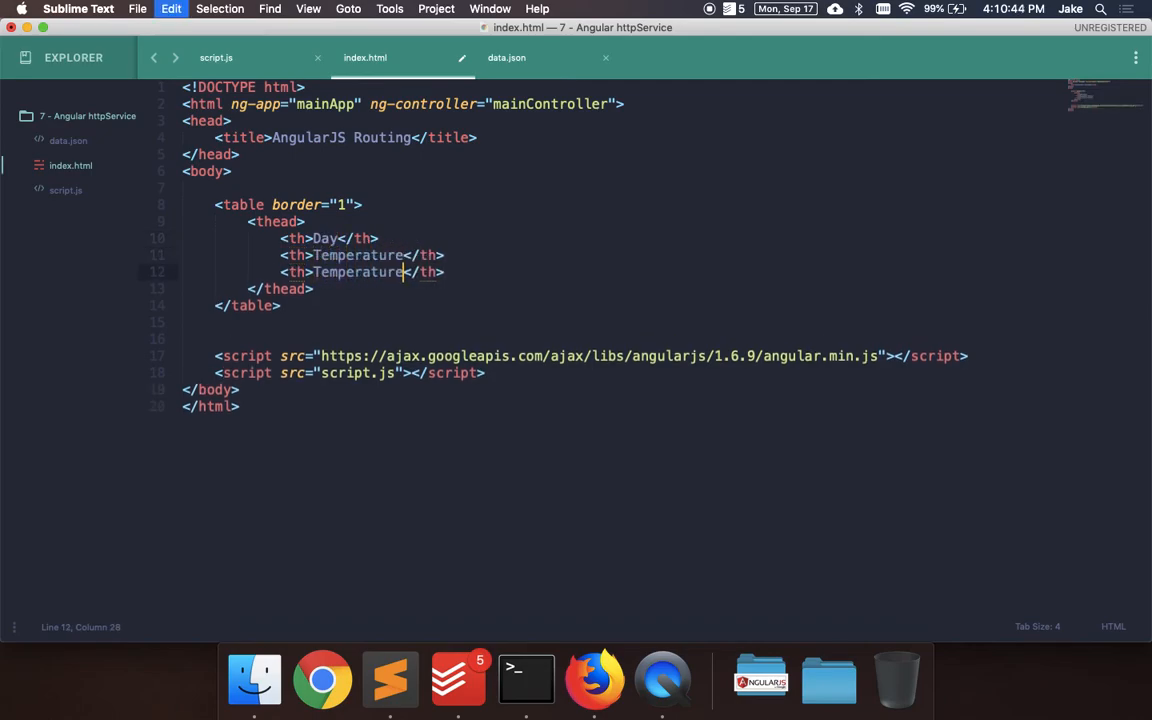
type("Description")
type("<tbody>")
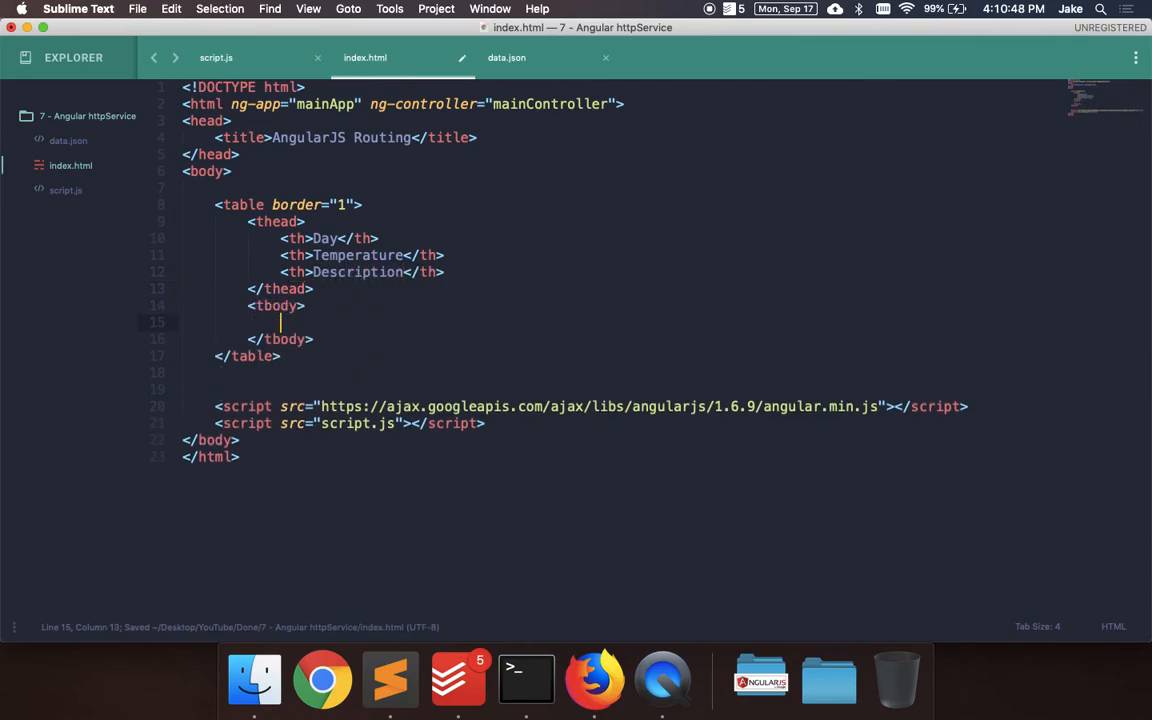
type("<tr></tr>")
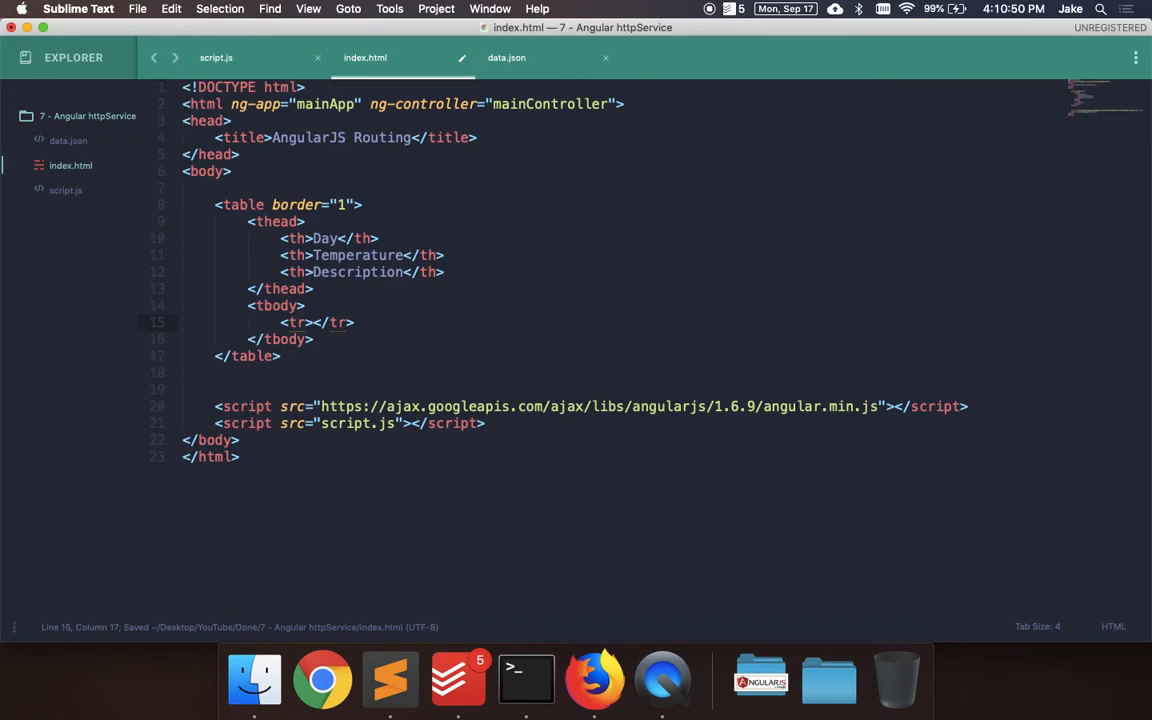
key("enter")
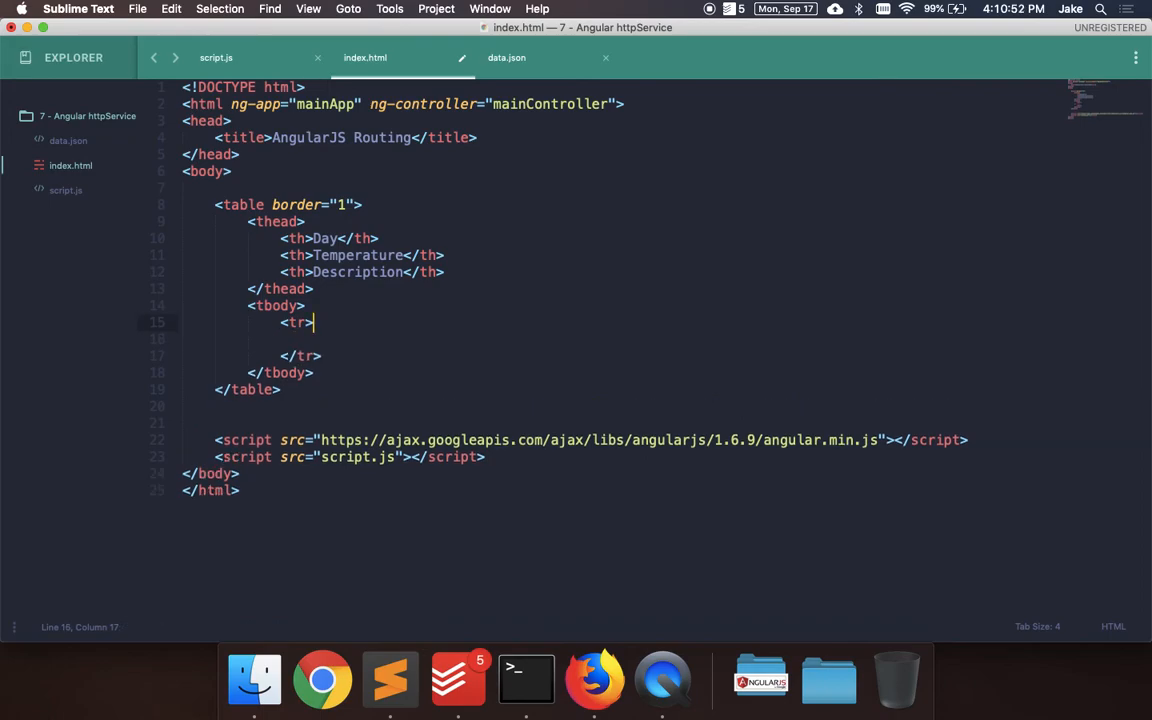
type("ng-repeat=\"")
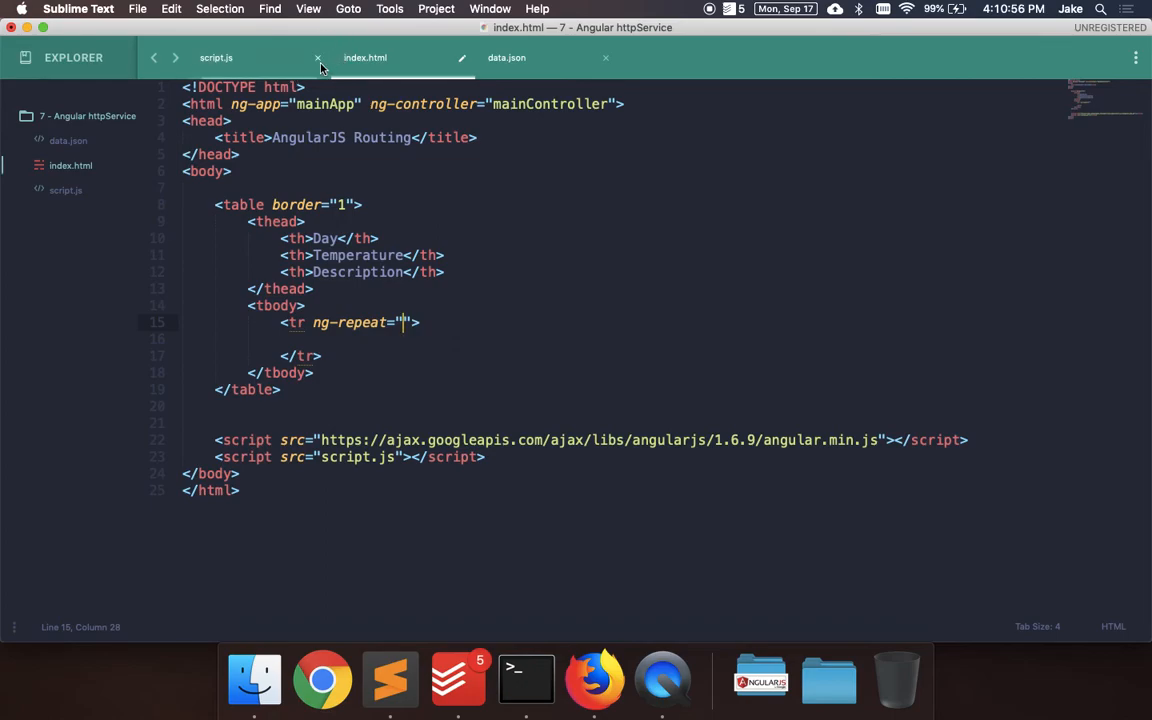
Step: Change the callback to assign res.data.weather to $scope.data, verifying the weather array in data.json
left_click(216, 56)
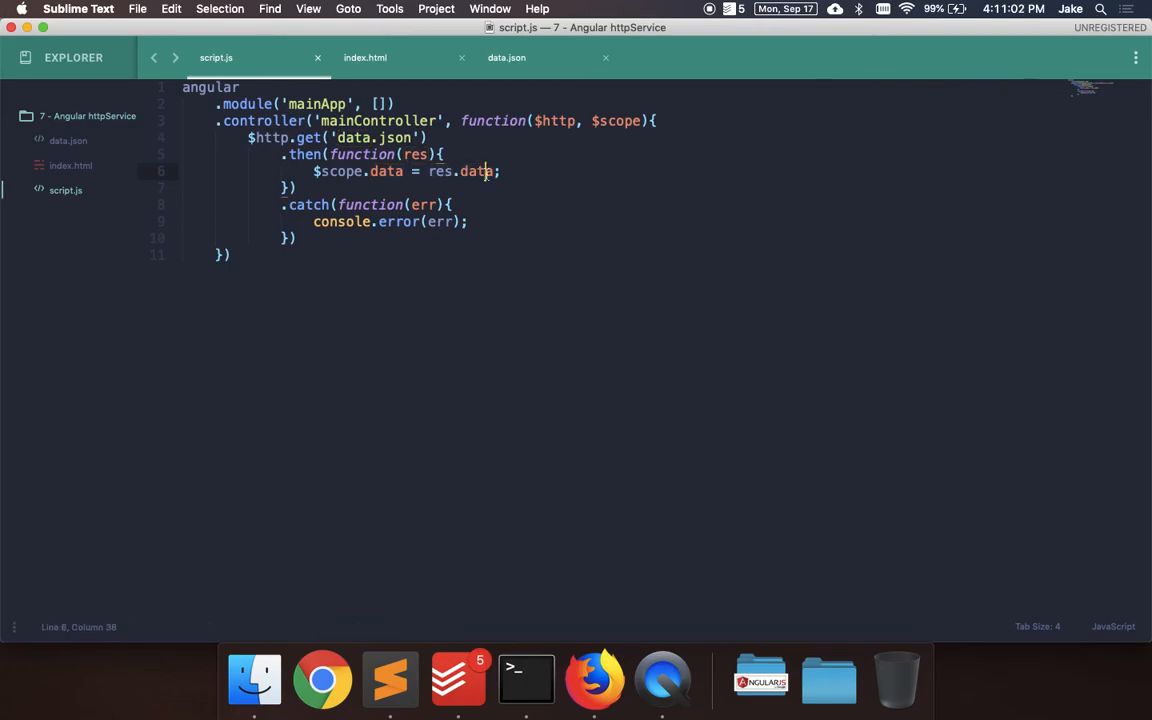
type(".weath")
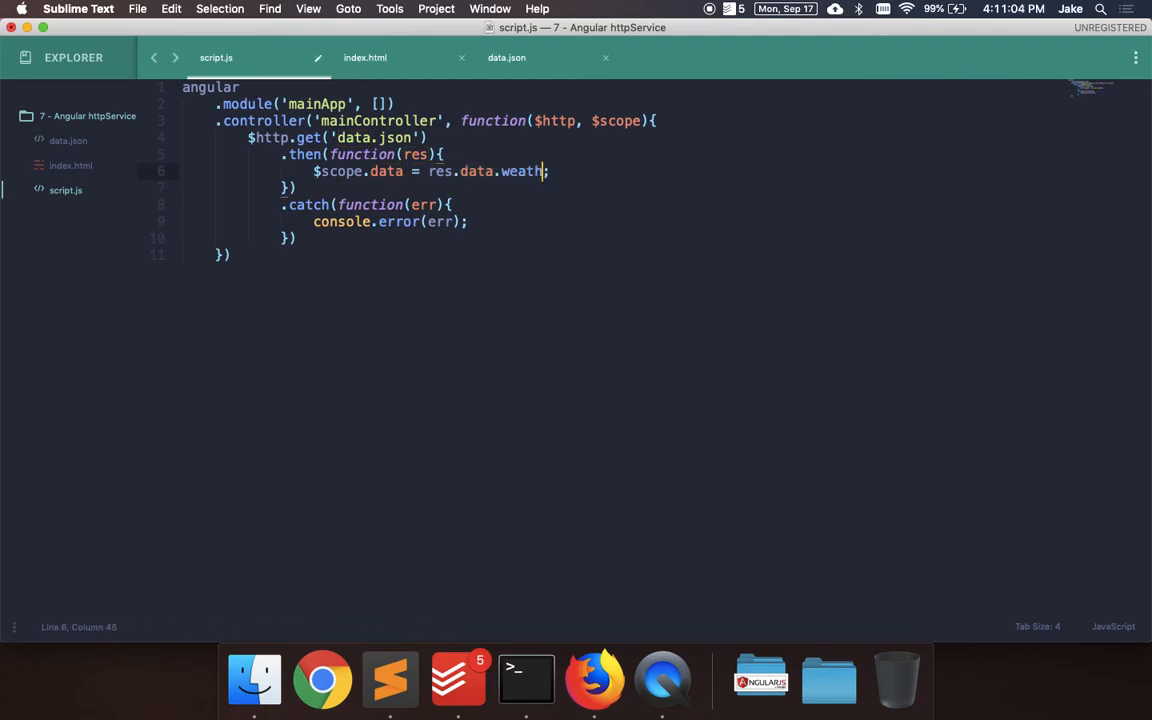
left_click(506, 56)
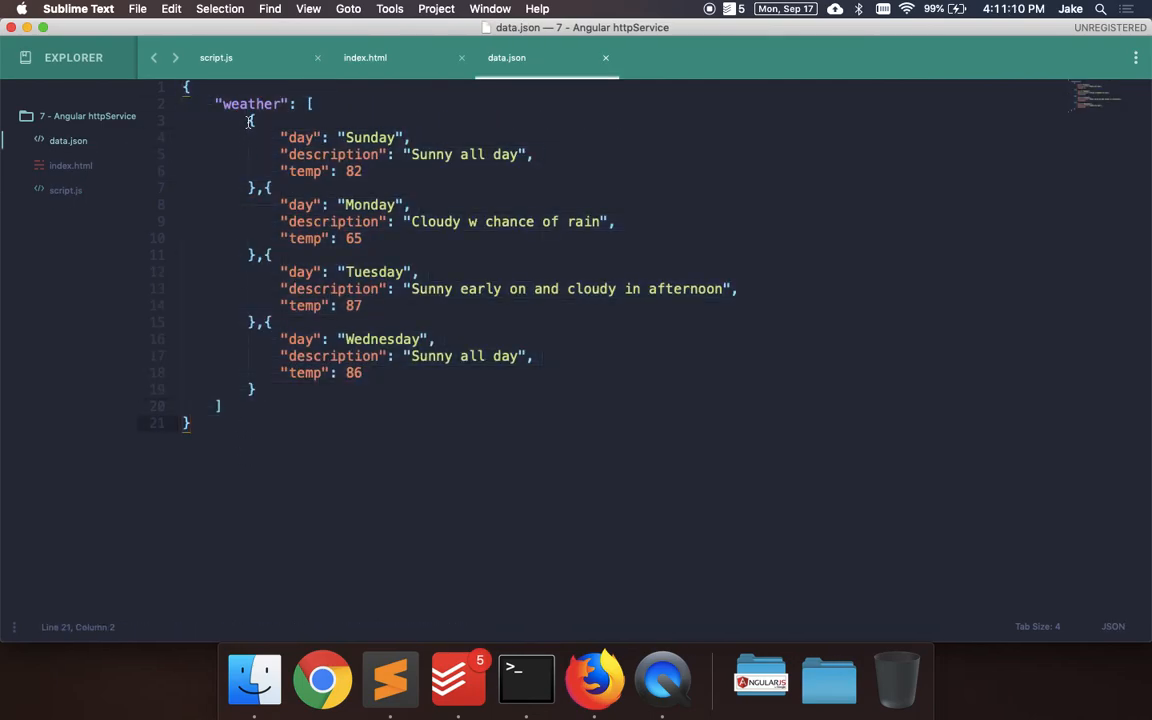
left_click(248, 136)
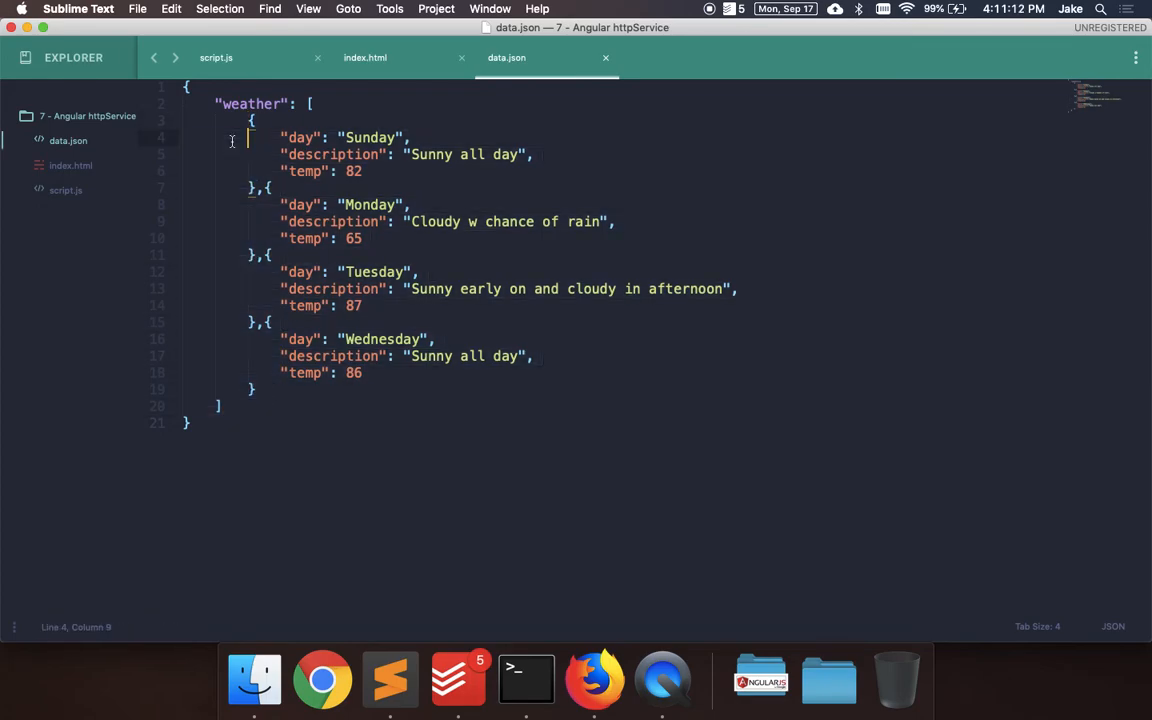
left_click(308, 104)
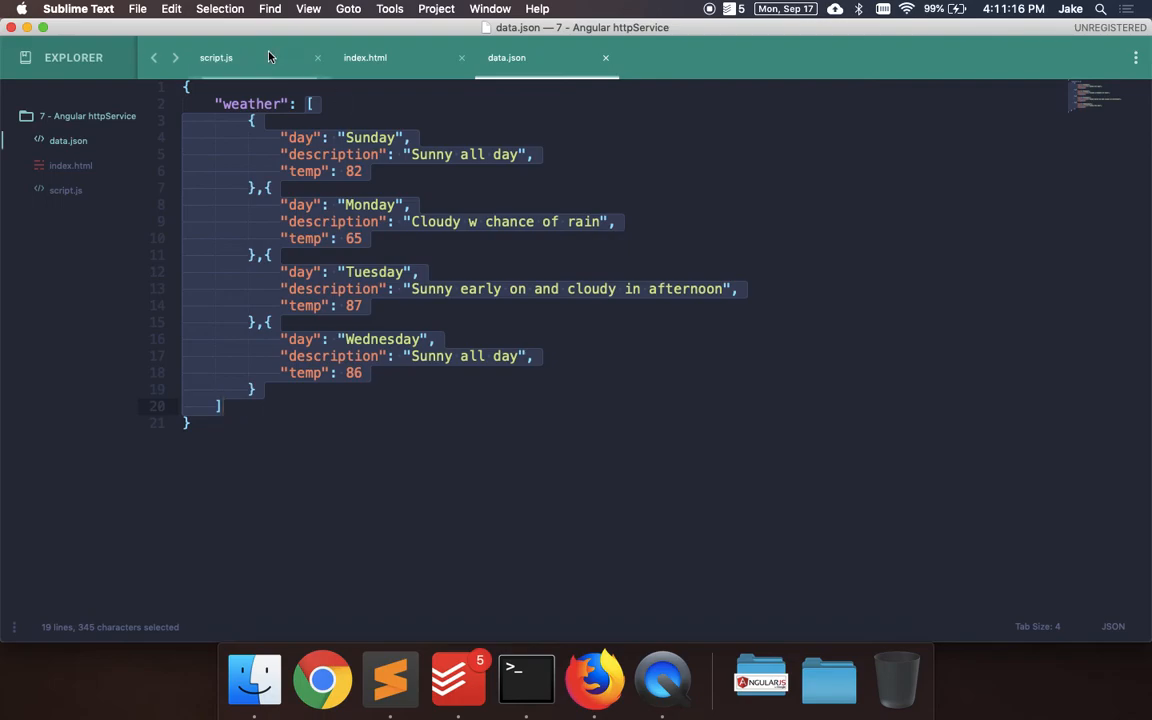
left_click(216, 56)
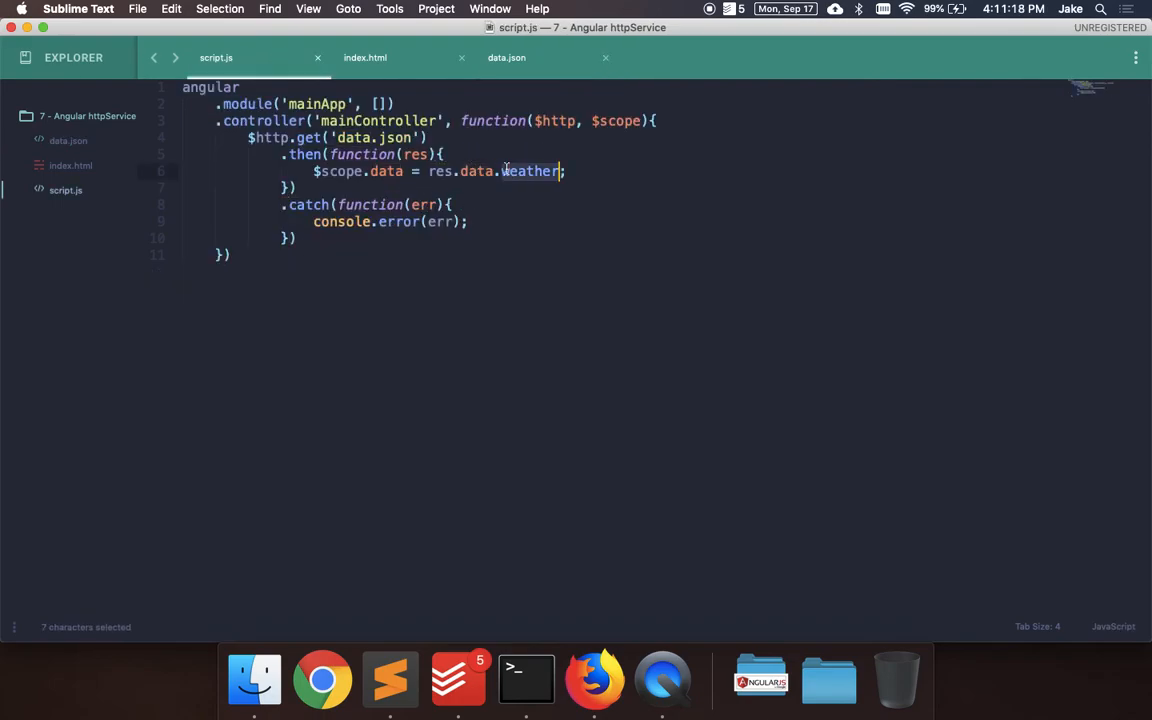
Step: Repeat rows with ng-repeat="day in data" showing {{day.day}}, {{day.temp}} and {{day.description}} cells
left_click(364, 56)
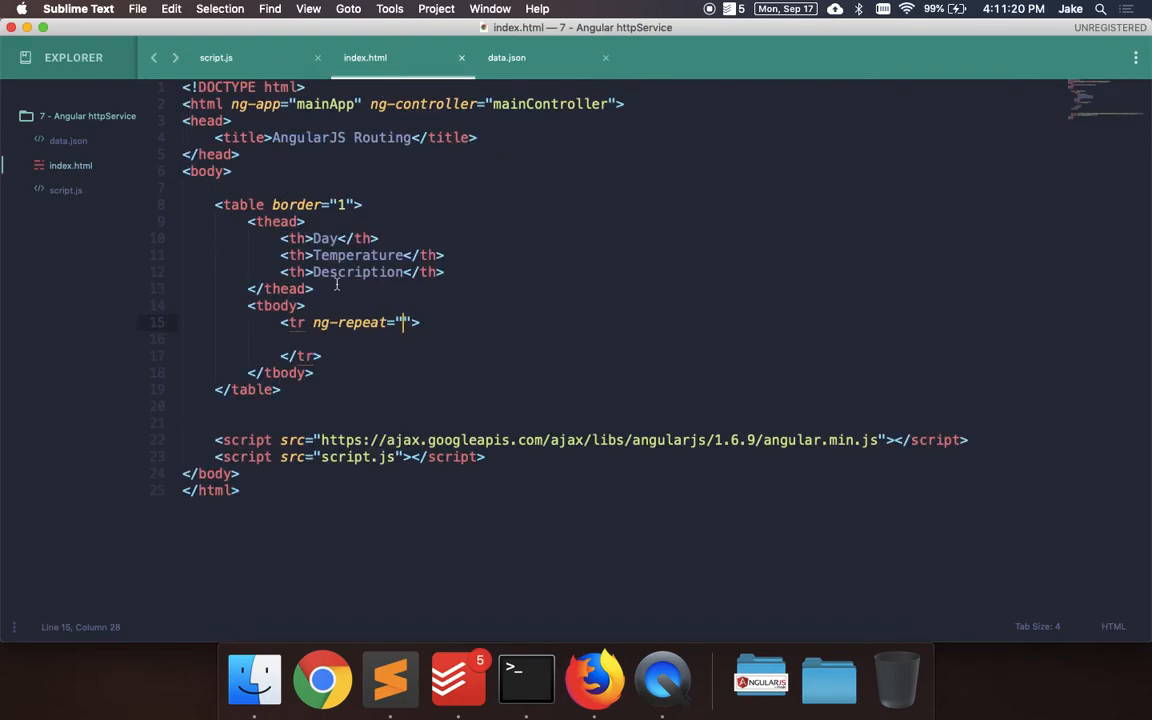
type("day in")
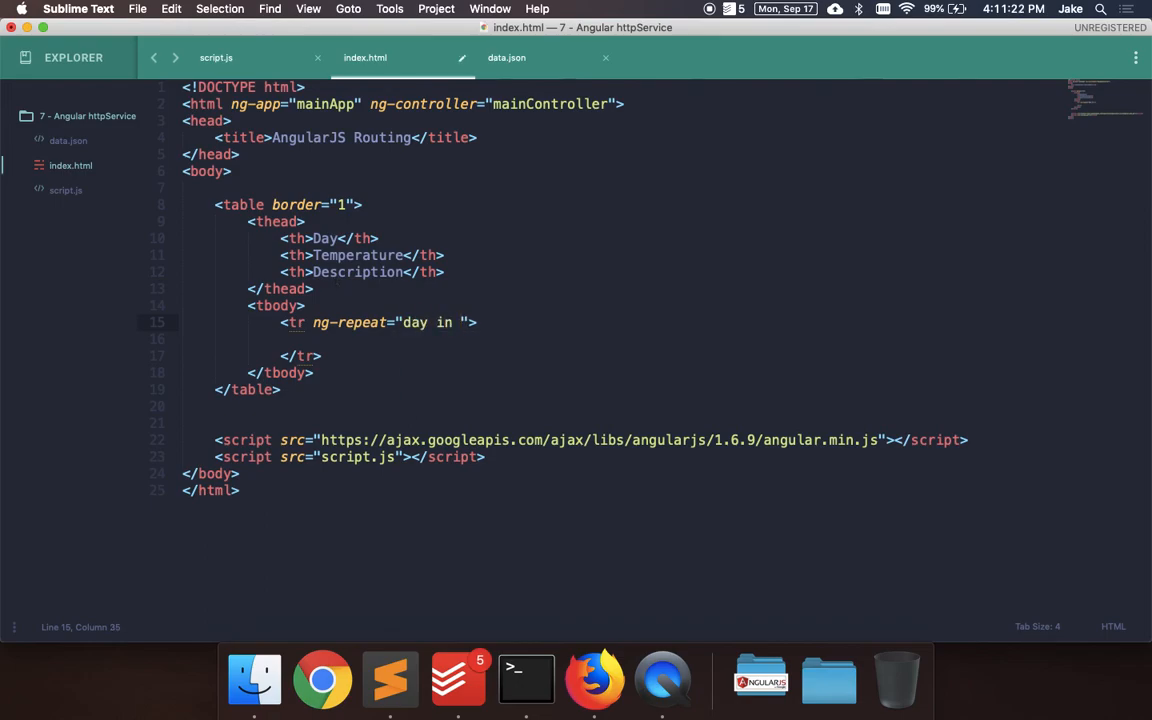
type("data")
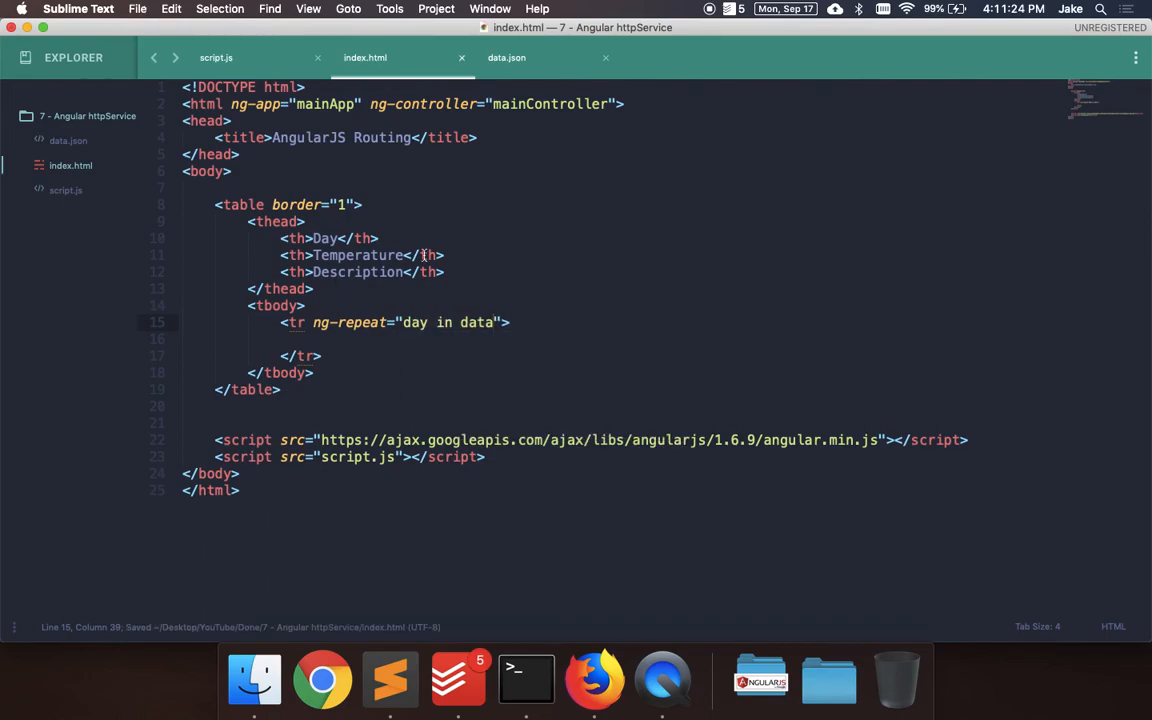
type("<td></td>")
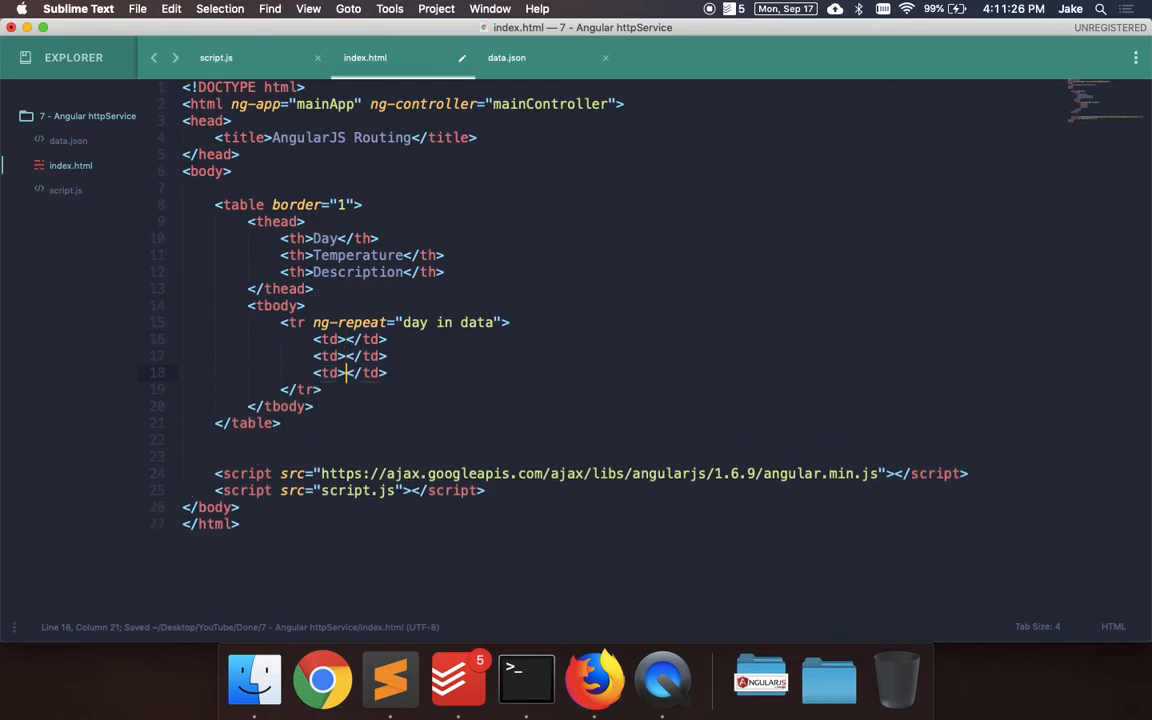
type("{{}}")
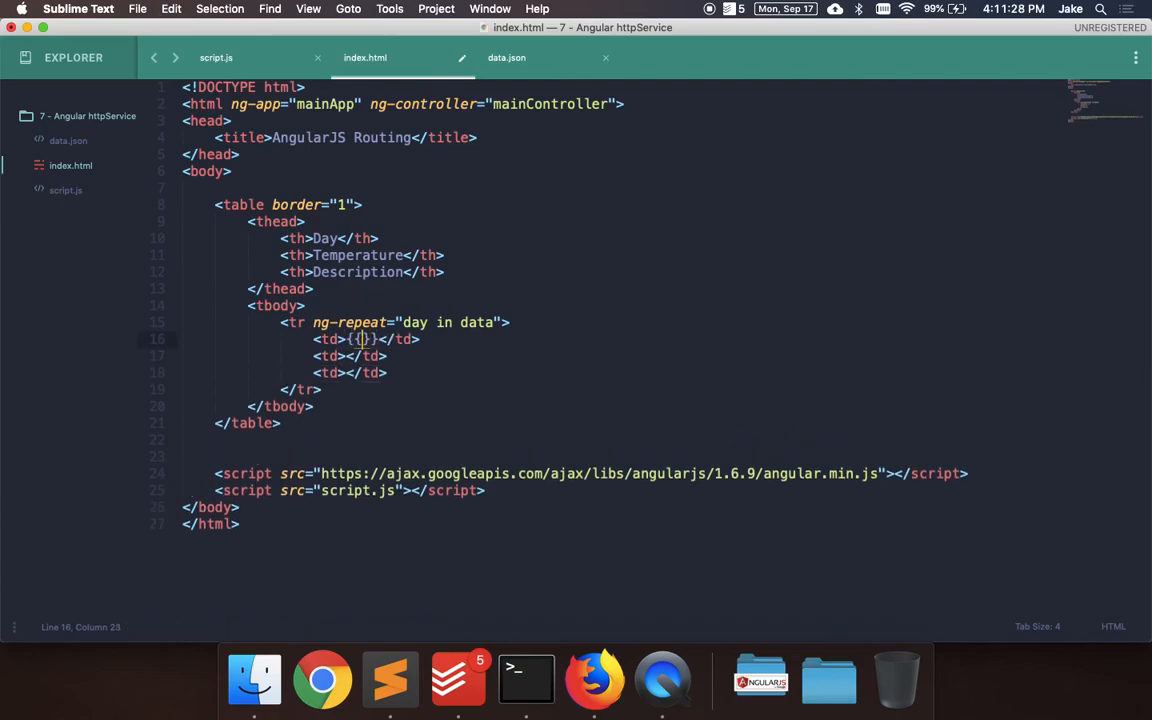
type("day.day")
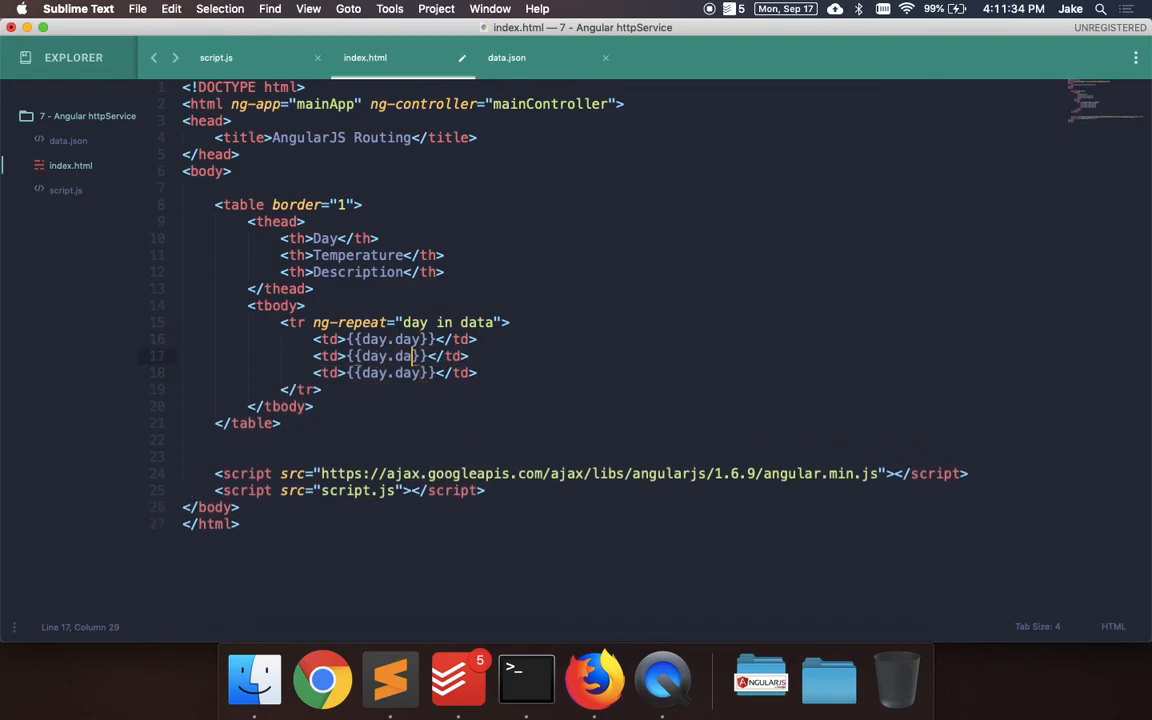
type("temp")
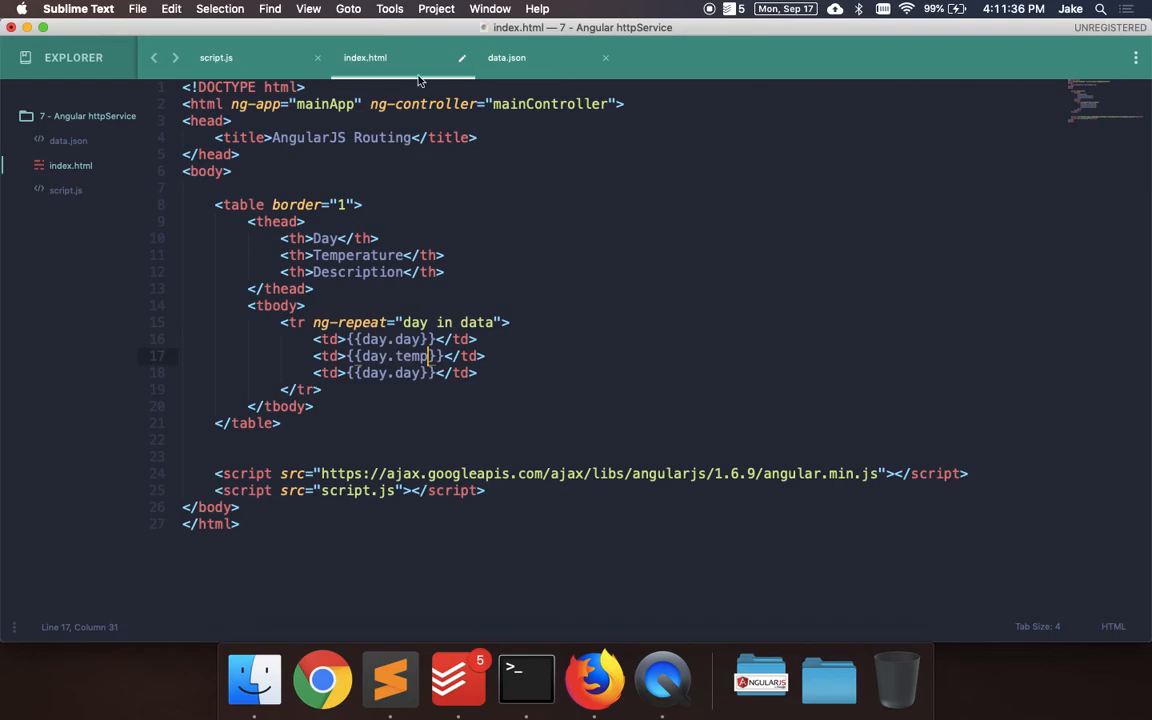
left_click(506, 56)
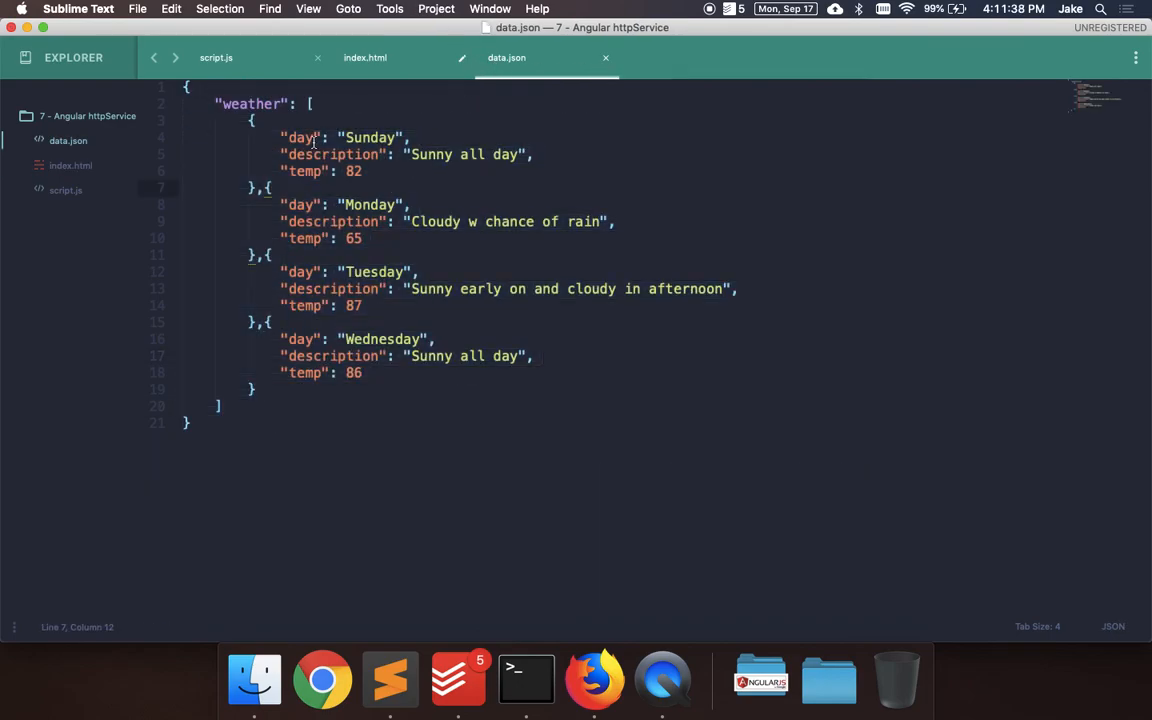
left_click(364, 56)
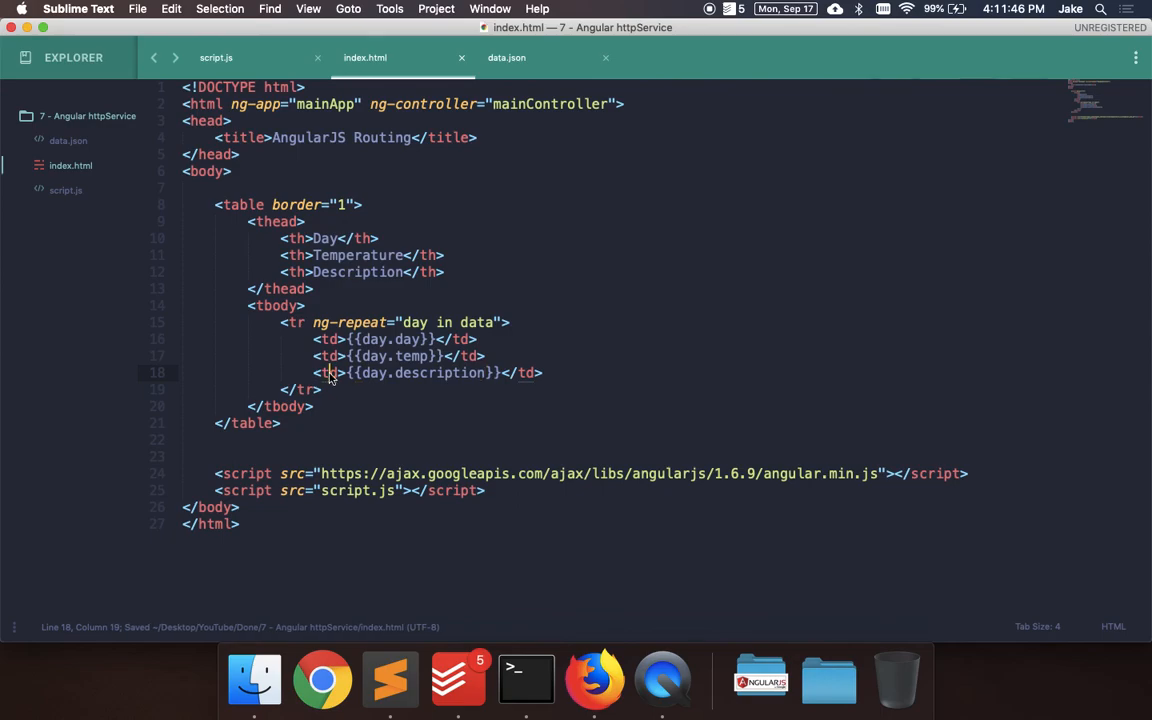
Step: Add an <h1> 'Weather Data' heading above the table
left_click(182, 456)
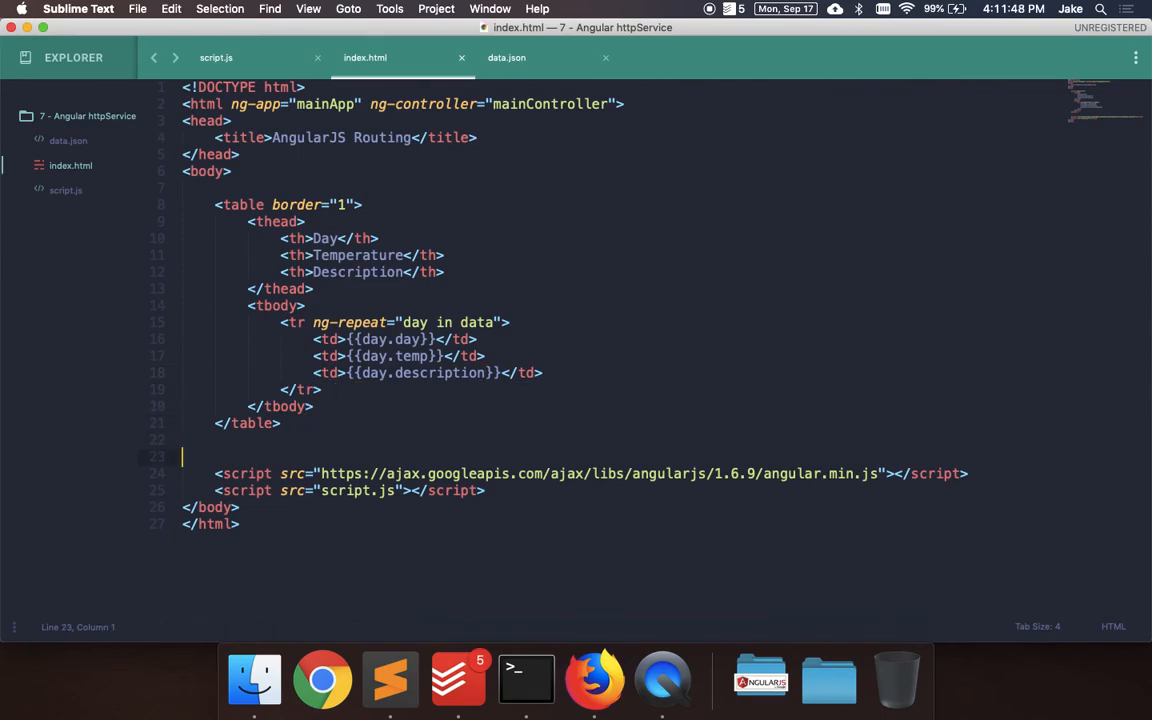
type("h1>W</h1>")
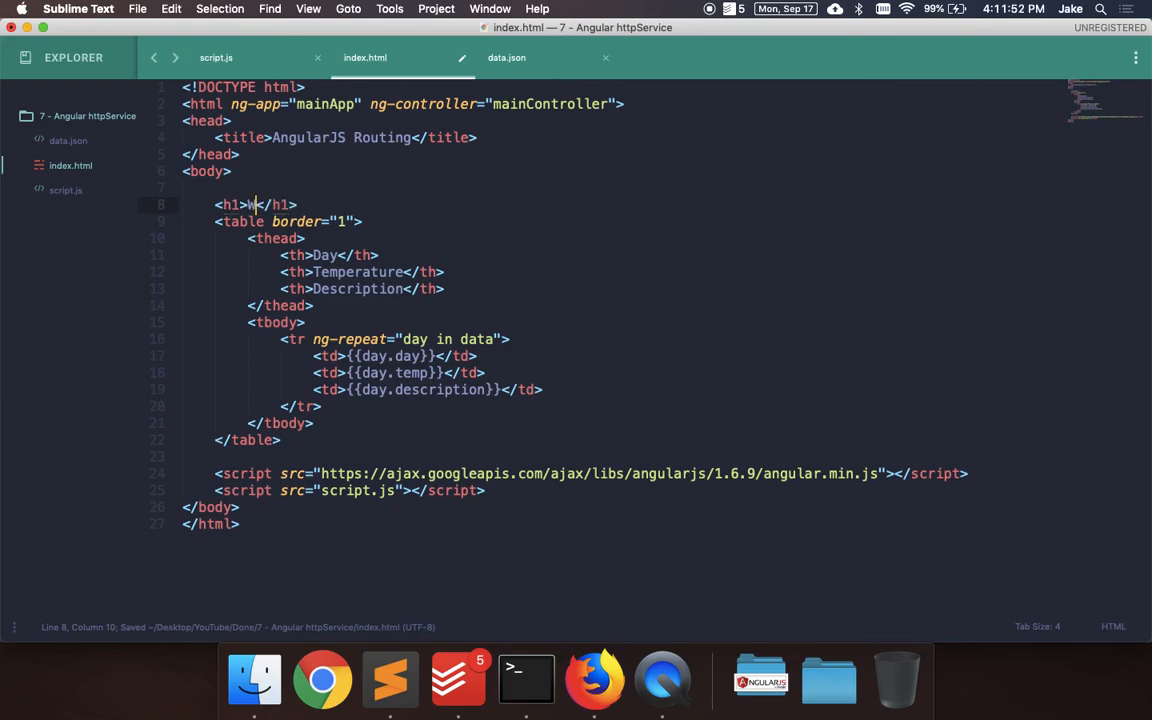
type("eather D")
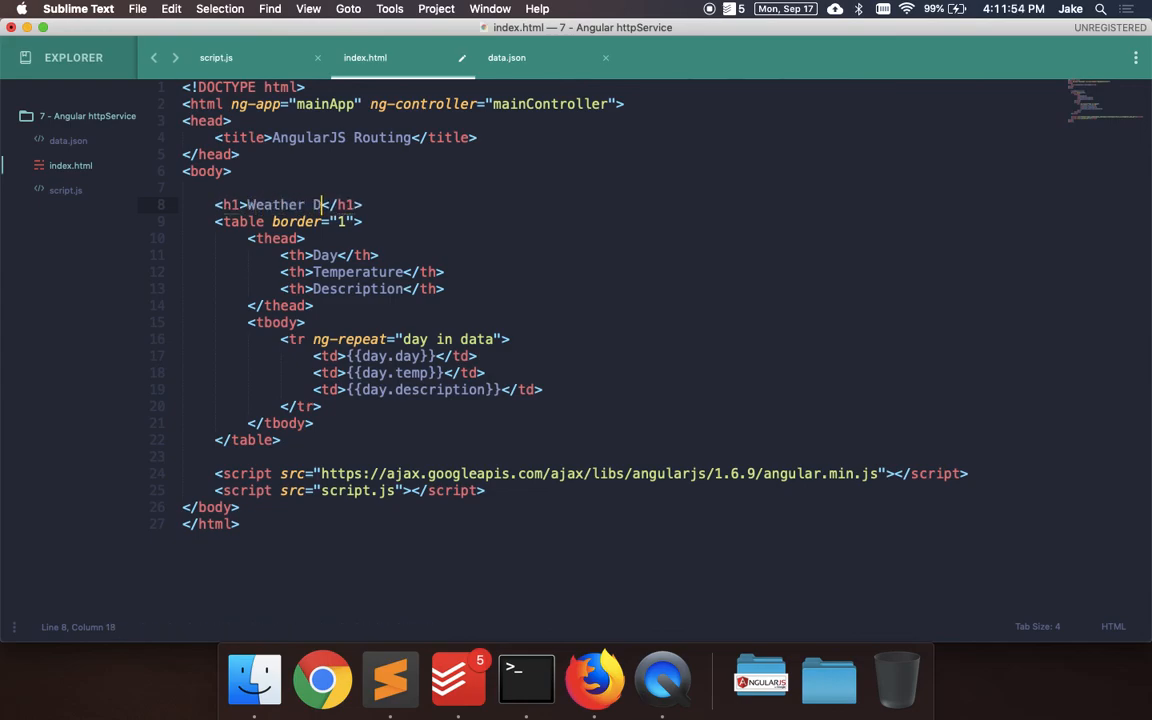
Step: View index.html in Firefox with the Weather Data table listing all four days
left_click(592, 680)
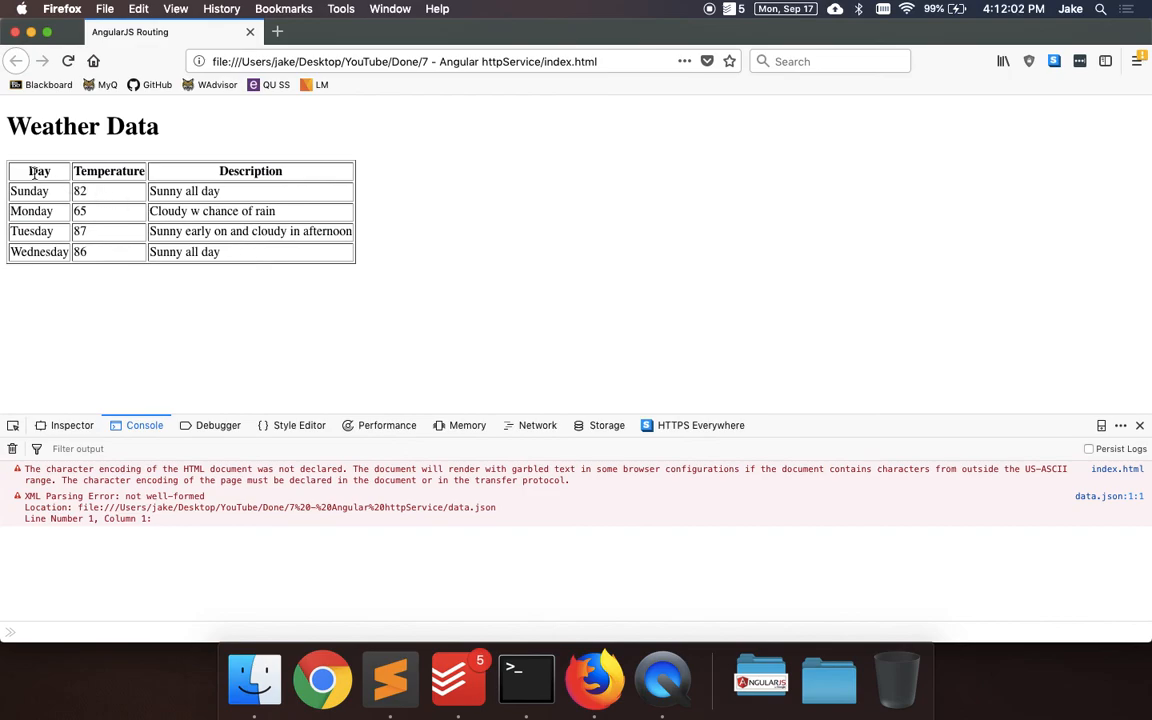
mouse_move(258, 282)
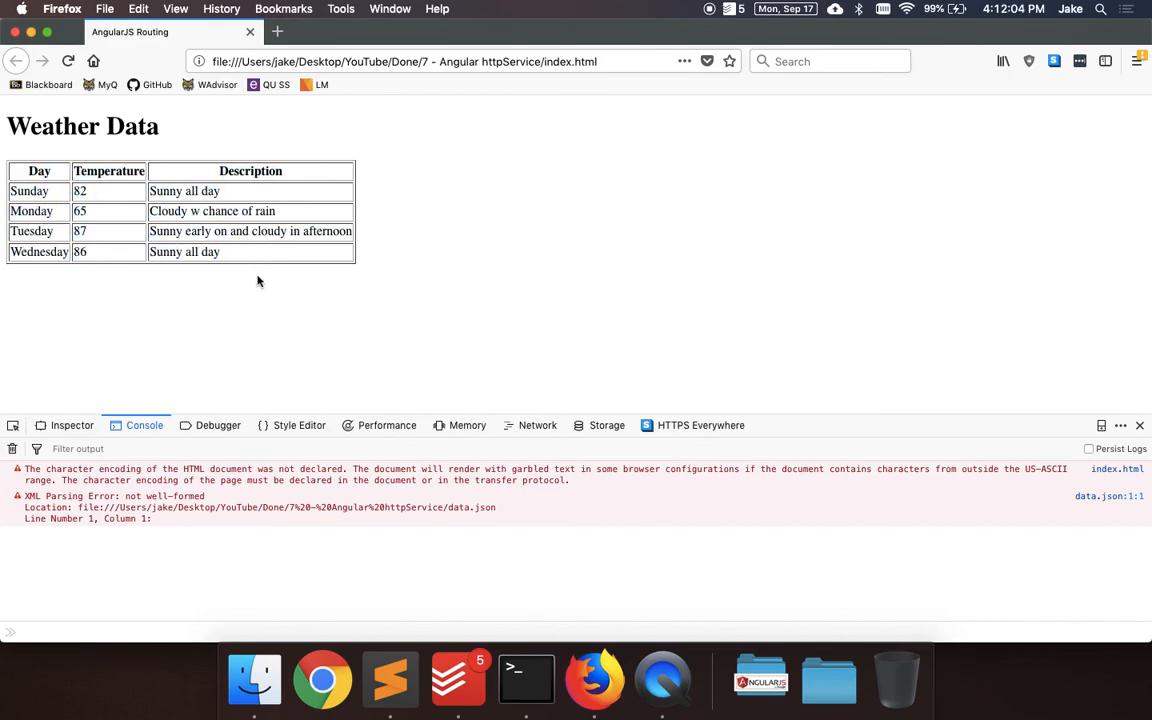
mouse_move(792, 416)
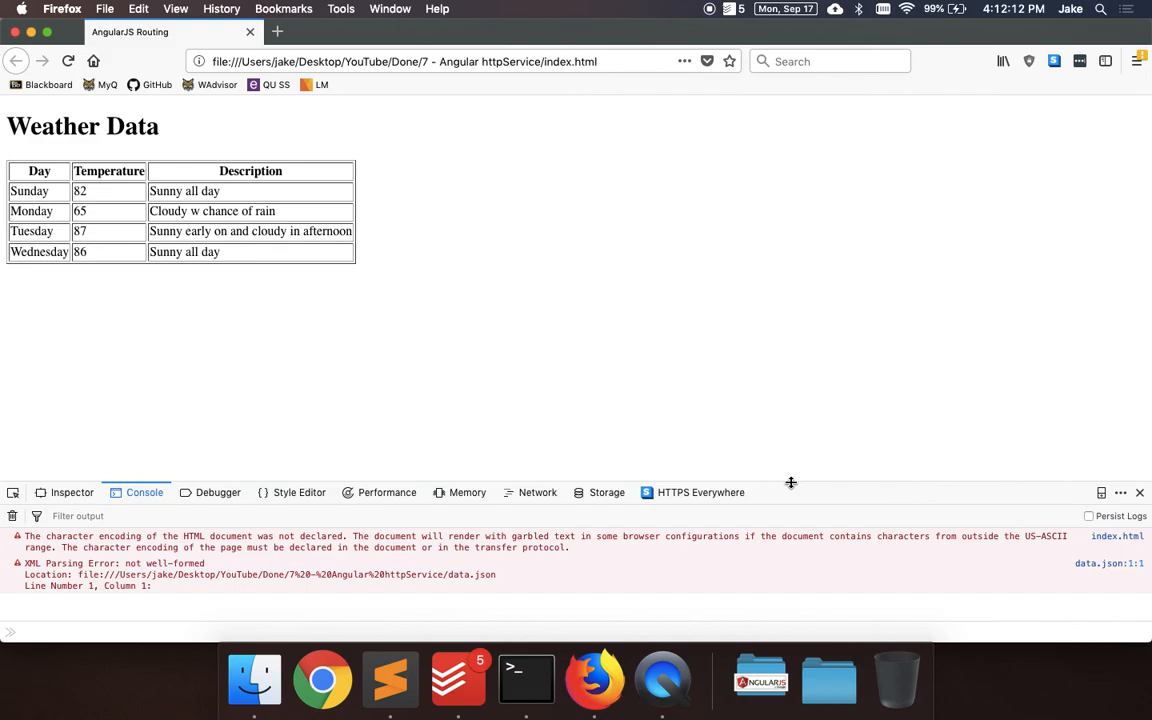
Step: Return to Sublime Text and bring up script.js for review
left_click(390, 680)
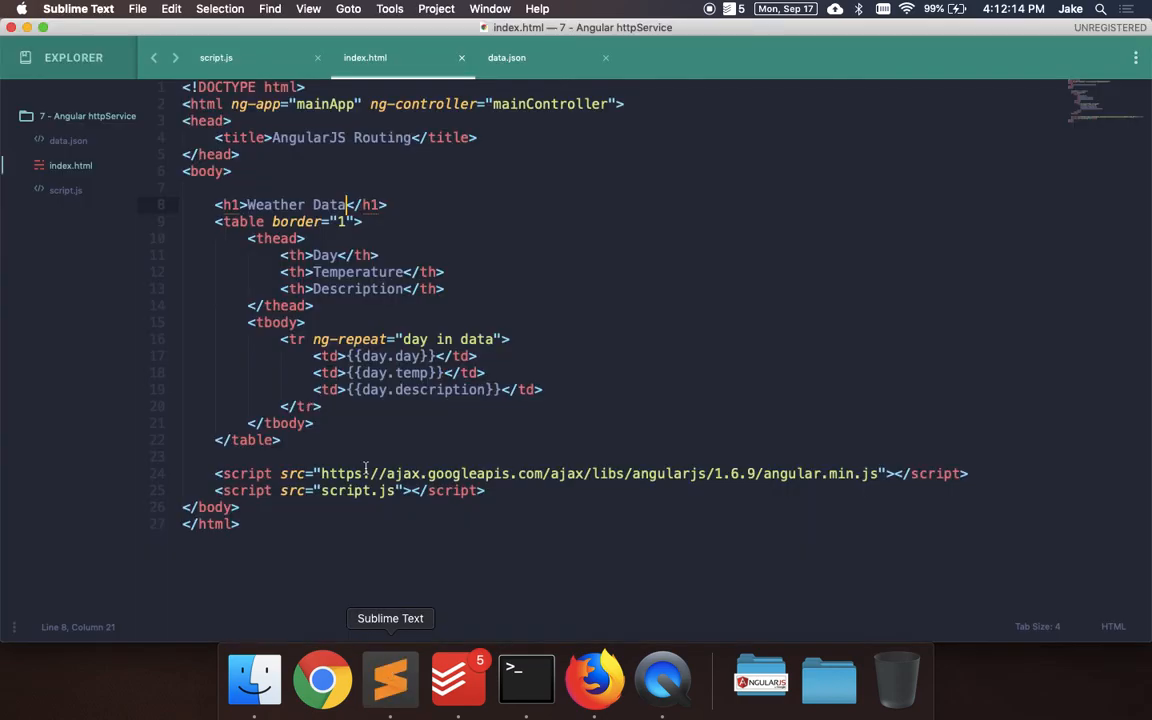
left_click(216, 56)
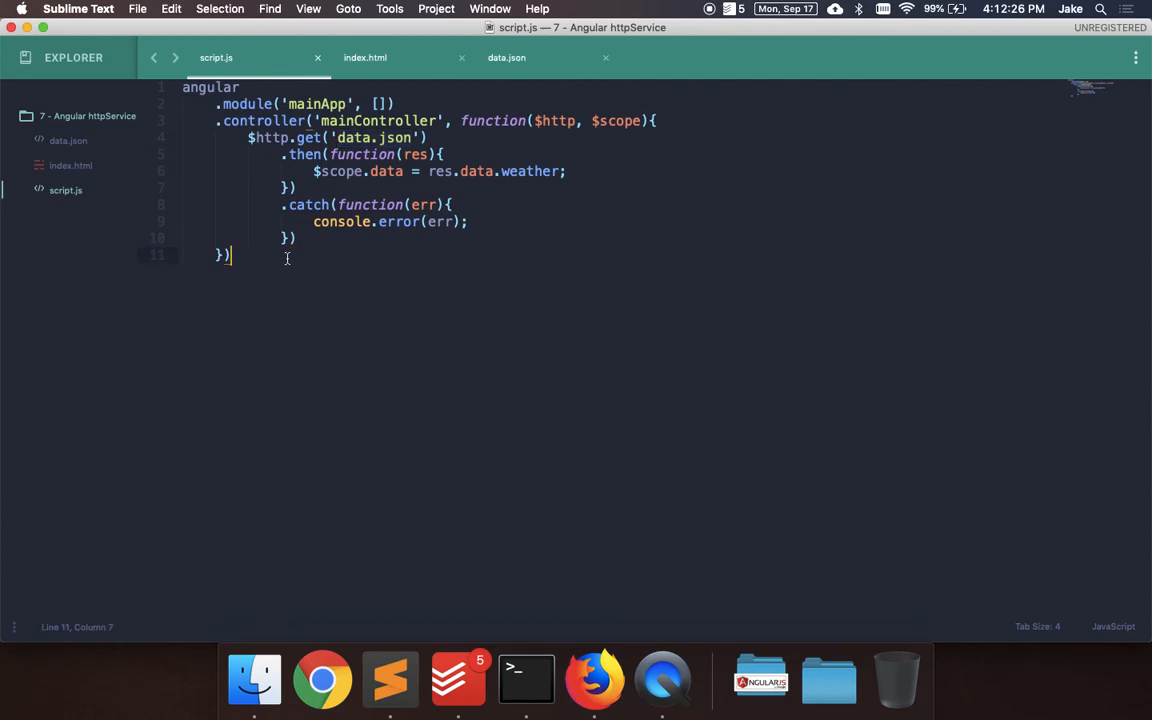
mouse_move(710, 20)
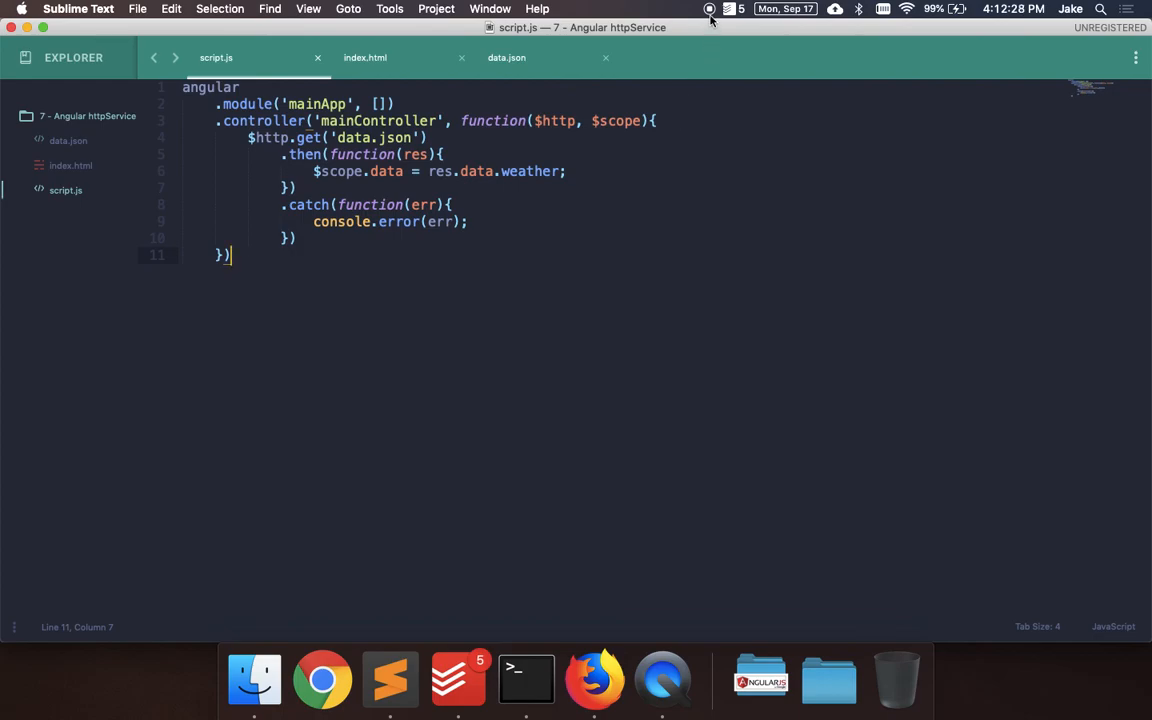